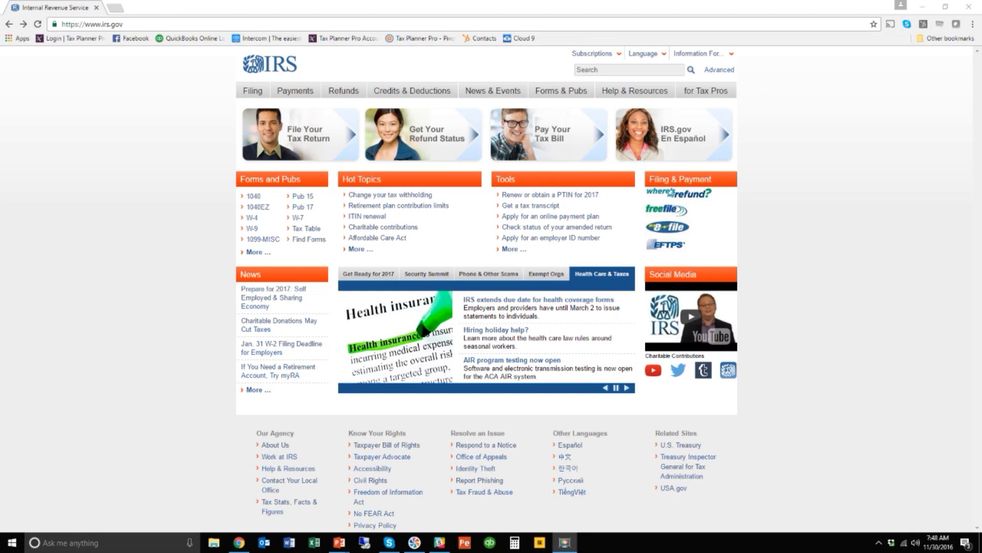
Reach the IRS.gov page on applying for an EIN online via the Tools menu.
{"action": "left_click", "coordinate": [367, 274]}
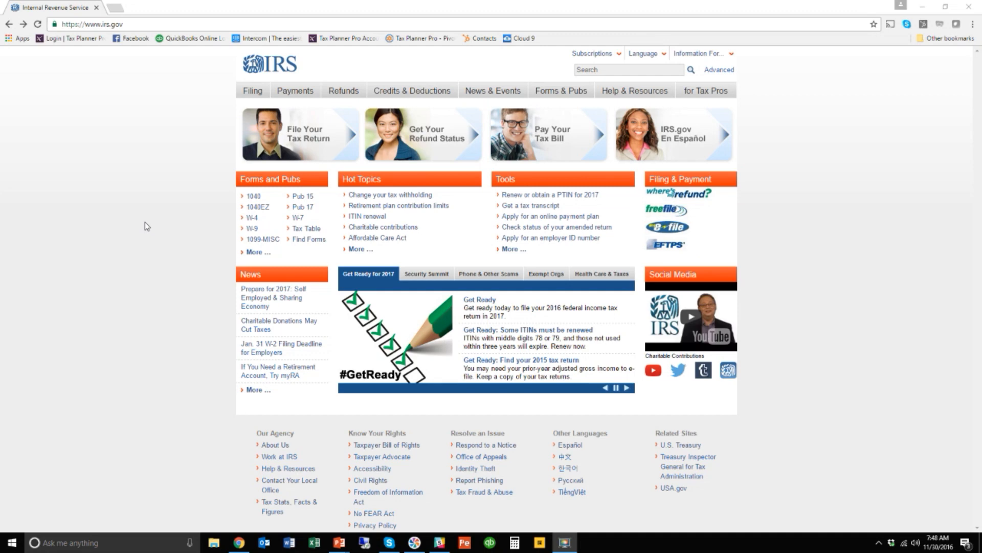
{"action": "mouse_move", "coordinate": [414, 210]}
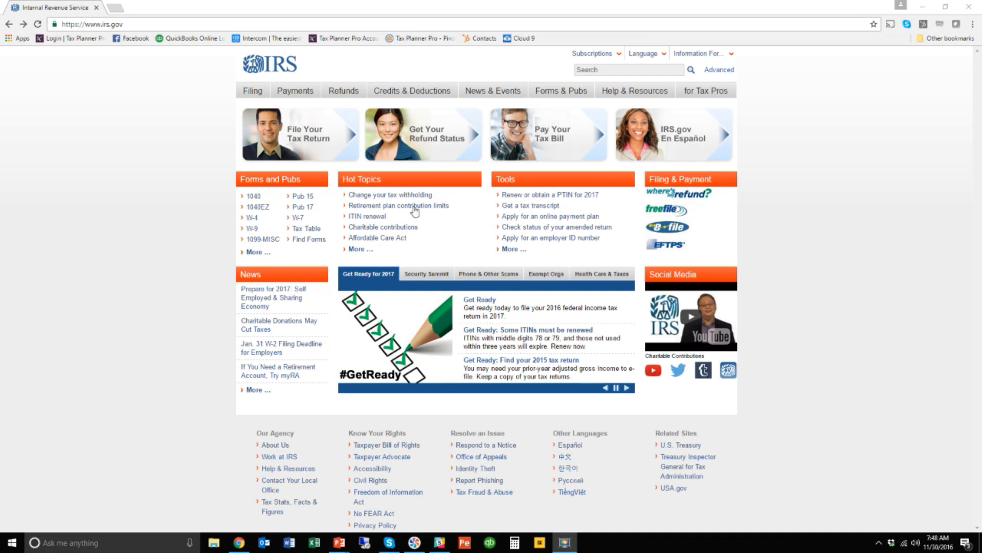
{"action": "left_click", "coordinate": [426, 275]}
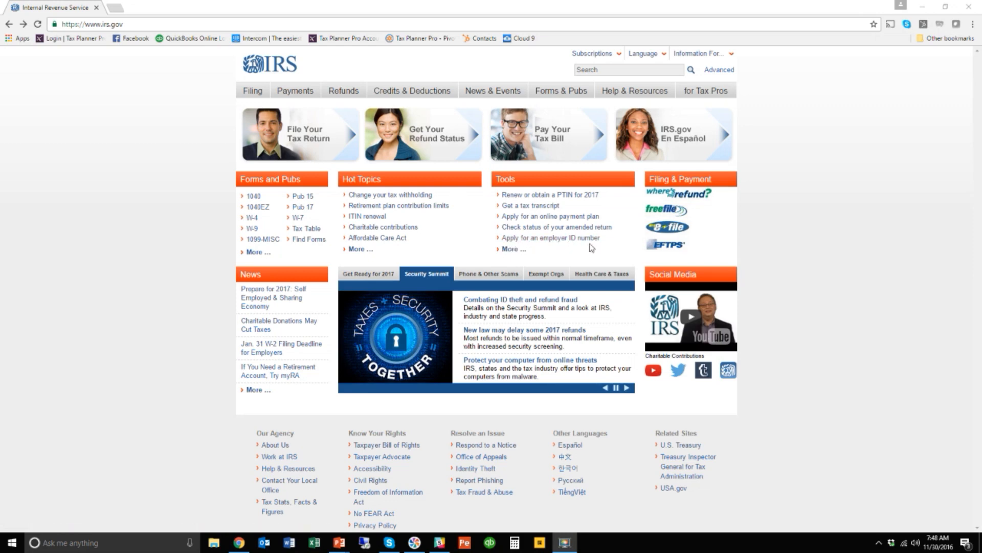
{"action": "left_click", "coordinate": [489, 274]}
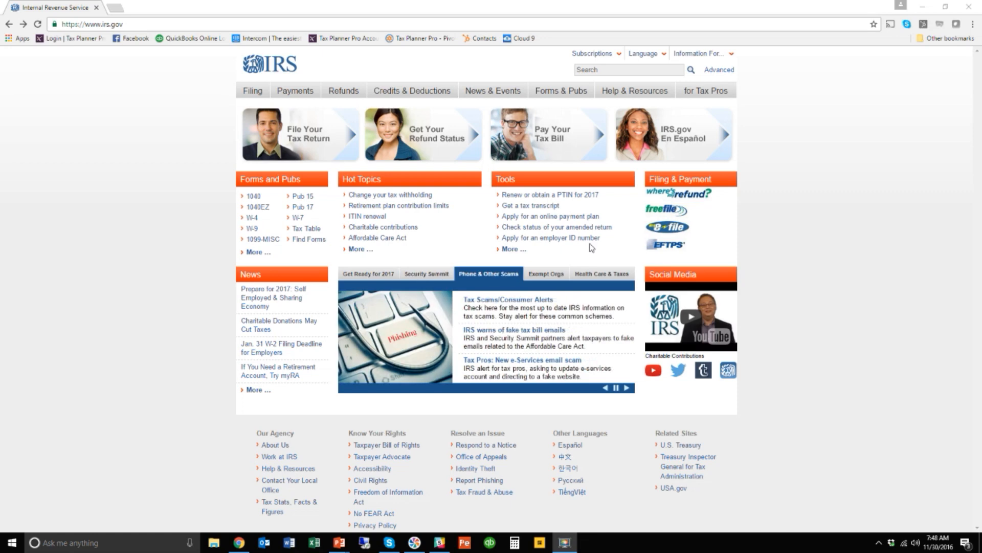
{"action": "mouse_move", "coordinate": [119, 38]}
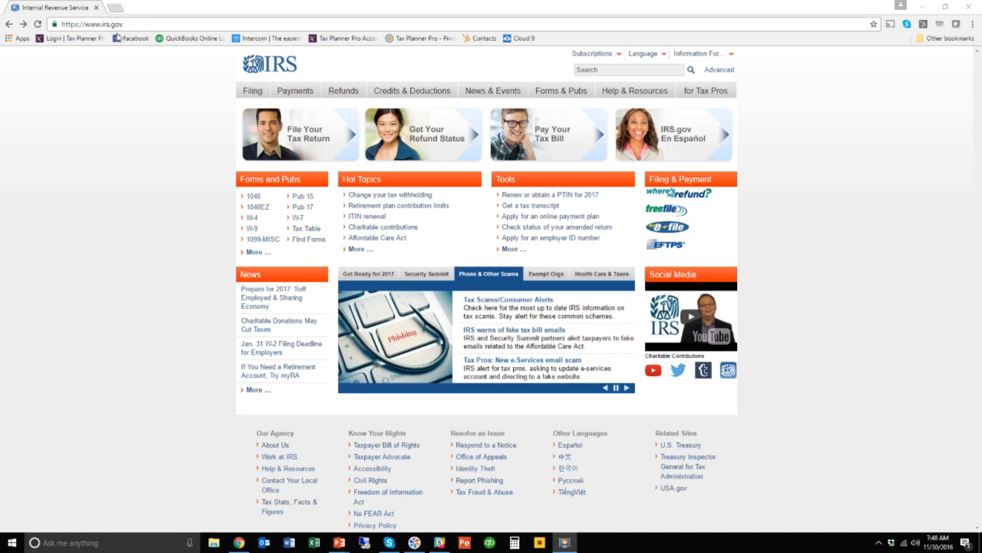
{"action": "left_click", "coordinate": [546, 274]}
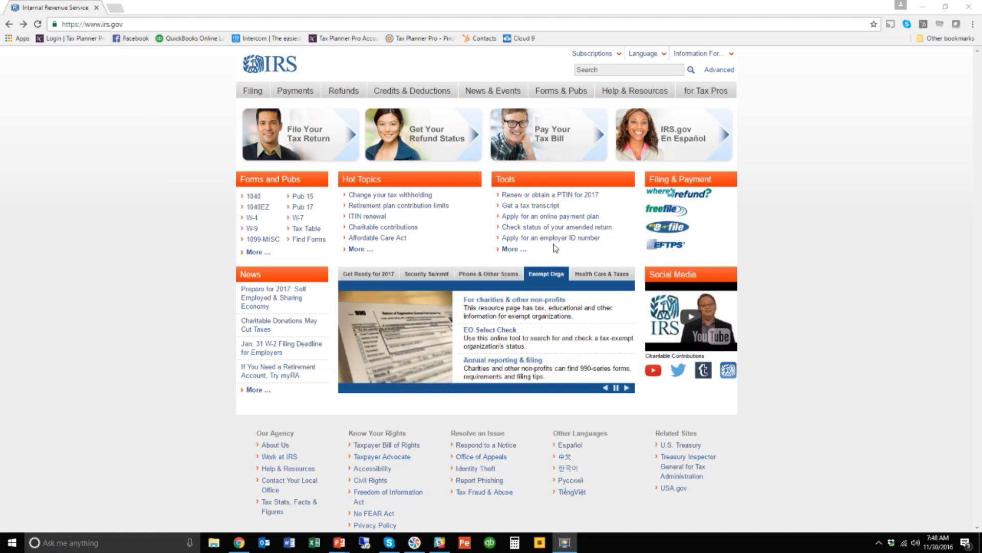
{"action": "mouse_move", "coordinate": [584, 254]}
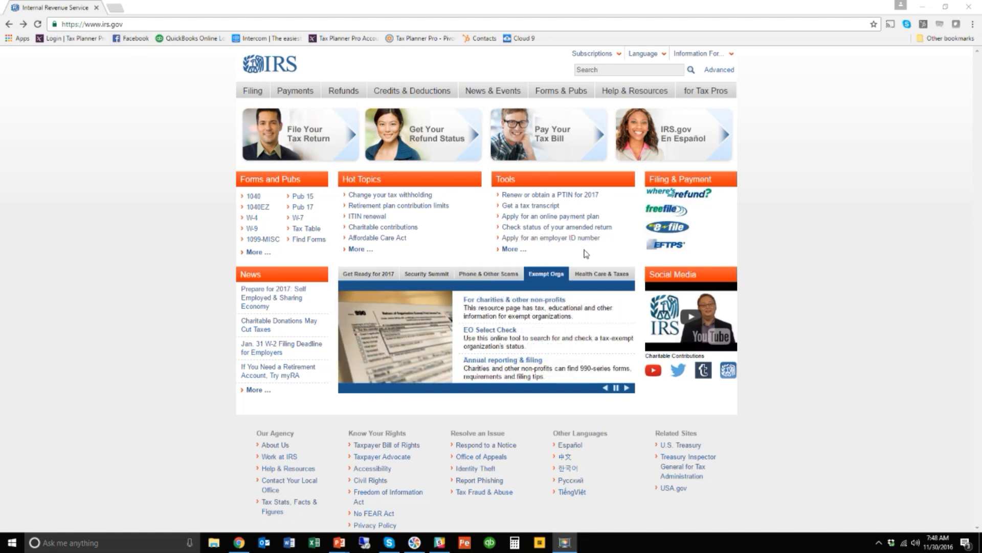
{"action": "mouse_move", "coordinate": [603, 257]}
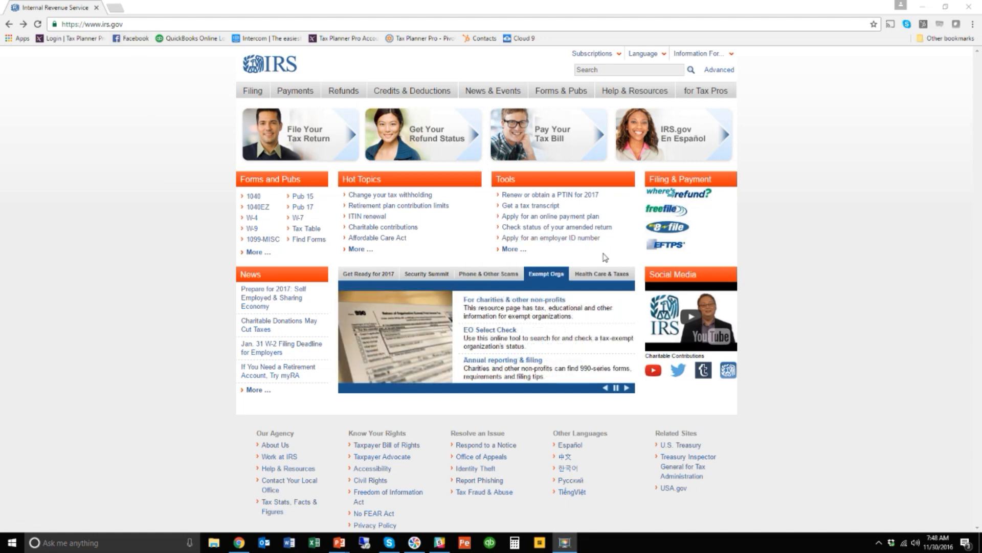
{"action": "left_click", "coordinate": [601, 274]}
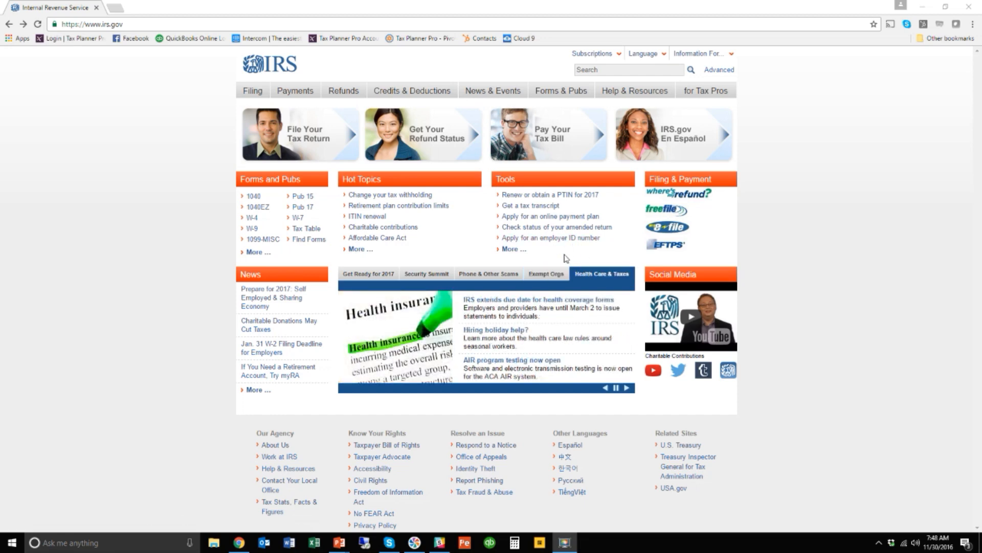
{"action": "mouse_move", "coordinate": [551, 237]}
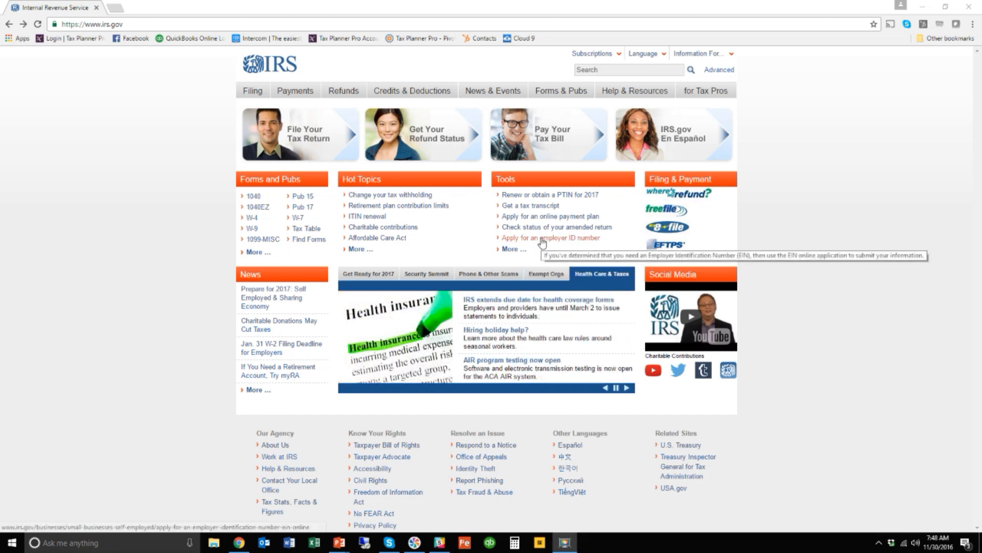
{"action": "left_click", "coordinate": [550, 237]}
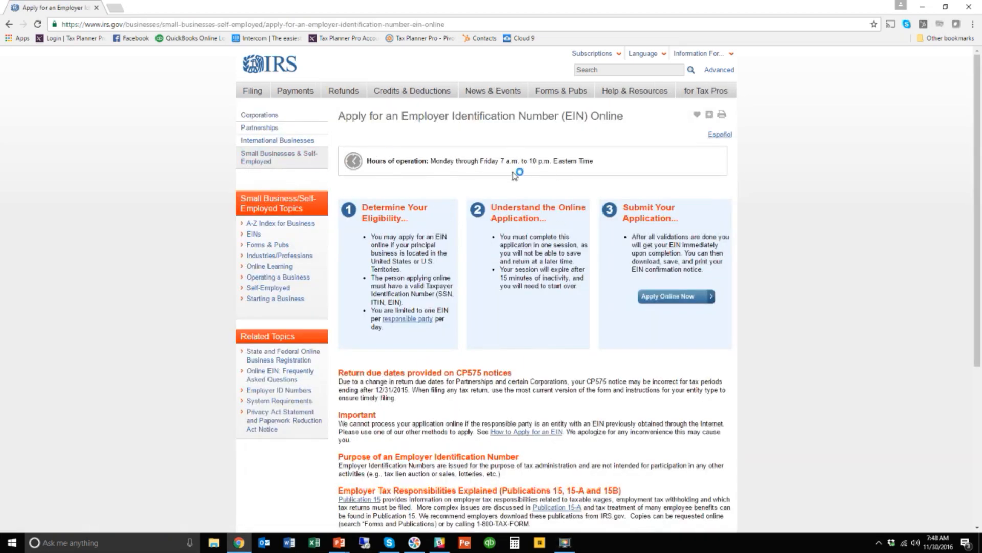
{"action": "mouse_move", "coordinate": [682, 315]}
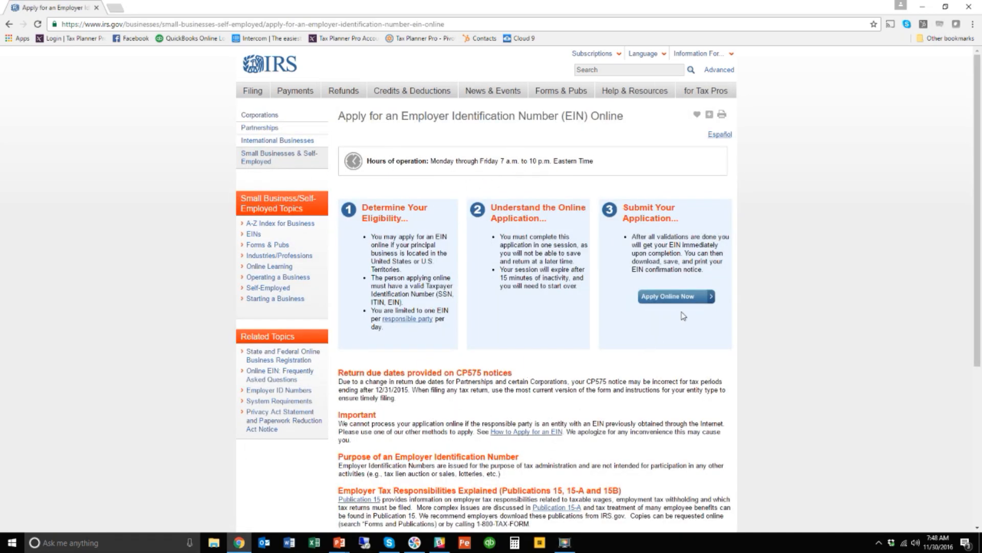
{"action": "mouse_move", "coordinate": [667, 296]}
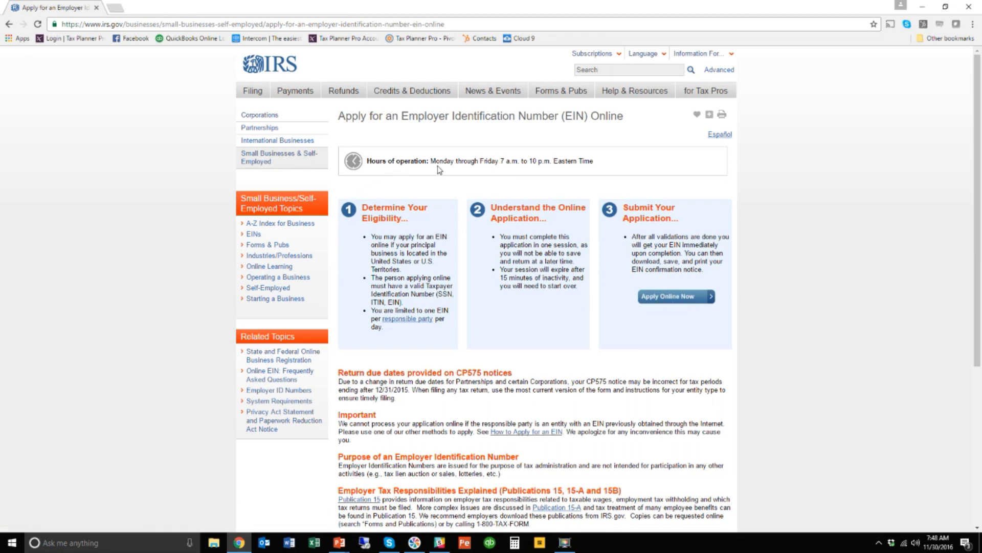
{"action": "mouse_move", "coordinate": [514, 165]}
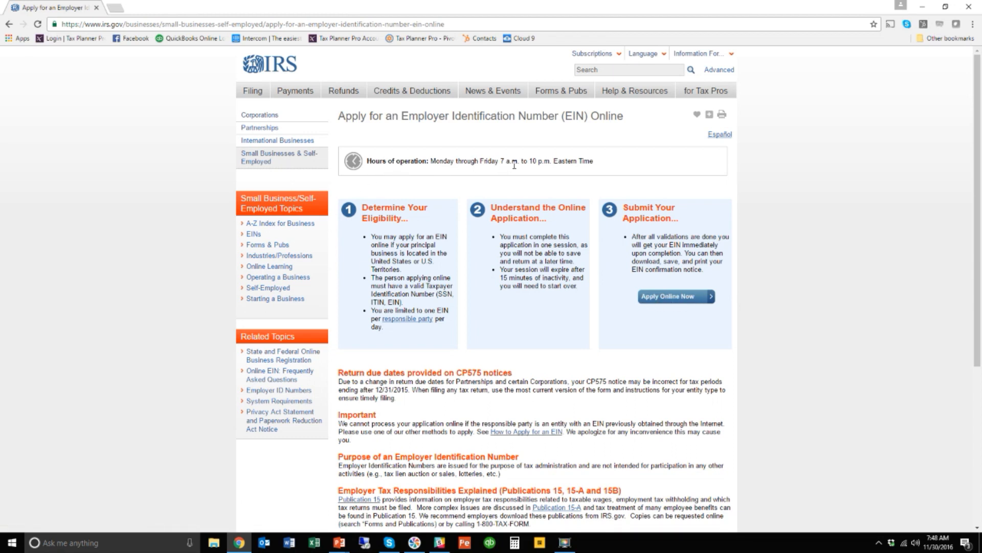
{"action": "mouse_move", "coordinate": [671, 360]}
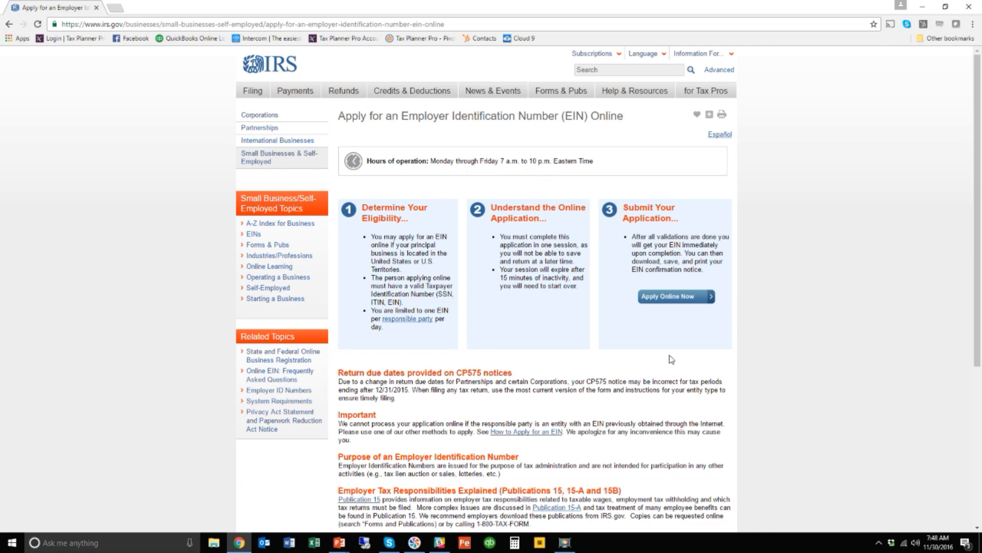
{"action": "mouse_move", "coordinate": [653, 336]}
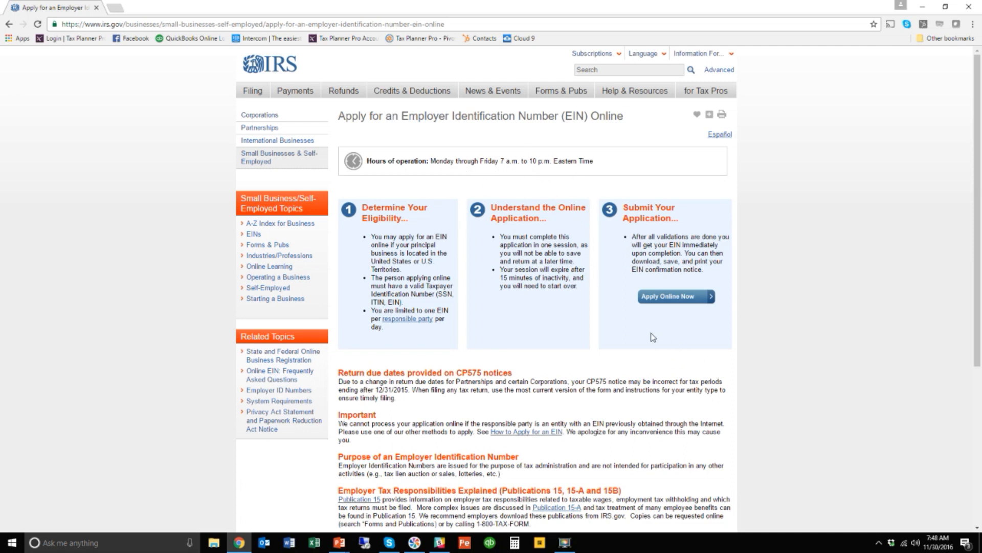
{"action": "mouse_move", "coordinate": [657, 339]}
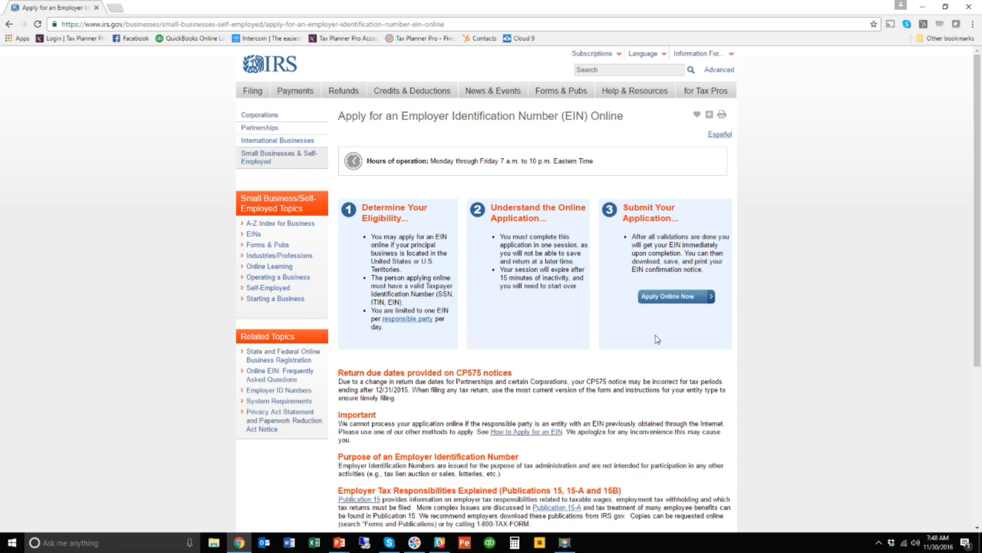
{"action": "mouse_move", "coordinate": [676, 296]}
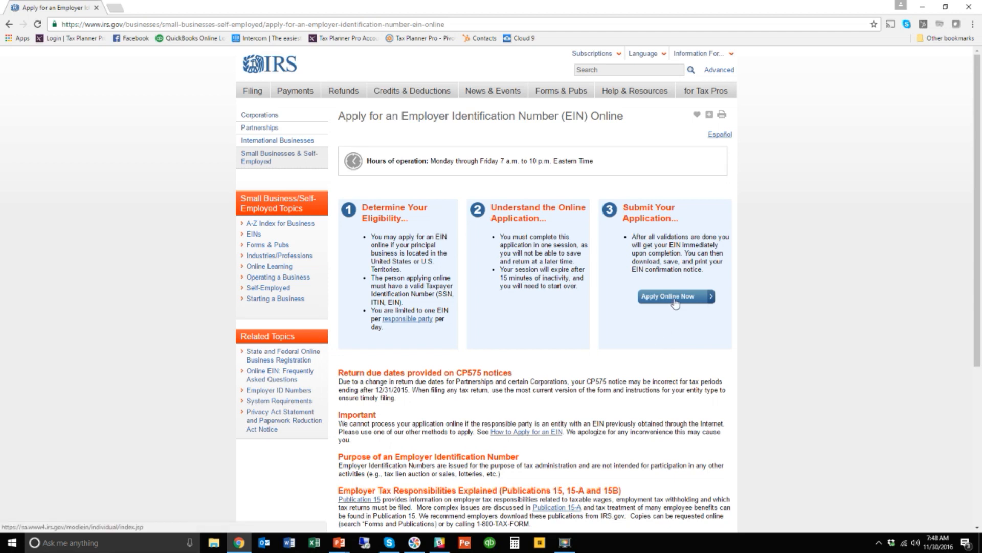
Start the online EIN application and acknowledge the U.S. government system warning.
{"action": "left_click", "coordinate": [676, 296]}
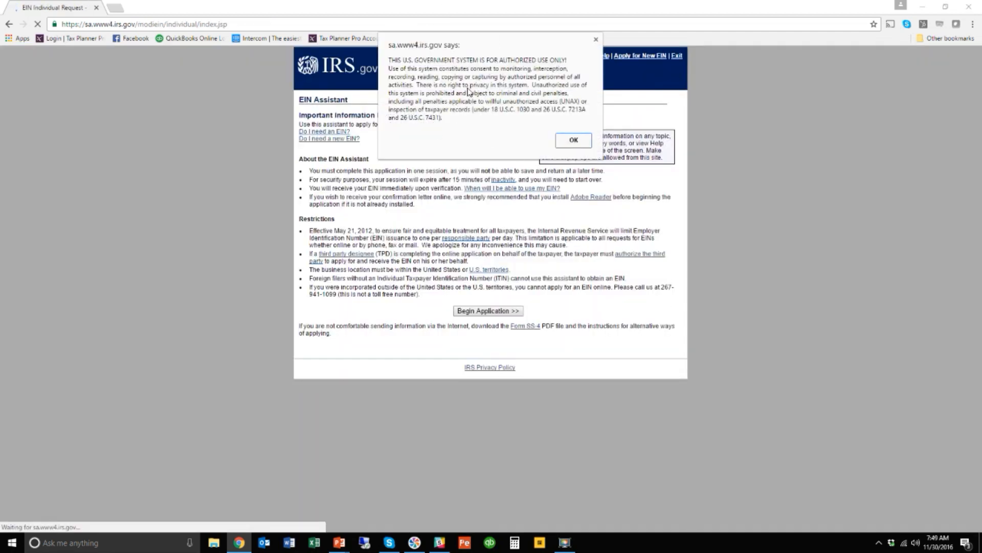
{"action": "left_click", "coordinate": [571, 140]}
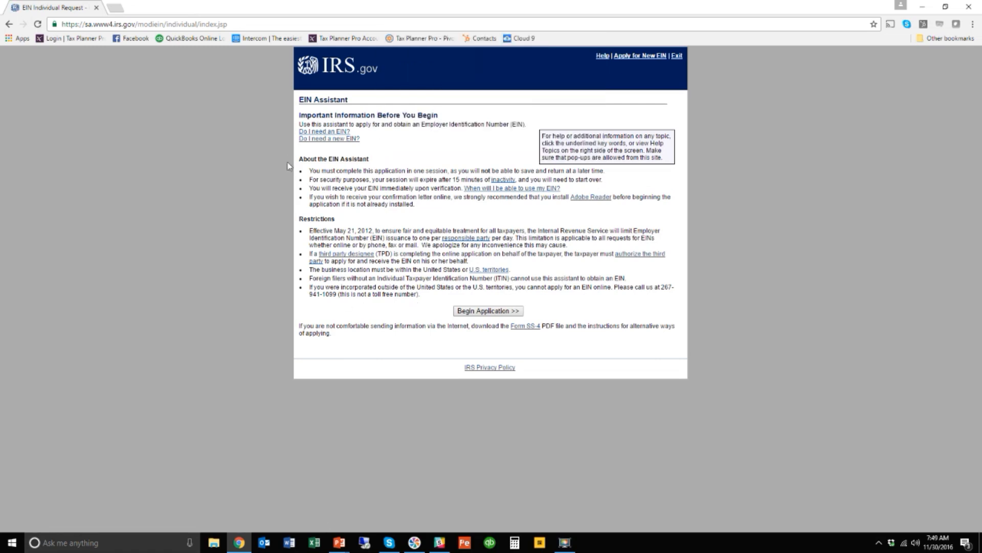
{"action": "mouse_move", "coordinate": [499, 317]}
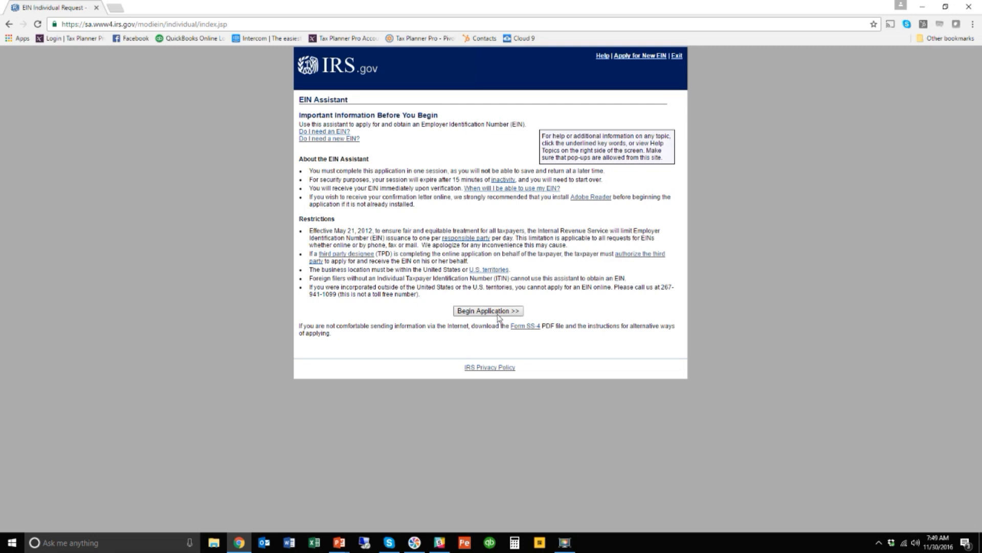
{"action": "mouse_move", "coordinate": [491, 319]}
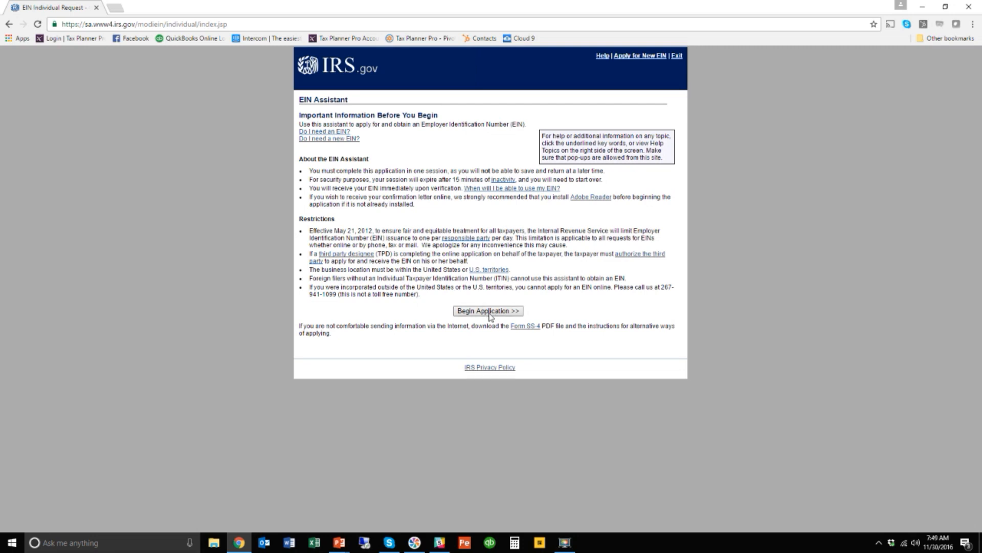
Begin the application and choose Limited Liability Company (LLC) as the legal structure.
{"action": "left_click", "coordinate": [487, 310]}
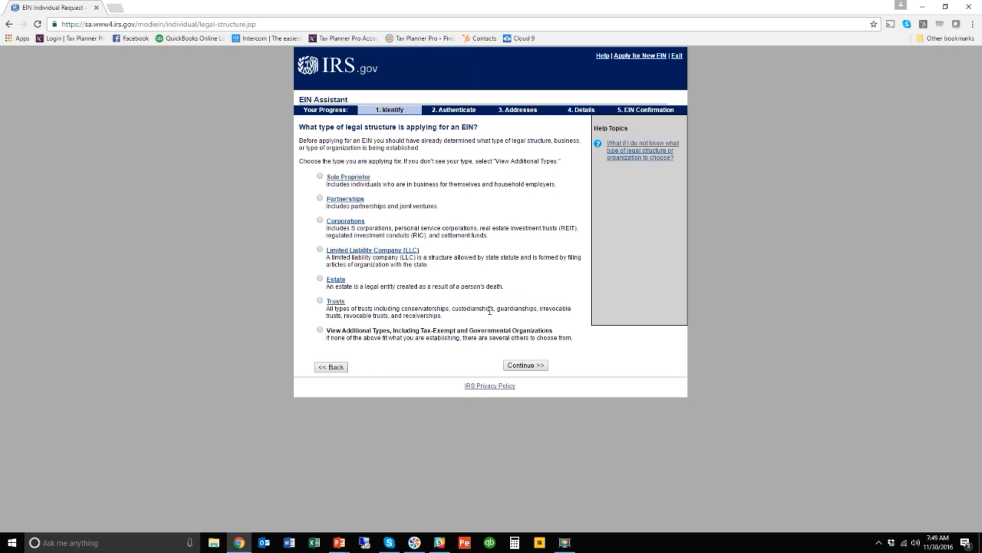
{"action": "mouse_move", "coordinate": [308, 248]}
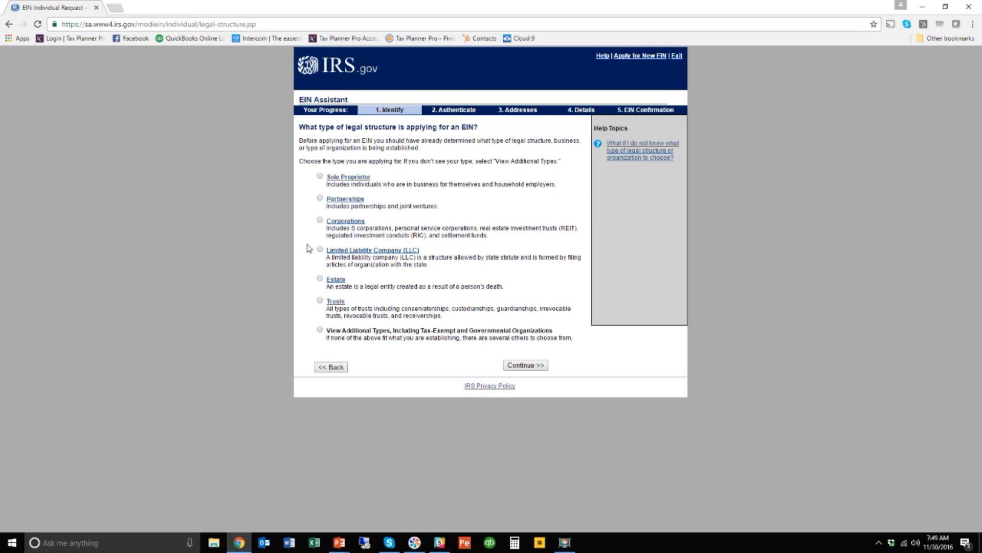
{"action": "mouse_move", "coordinate": [401, 228]}
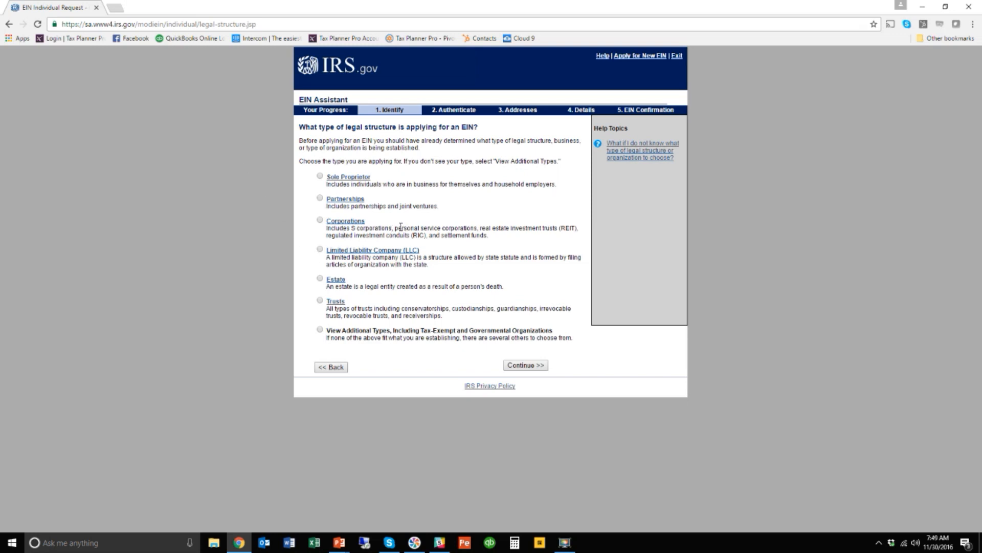
{"action": "mouse_move", "coordinate": [384, 248]}
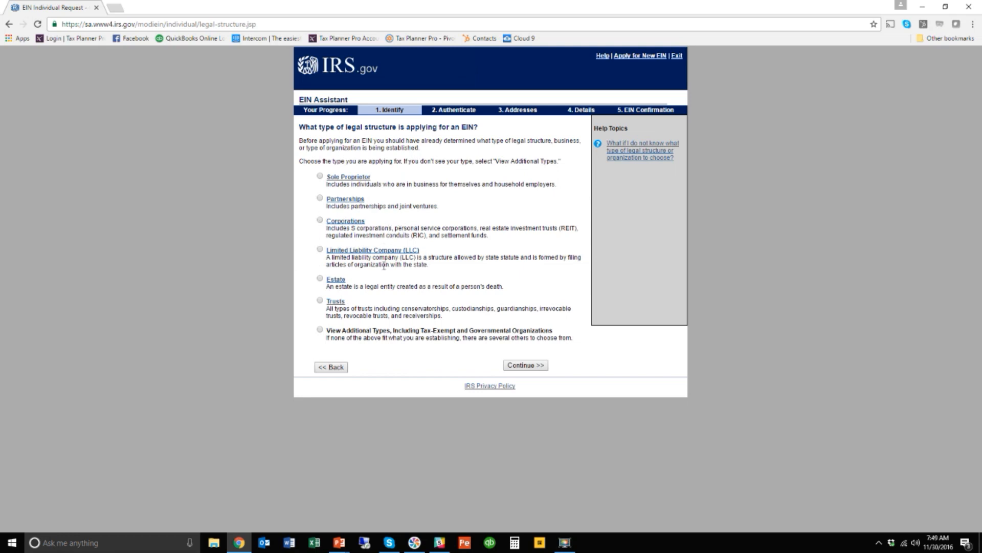
{"action": "mouse_move", "coordinate": [343, 243]}
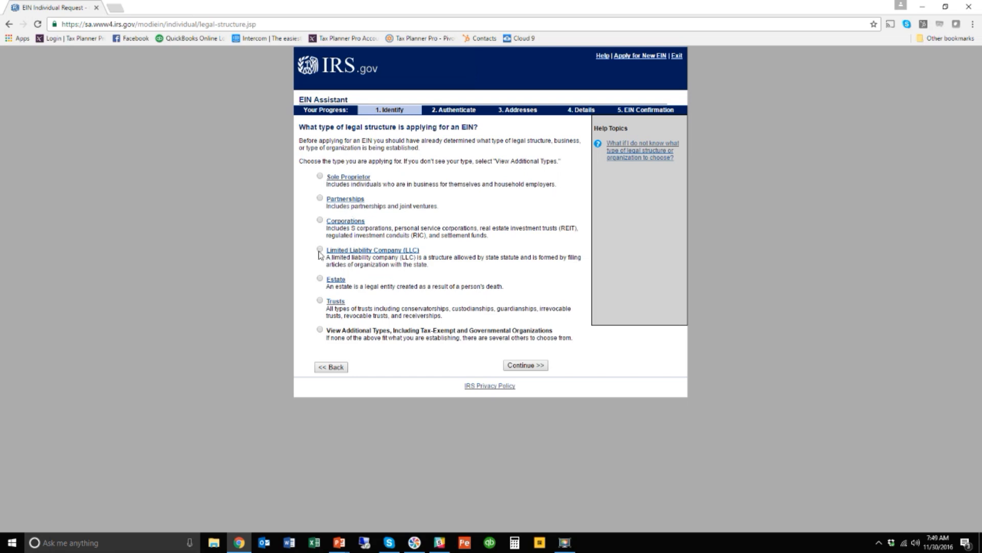
{"action": "mouse_move", "coordinate": [381, 225]}
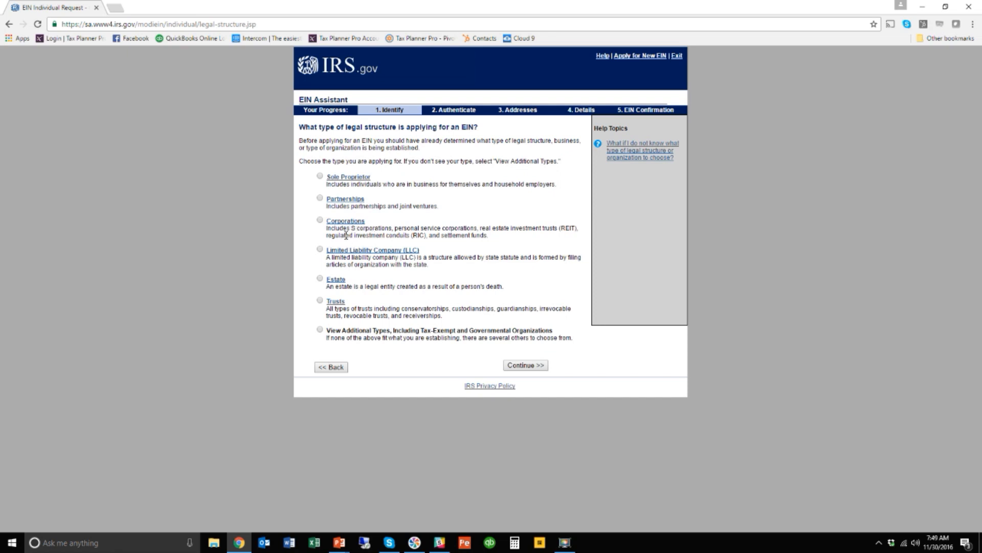
{"action": "mouse_move", "coordinate": [382, 229]}
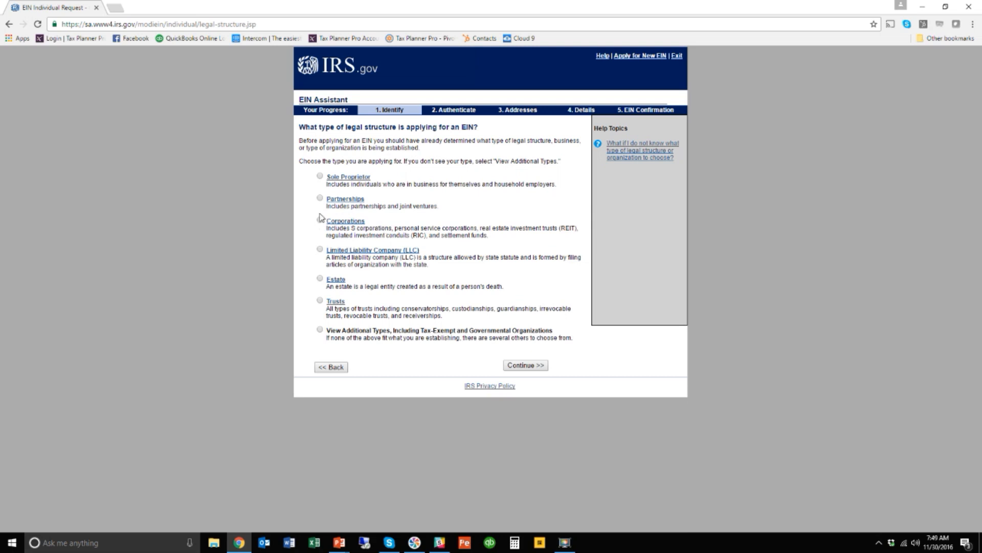
{"action": "mouse_move", "coordinate": [364, 281]}
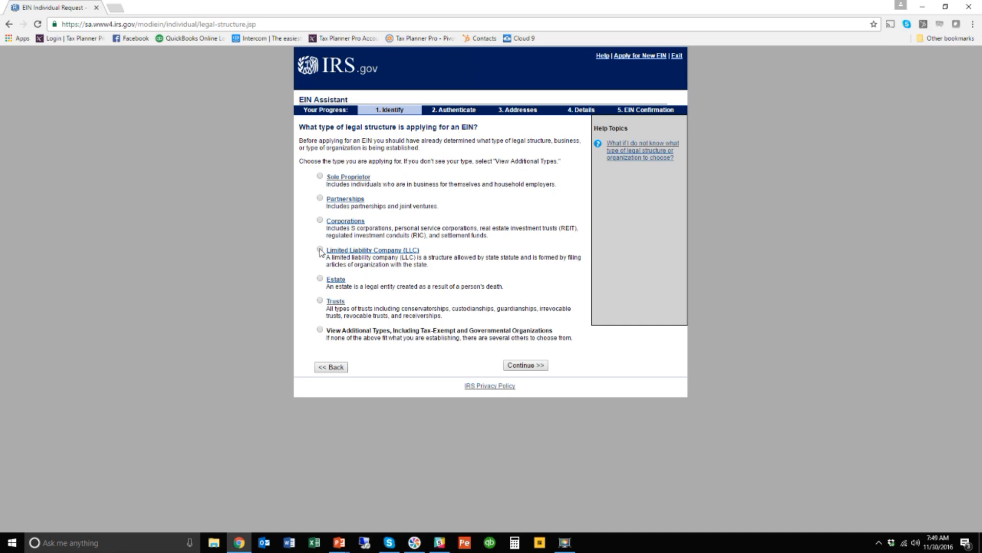
{"action": "left_click", "coordinate": [319, 250]}
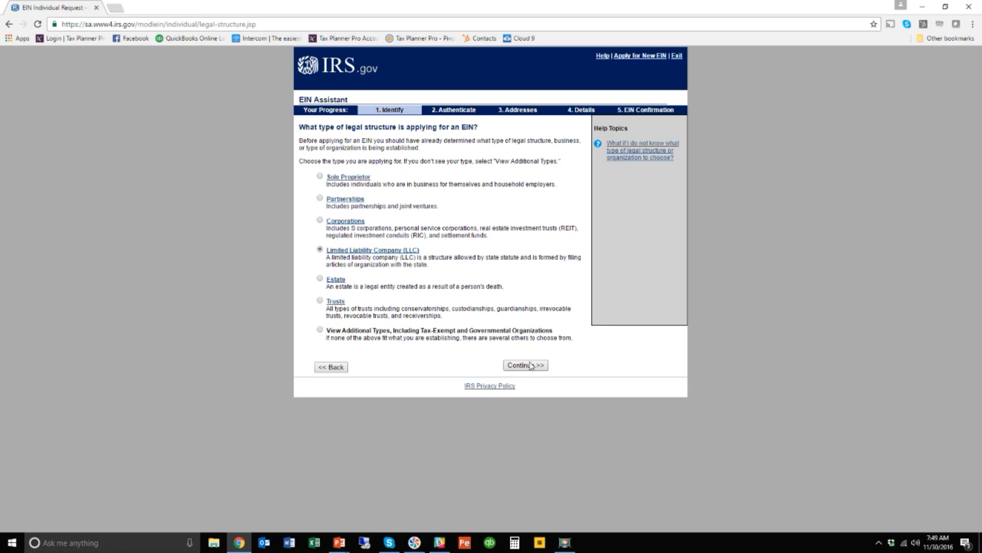
Confirm the LLC choice and record 2 members with FLORIDA (FL) as the state.
{"action": "left_click", "coordinate": [525, 365]}
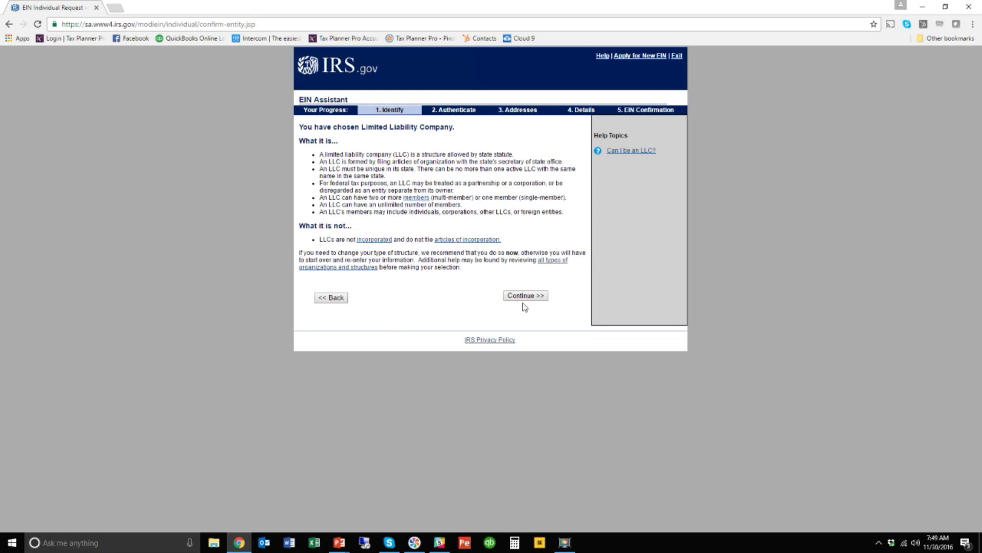
{"action": "left_click", "coordinate": [524, 295]}
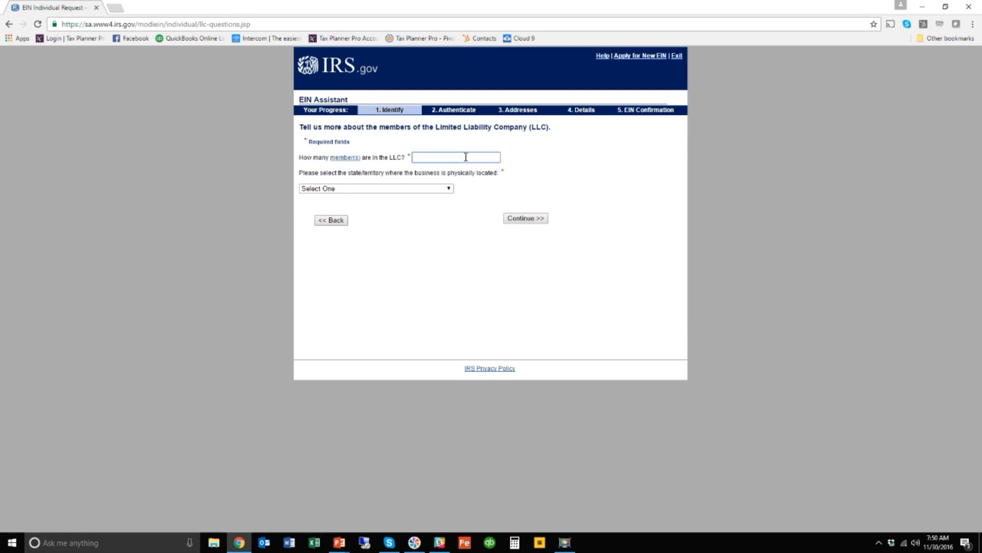
{"action": "type", "text": "2"}
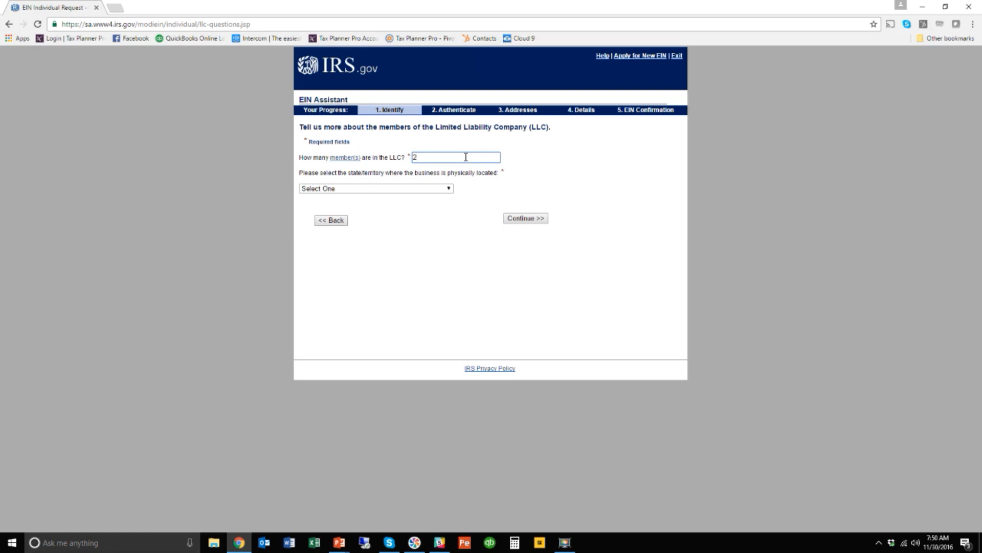
{"action": "left_click", "coordinate": [376, 188]}
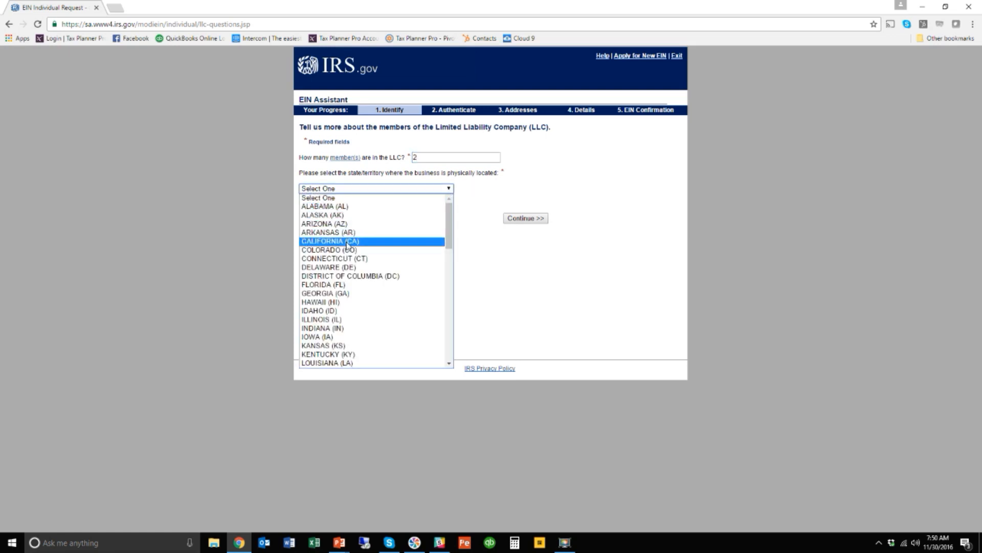
{"action": "left_click", "coordinate": [325, 283]}
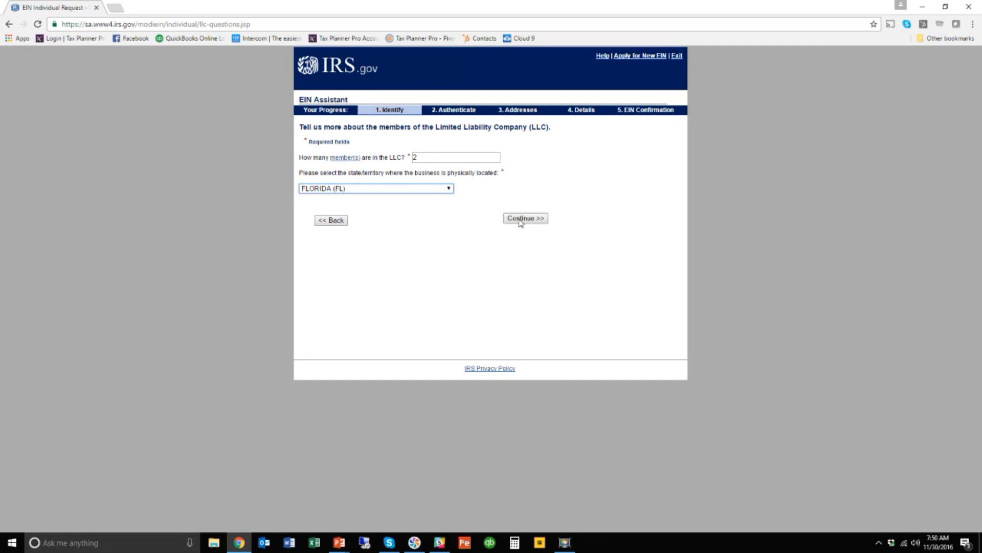
Submit the member count and state and accept the multi-member LLC partnership classification.
{"action": "left_click", "coordinate": [525, 218]}
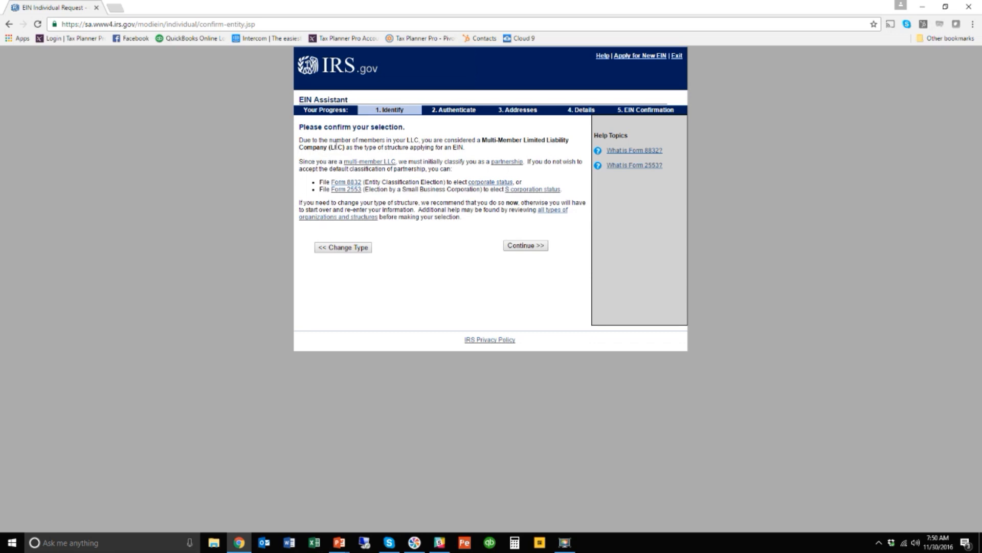
{"action": "mouse_move", "coordinate": [527, 154]}
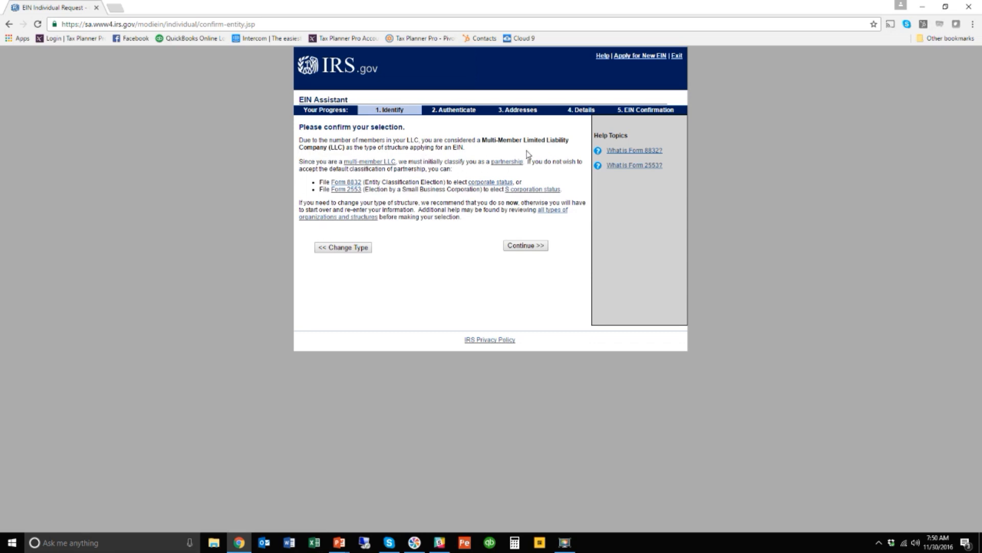
{"action": "mouse_move", "coordinate": [536, 162]}
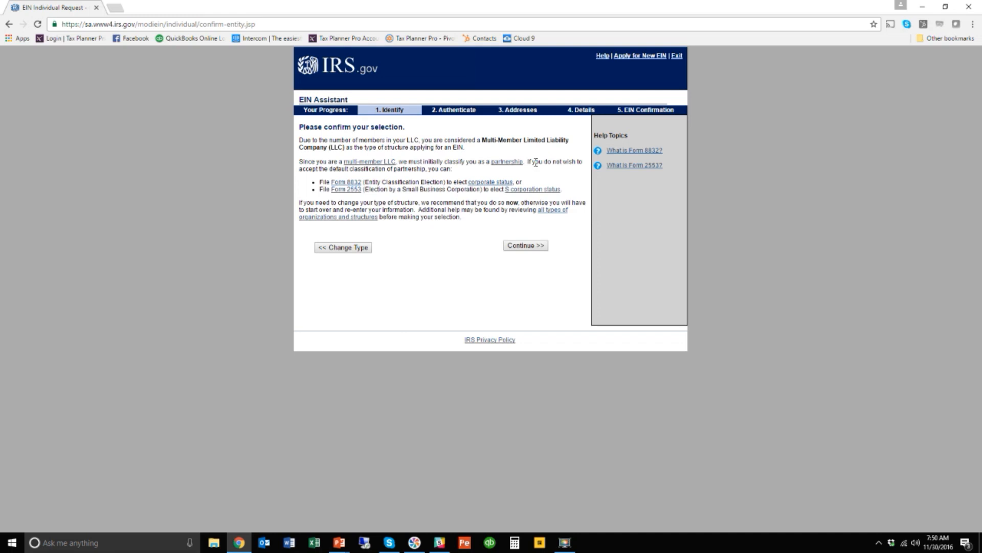
{"action": "mouse_move", "coordinate": [507, 161]}
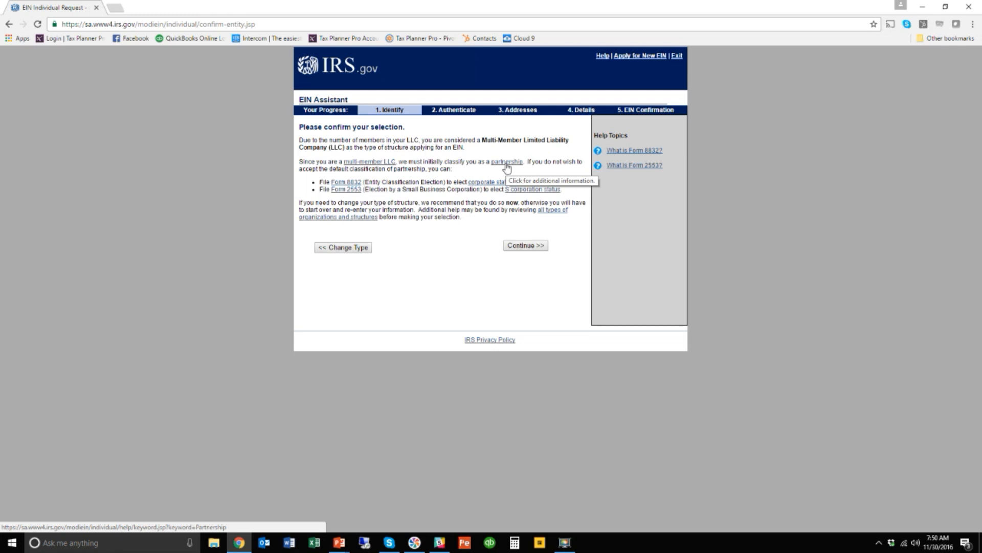
{"action": "mouse_move", "coordinate": [360, 198]}
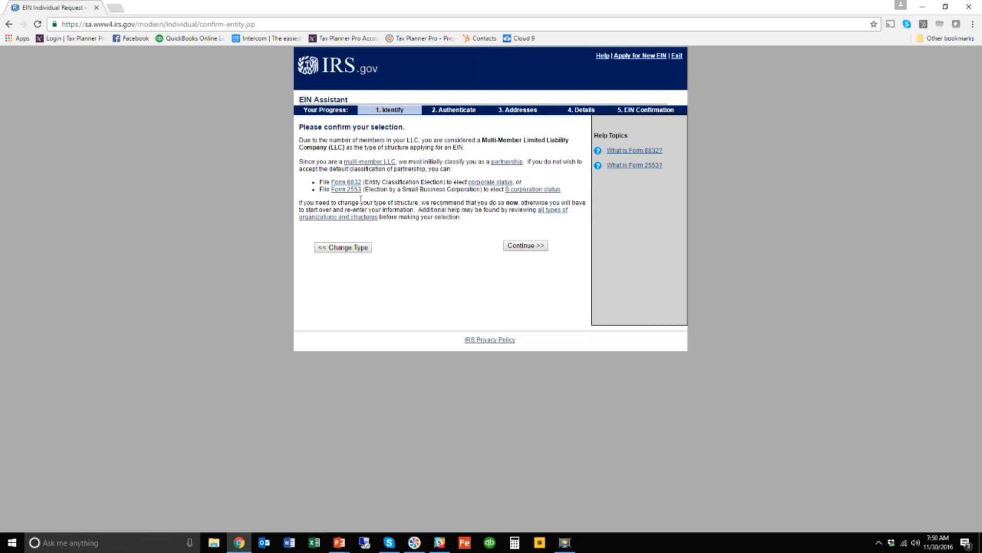
{"action": "mouse_move", "coordinate": [356, 199]}
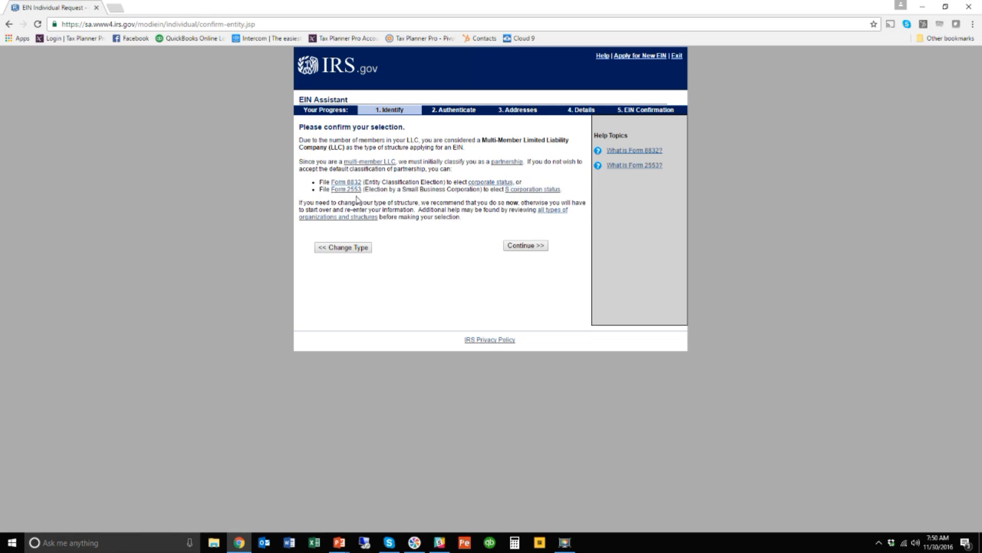
{"action": "mouse_move", "coordinate": [337, 198]}
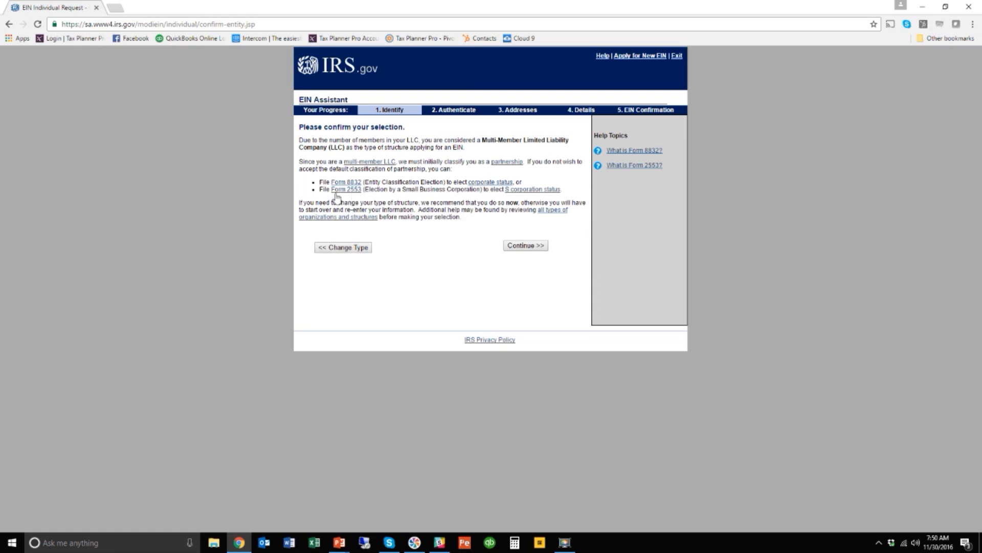
{"action": "mouse_move", "coordinate": [344, 190]}
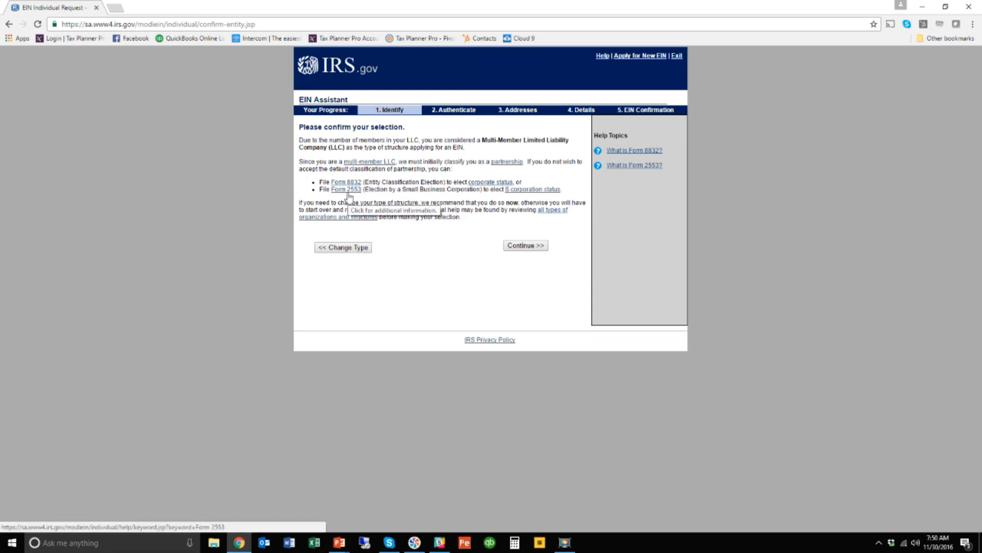
{"action": "mouse_move", "coordinate": [357, 195]}
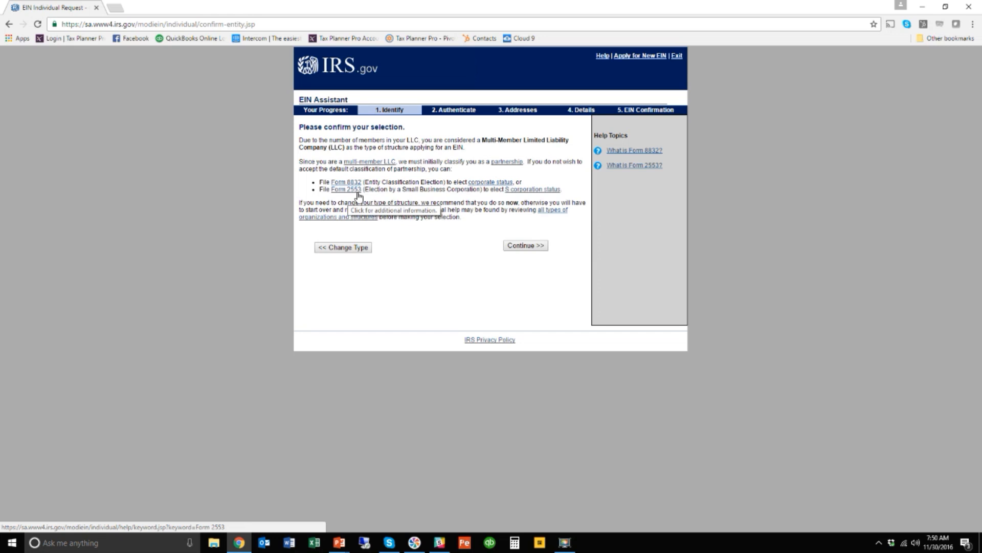
{"action": "mouse_move", "coordinate": [423, 190]}
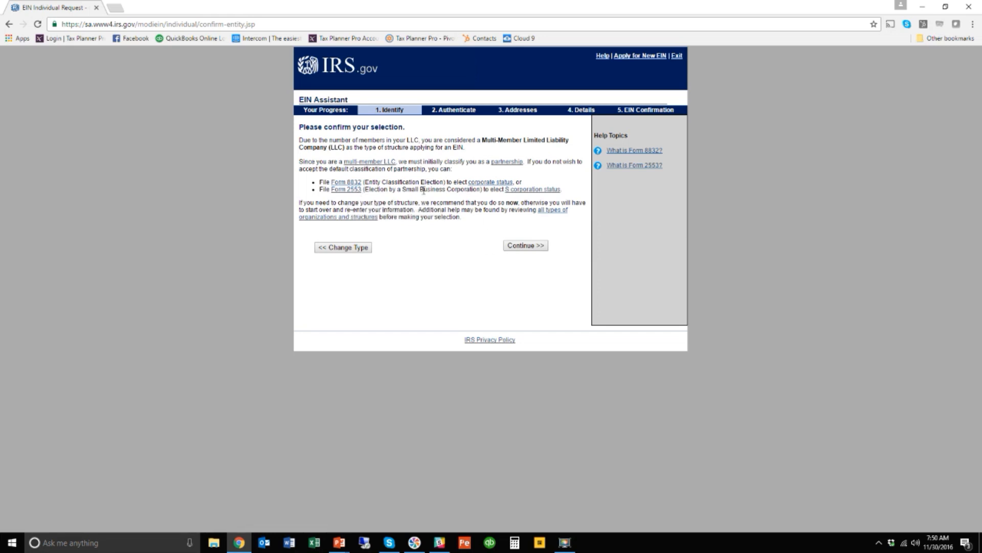
{"action": "mouse_move", "coordinate": [412, 162]}
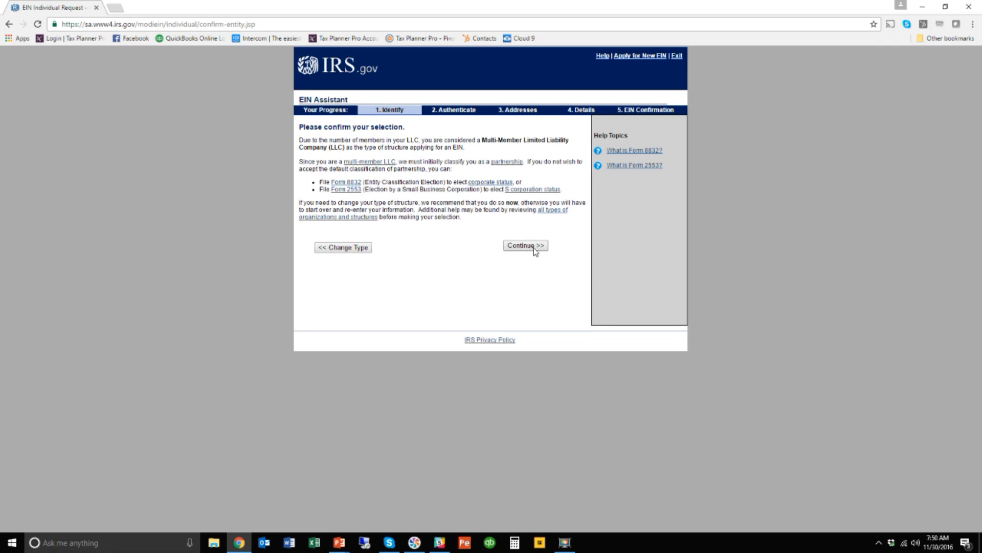
{"action": "left_click", "coordinate": [525, 245]}
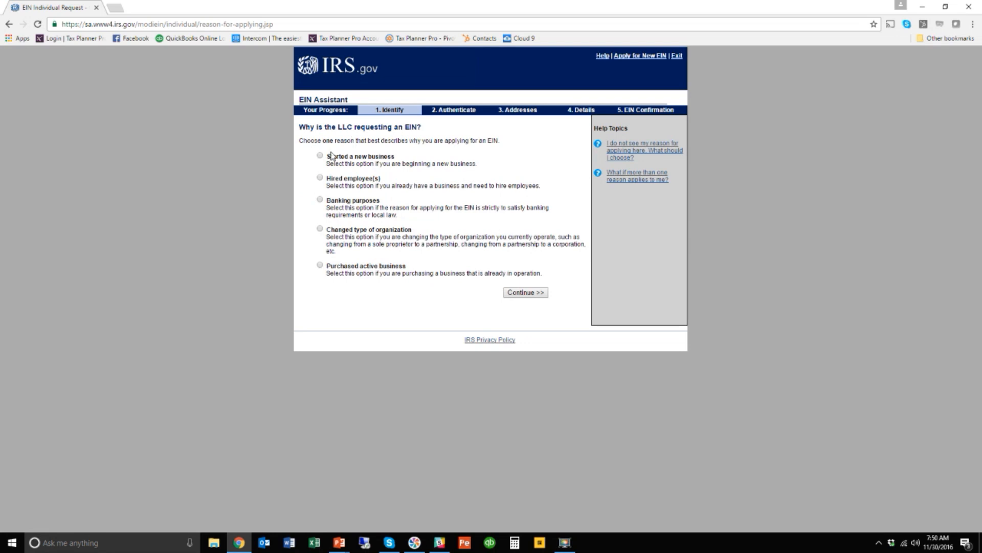
{"action": "mouse_move", "coordinate": [341, 189]}
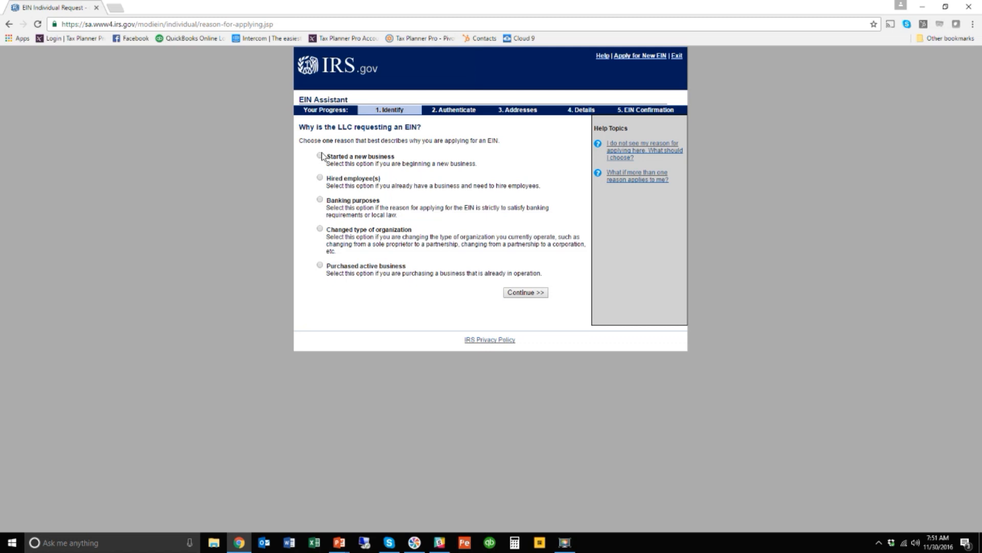
{"action": "mouse_move", "coordinate": [325, 155]}
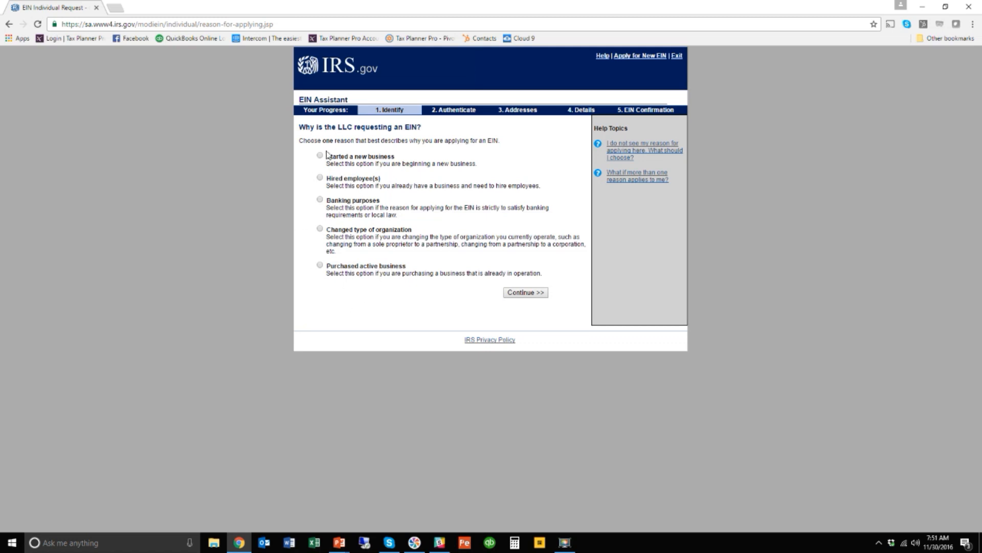
Submit 'Started a new business' as the reason for requesting the EIN.
{"action": "left_click", "coordinate": [320, 155]}
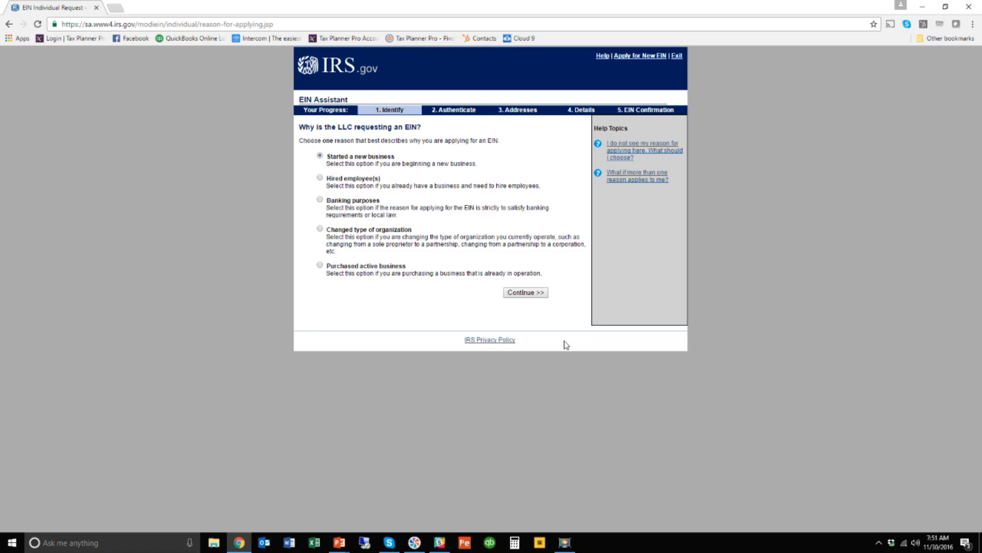
{"action": "left_click", "coordinate": [525, 291]}
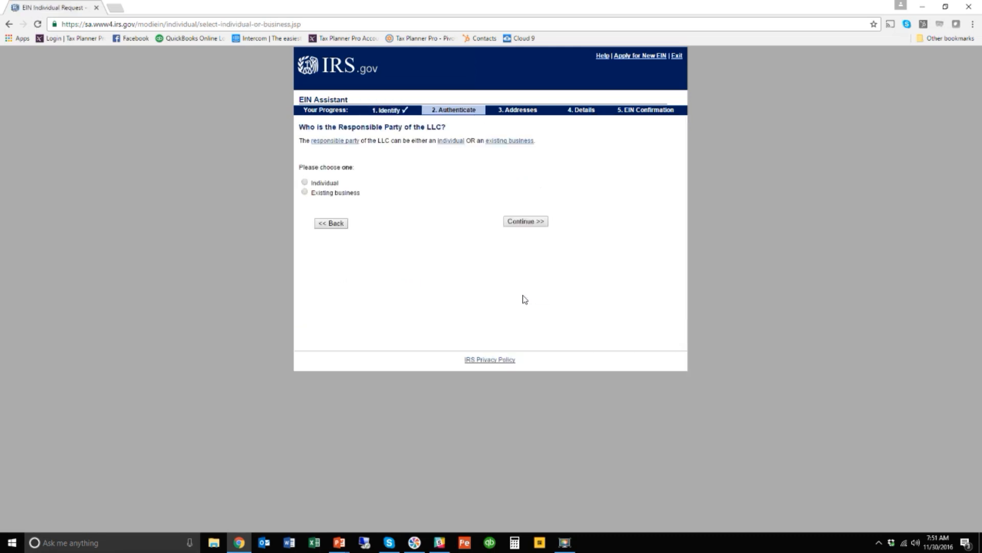
{"action": "mouse_move", "coordinate": [460, 160]}
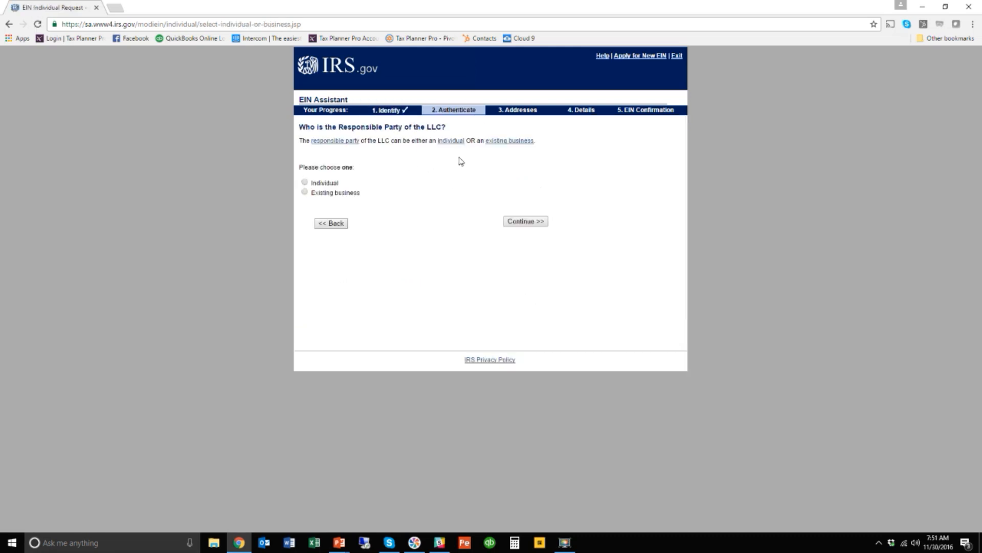
Submit Individual as the LLC's responsible party and reach that person's details page.
{"action": "left_click", "coordinate": [305, 182]}
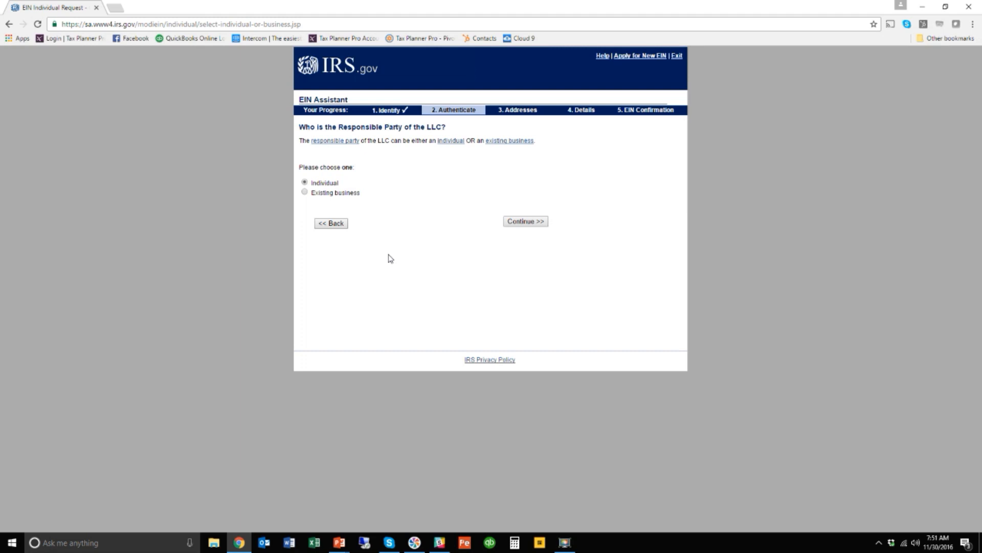
{"action": "mouse_move", "coordinate": [318, 192]}
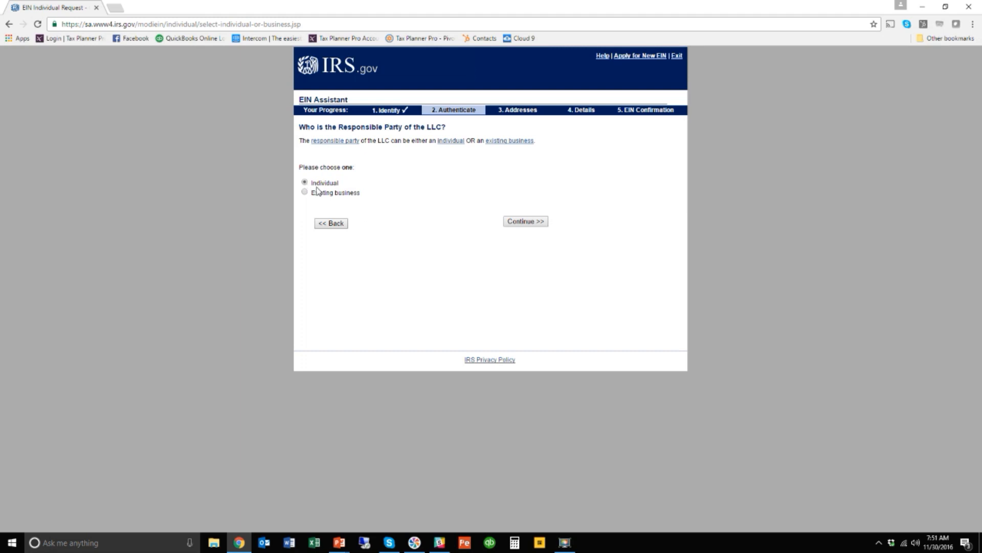
{"action": "mouse_move", "coordinate": [525, 225]}
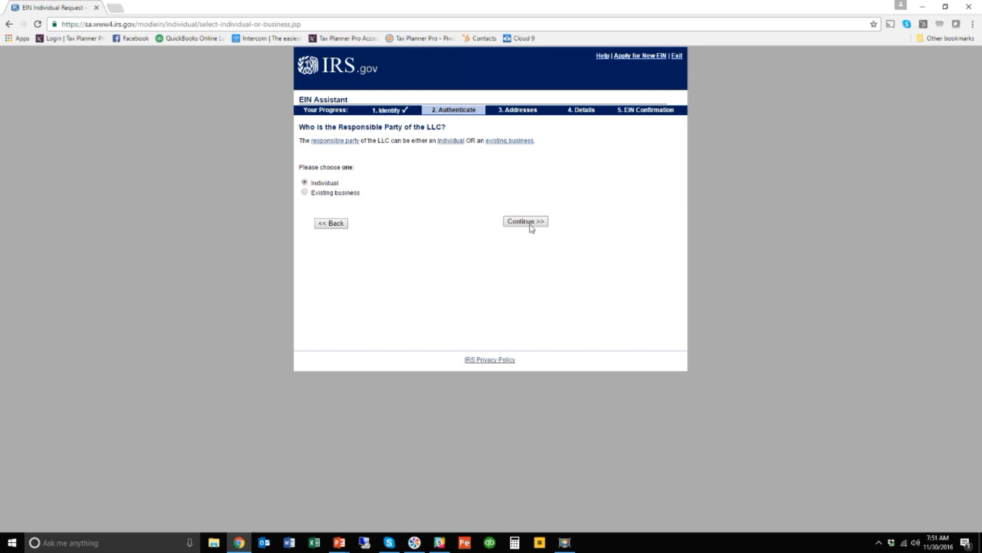
{"action": "left_click", "coordinate": [525, 221]}
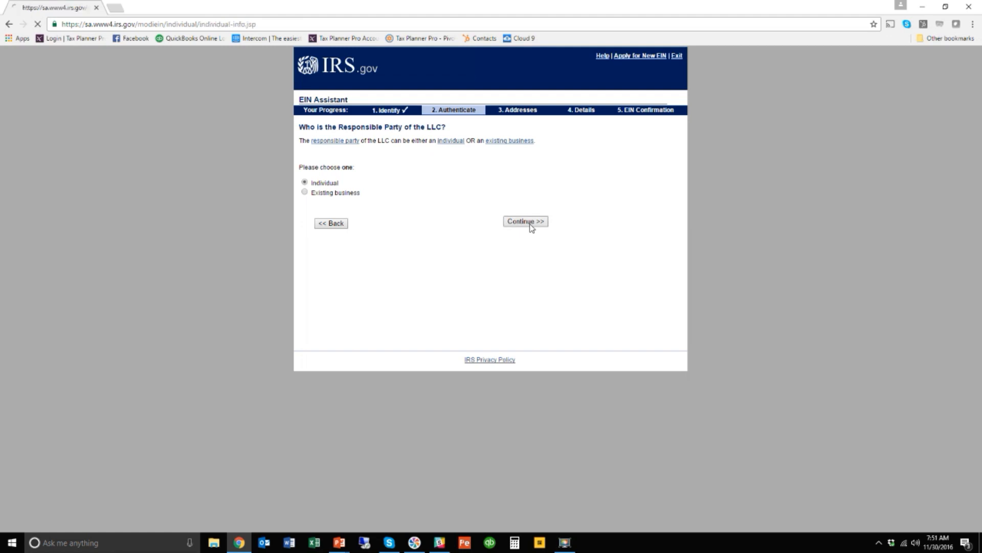
{"action": "left_click", "coordinate": [525, 221]}
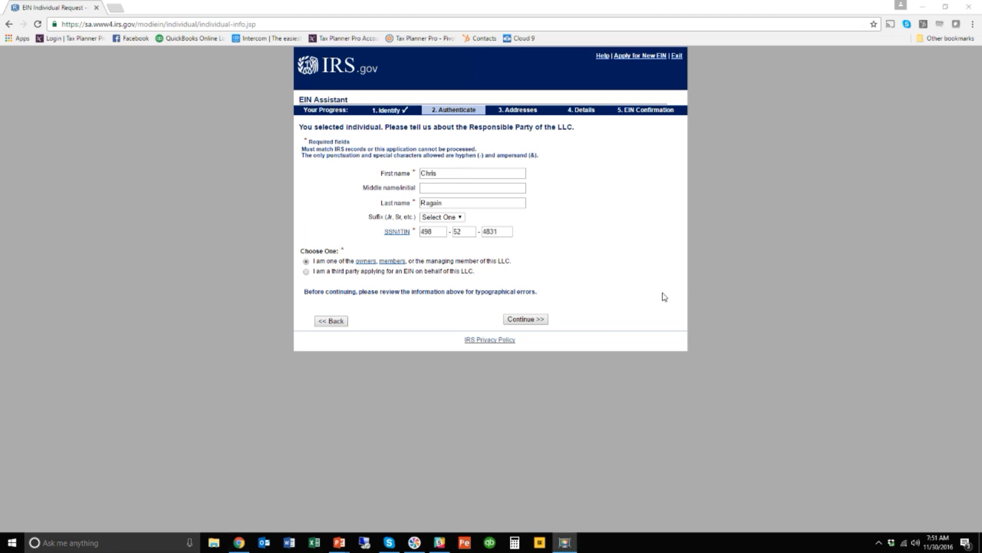
{"action": "mouse_move", "coordinate": [423, 245]}
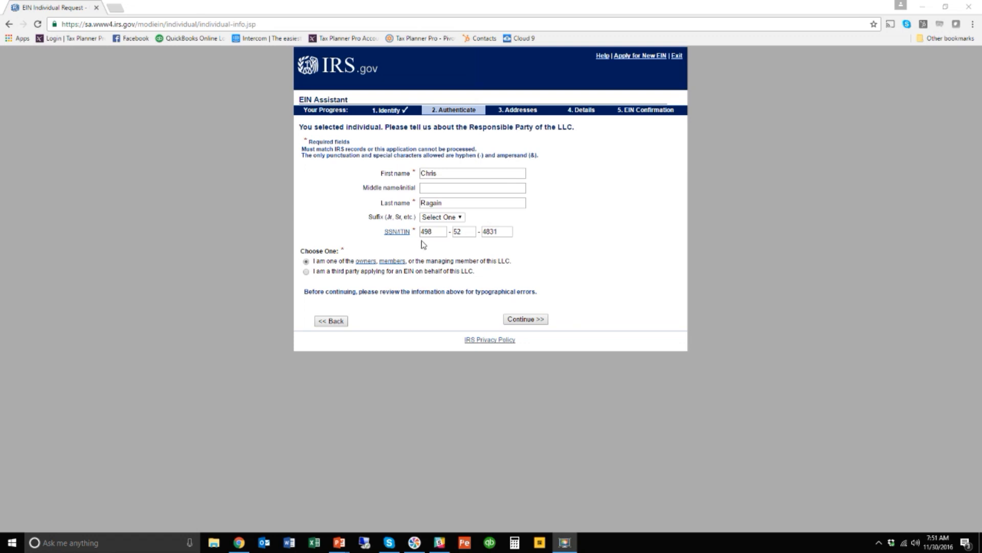
{"action": "mouse_move", "coordinate": [436, 233]}
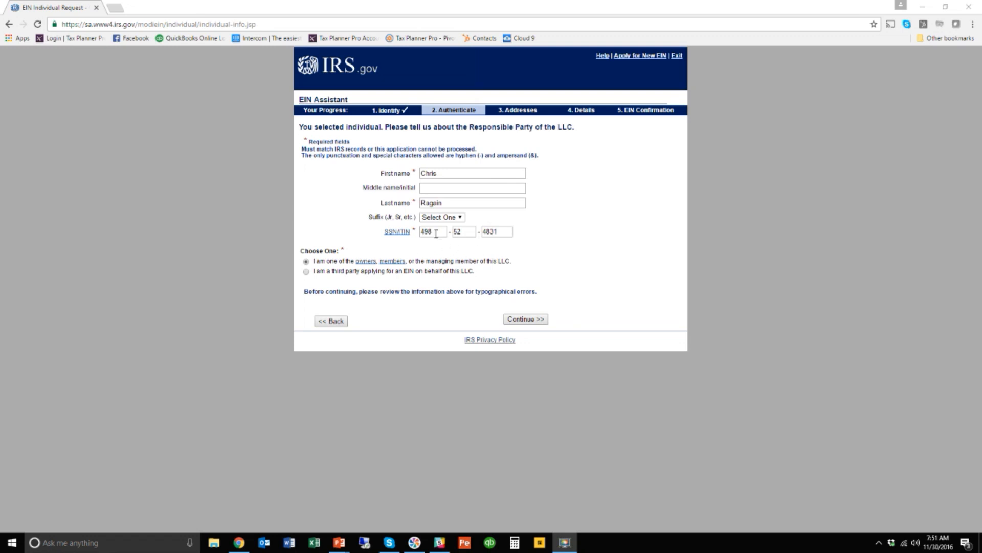
{"action": "mouse_move", "coordinate": [500, 243]}
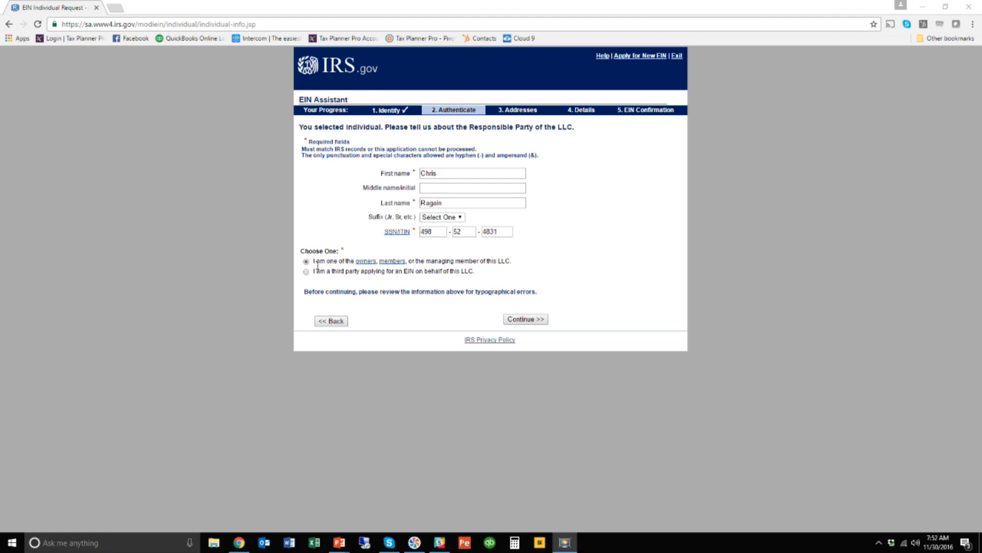
{"action": "mouse_move", "coordinate": [385, 269]}
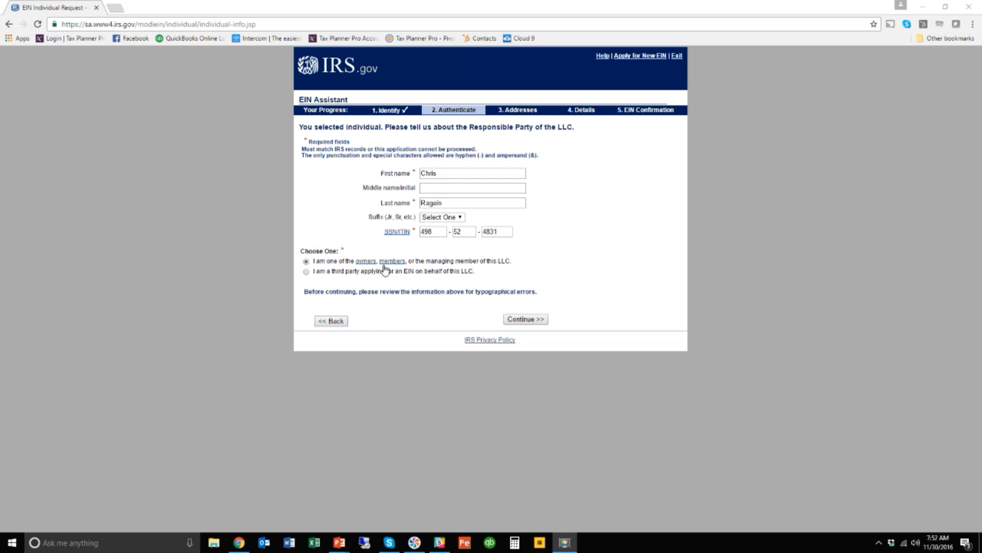
{"action": "mouse_move", "coordinate": [515, 265]}
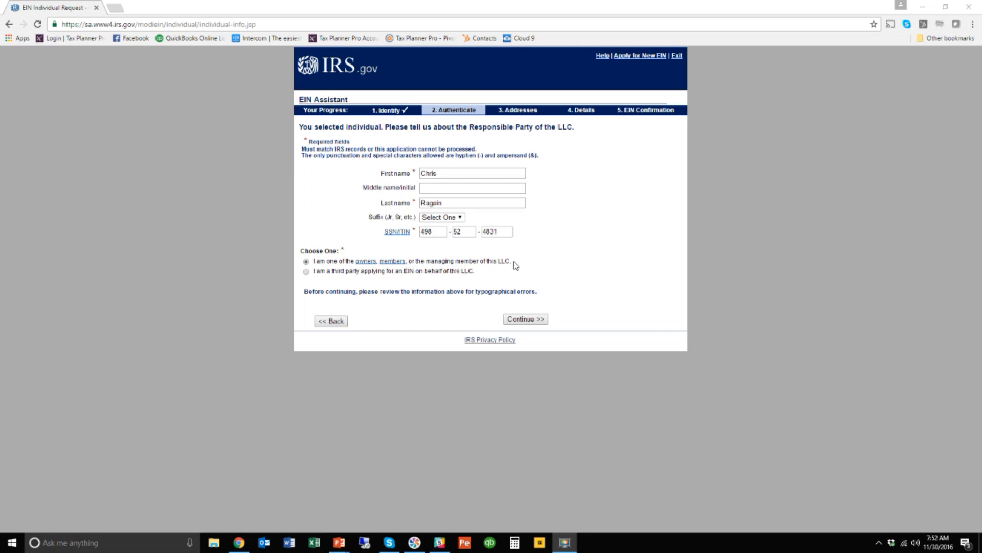
{"action": "mouse_move", "coordinate": [448, 316]}
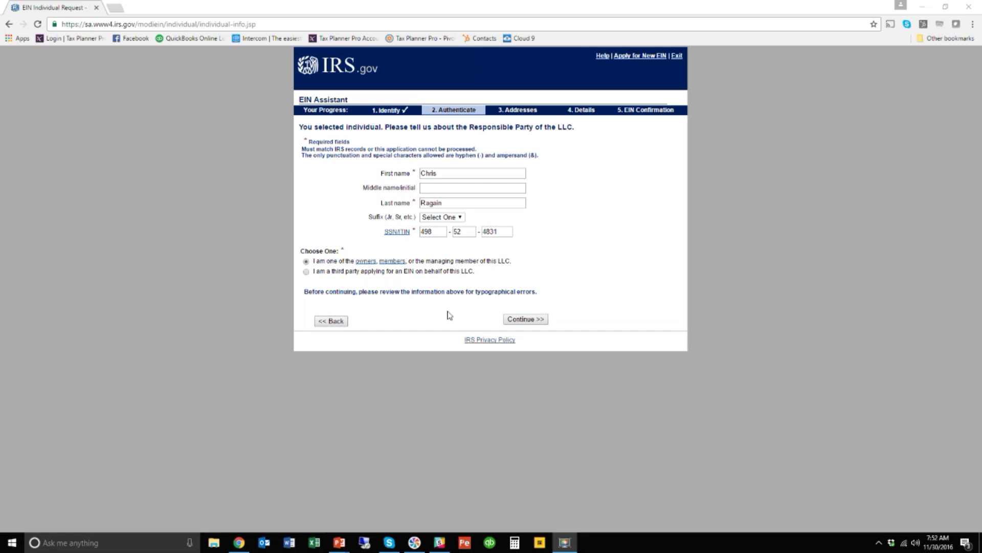
Submit the responsible party's details as an owner or managing member.
{"action": "left_click", "coordinate": [524, 318]}
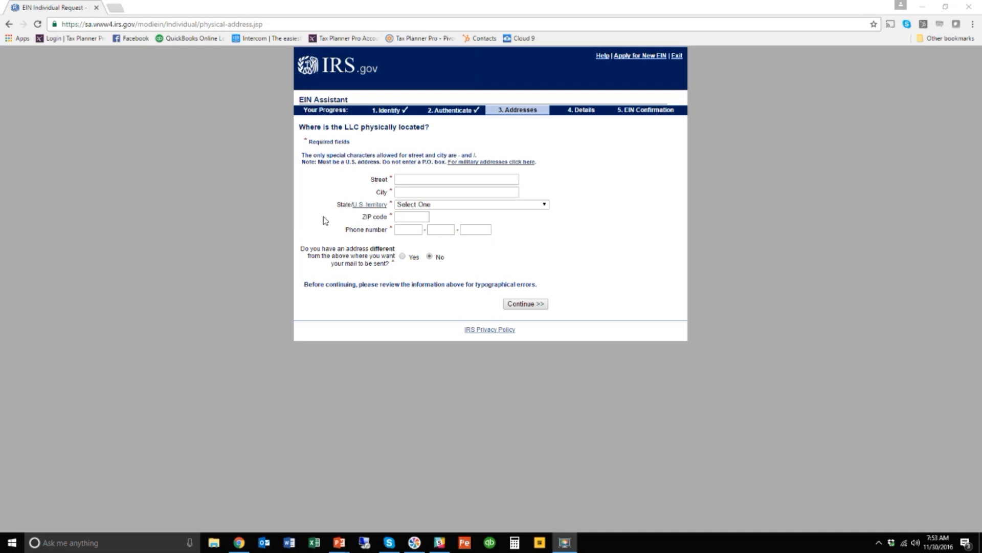
{"action": "mouse_move", "coordinate": [373, 147]}
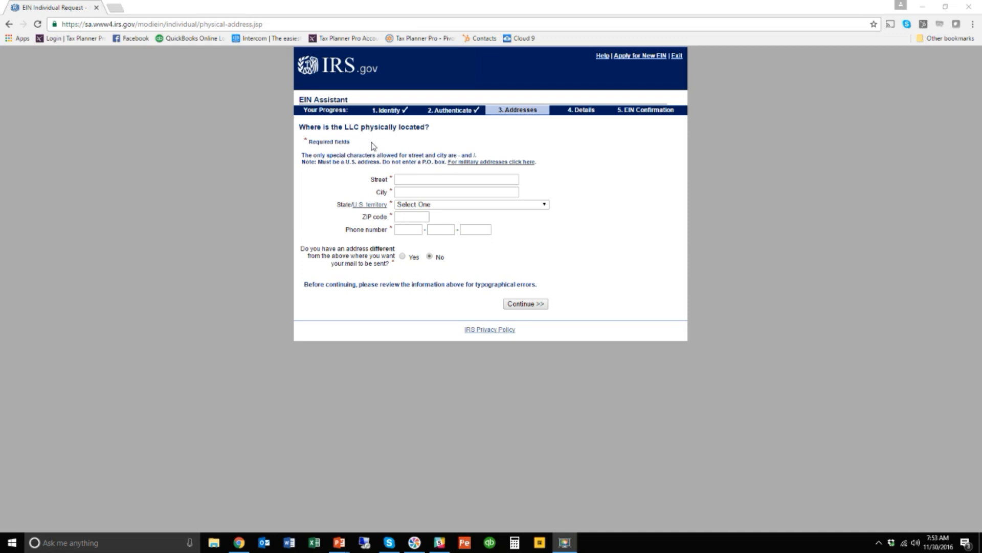
Autofill the Bonita Springs, Florida street address, keep no separate mailing address, and submit it.
{"action": "left_click", "coordinate": [456, 179]}
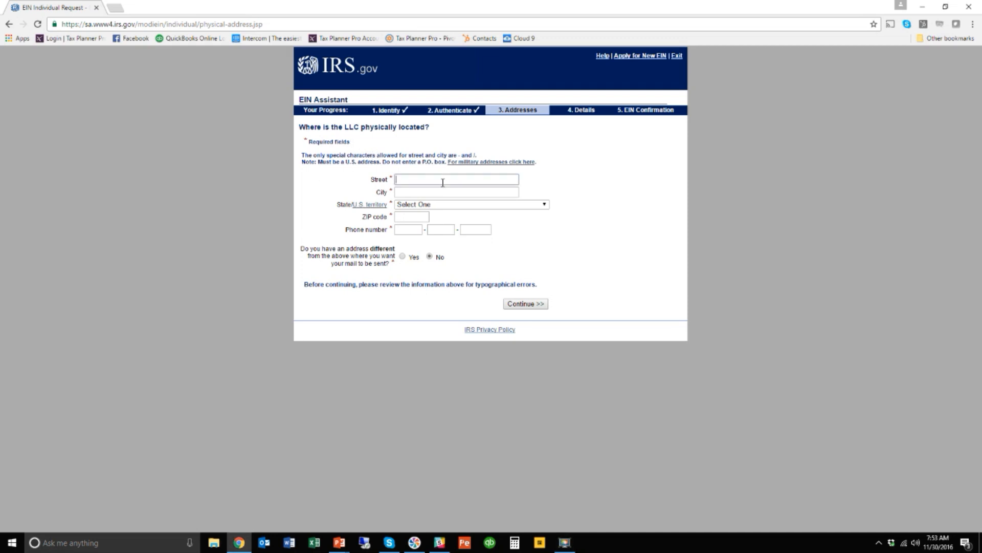
{"action": "type", "text": "28"}
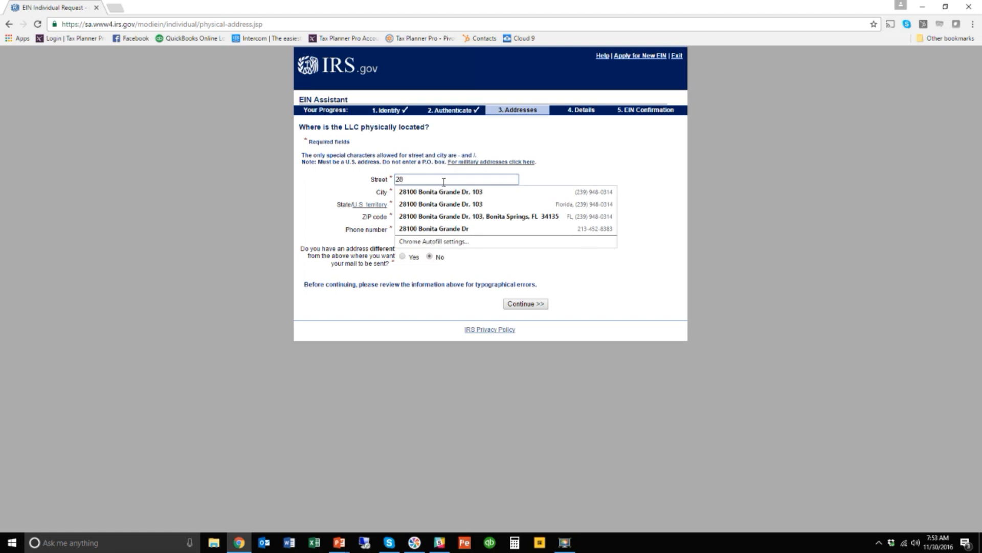
{"action": "left_click", "coordinate": [478, 216]}
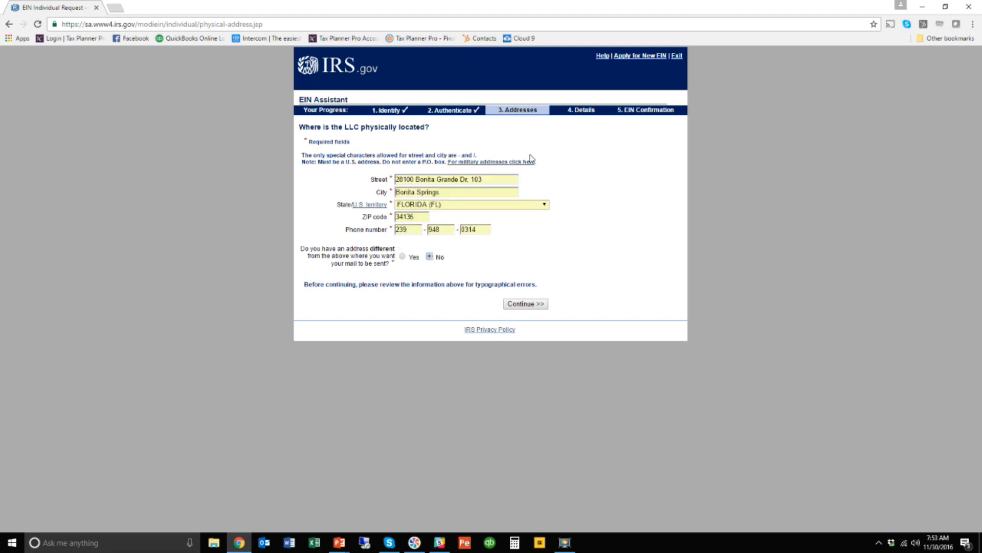
{"action": "mouse_move", "coordinate": [317, 246]}
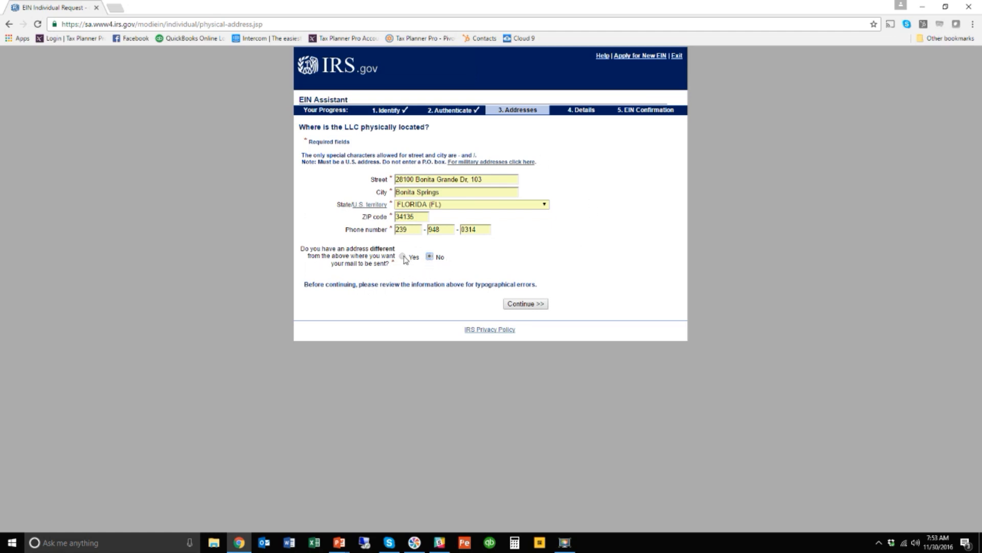
{"action": "left_click", "coordinate": [403, 257]}
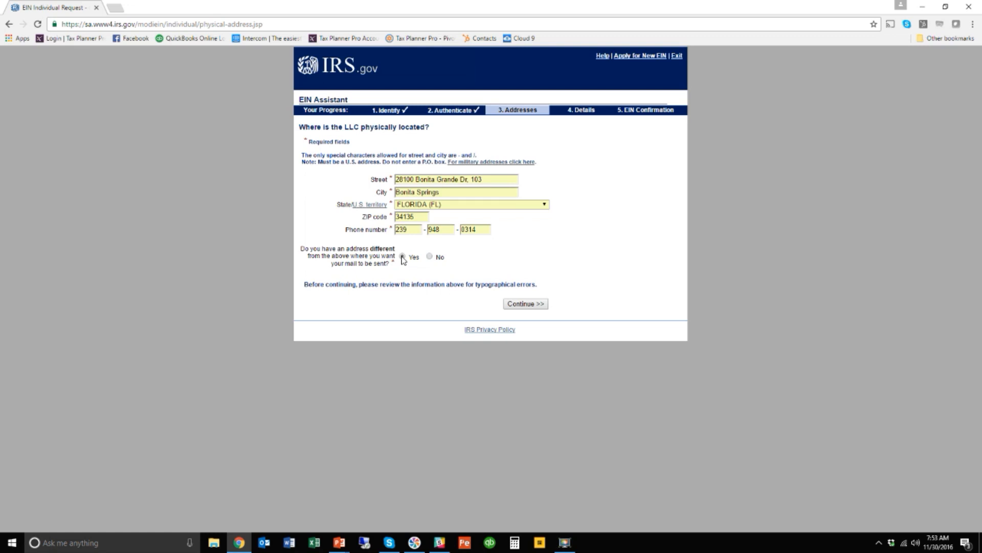
{"action": "left_click", "coordinate": [429, 257]}
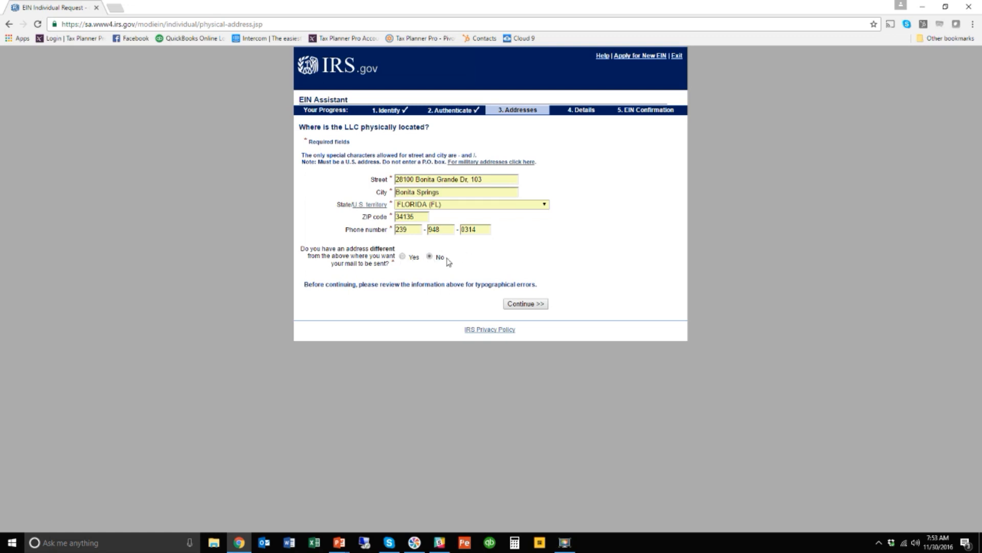
{"action": "mouse_move", "coordinate": [455, 225]}
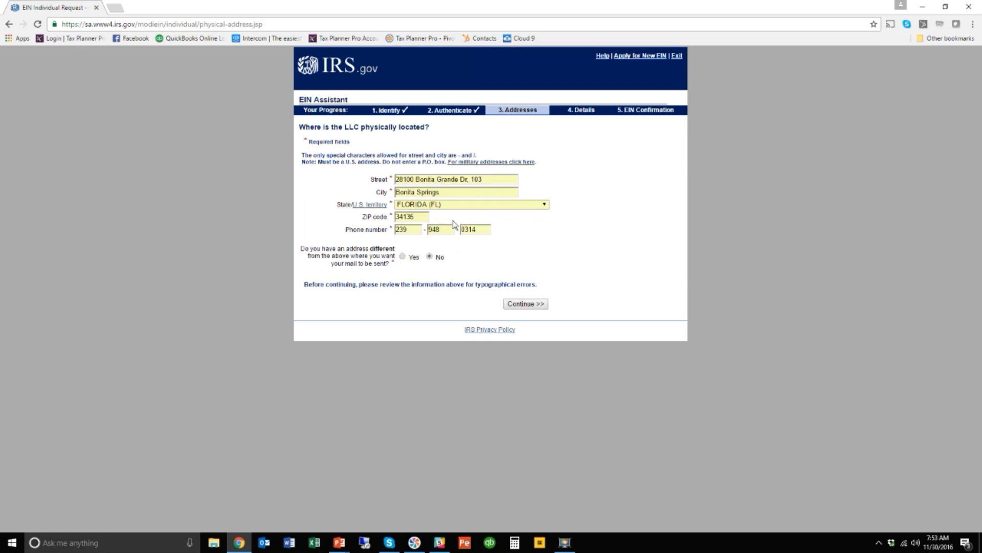
{"action": "mouse_move", "coordinate": [489, 299]}
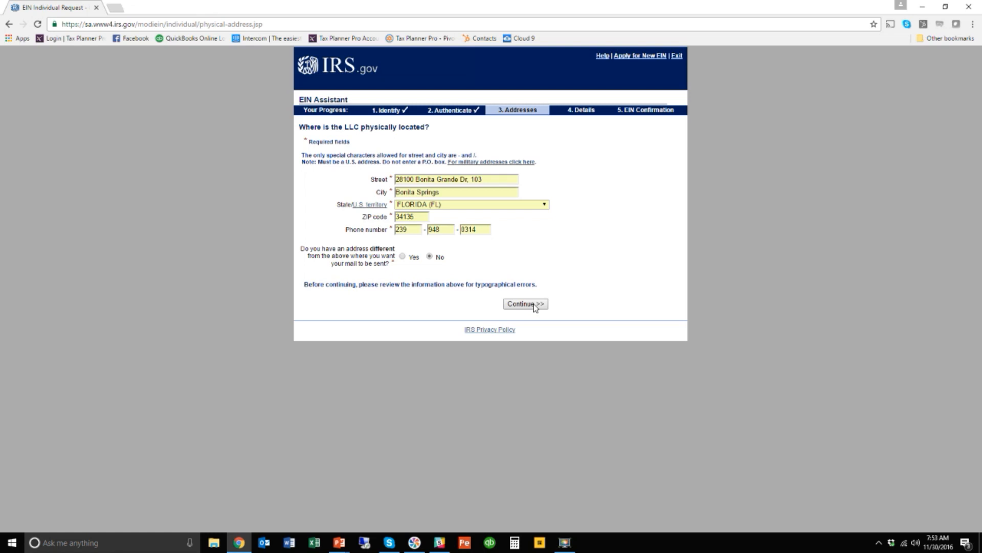
{"action": "left_click", "coordinate": [525, 302]}
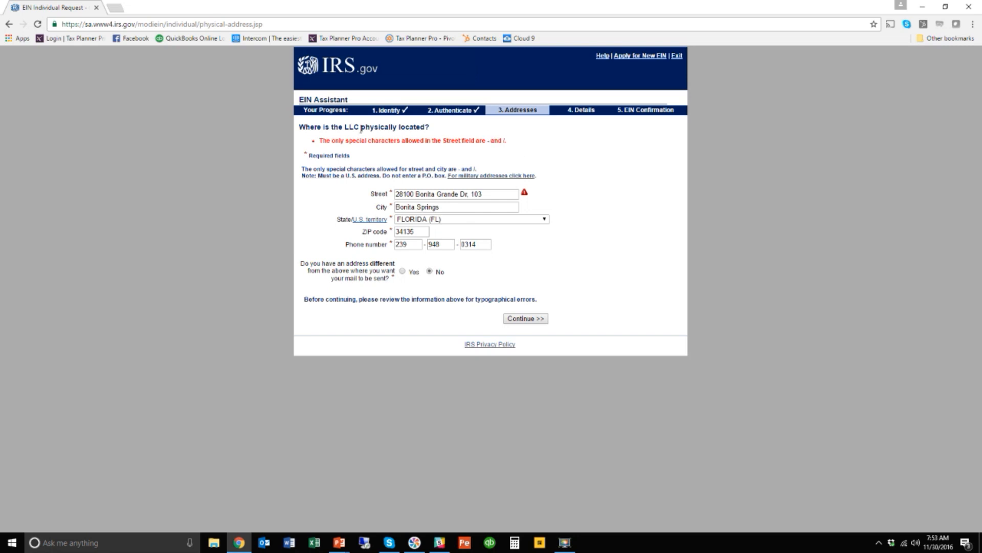
{"action": "mouse_move", "coordinate": [463, 220]}
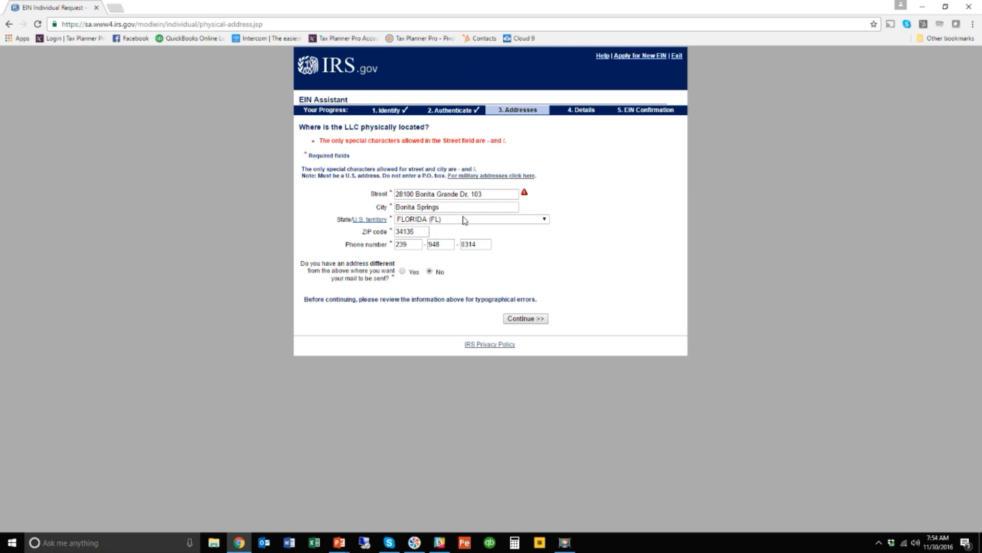
{"action": "mouse_move", "coordinate": [450, 221]}
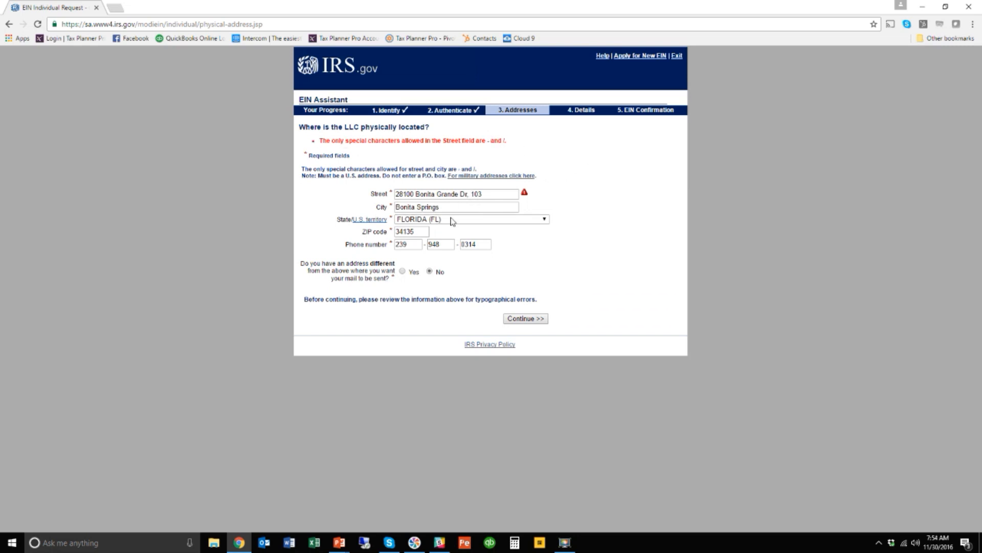
Delete the period after 'Dr' in the street address and resubmit the physical location.
{"action": "left_click", "coordinate": [470, 194]}
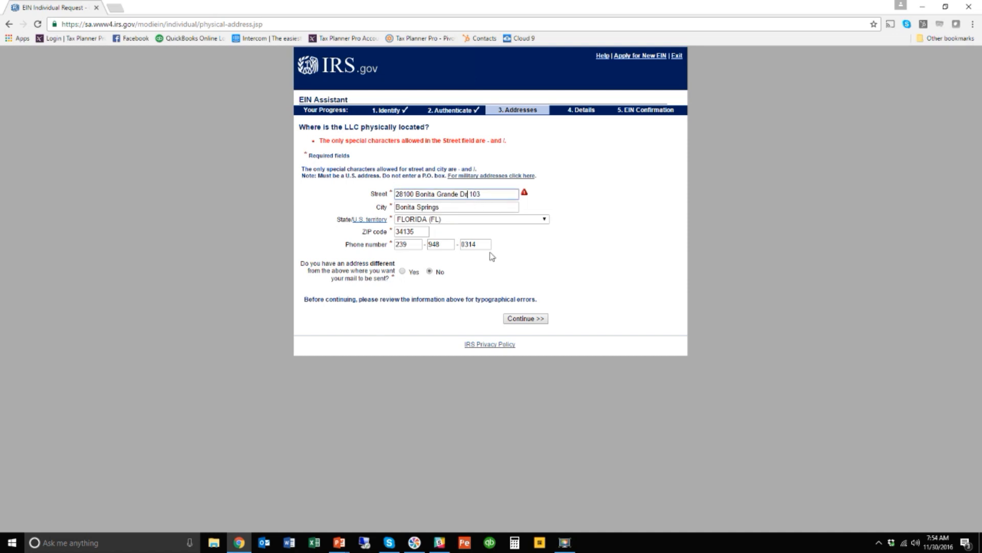
{"action": "mouse_move", "coordinate": [506, 237]}
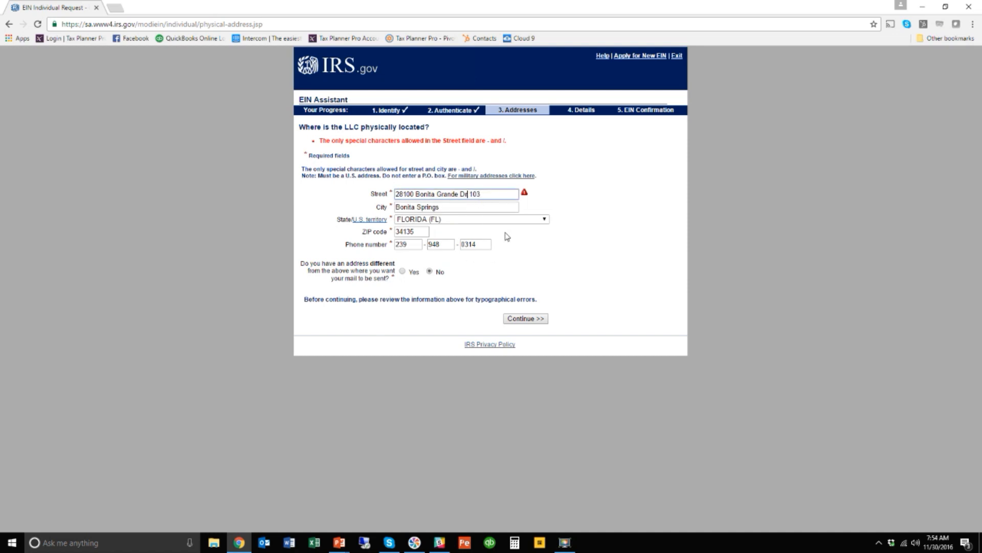
{"action": "mouse_move", "coordinate": [386, 215]}
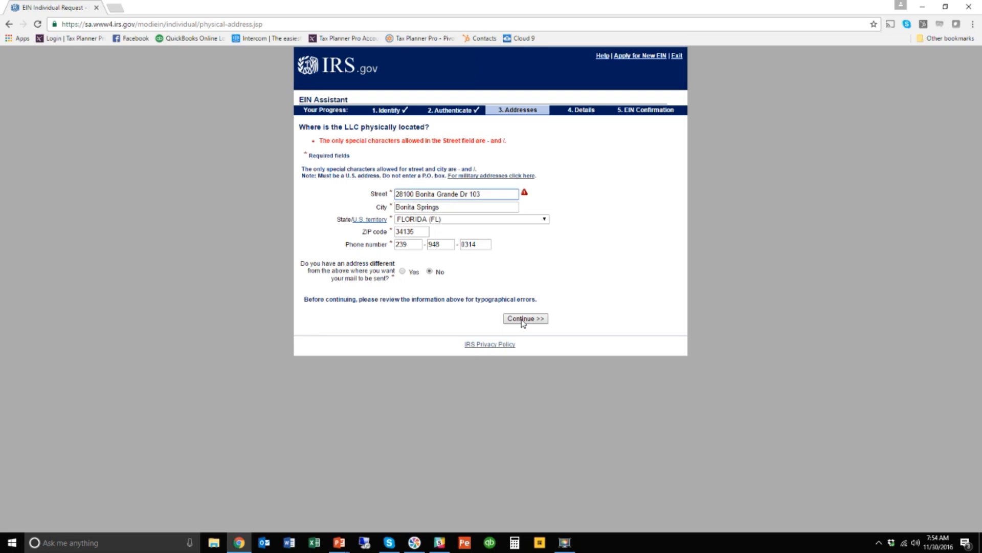
{"action": "left_click", "coordinate": [524, 319]}
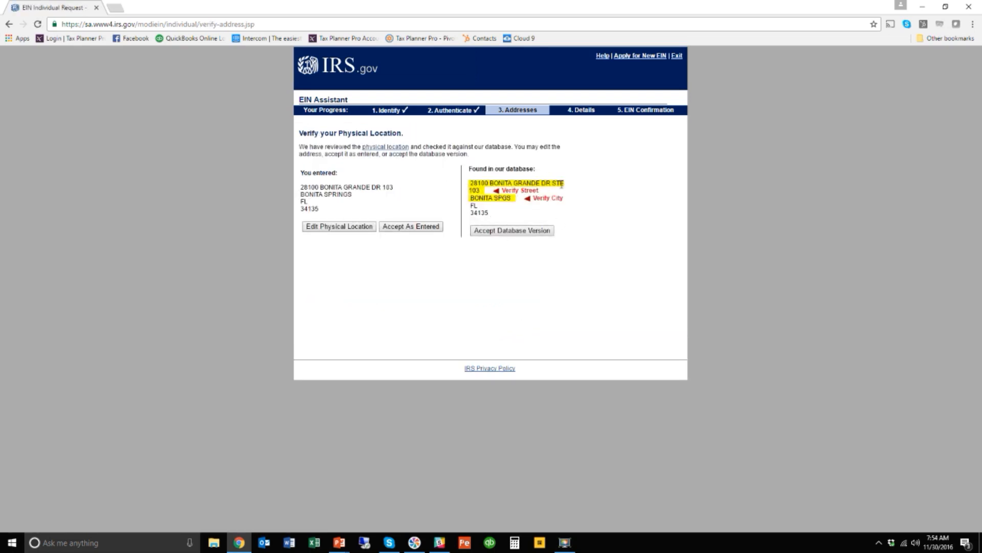
{"action": "mouse_move", "coordinate": [507, 168]}
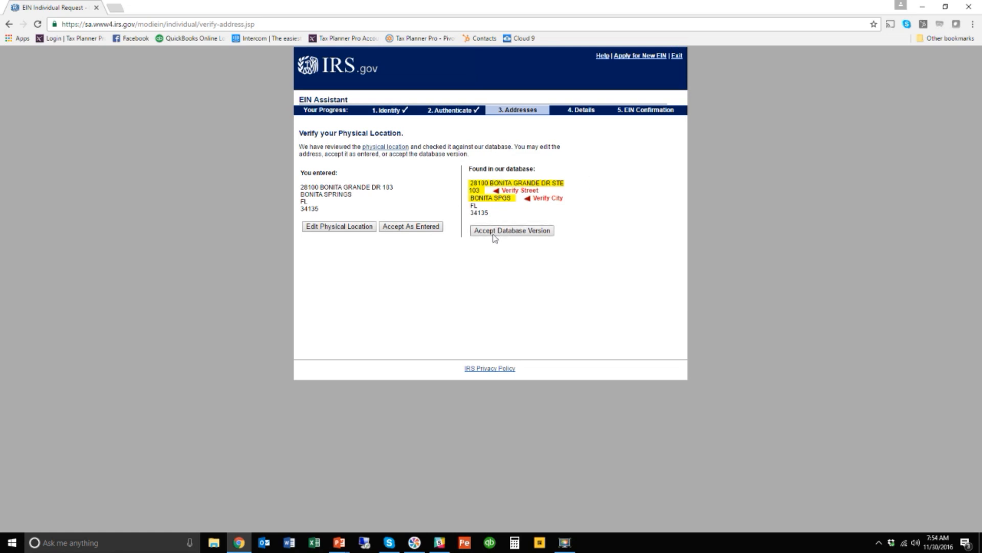
Accept the database version of the physical location address.
{"action": "left_click", "coordinate": [511, 230]}
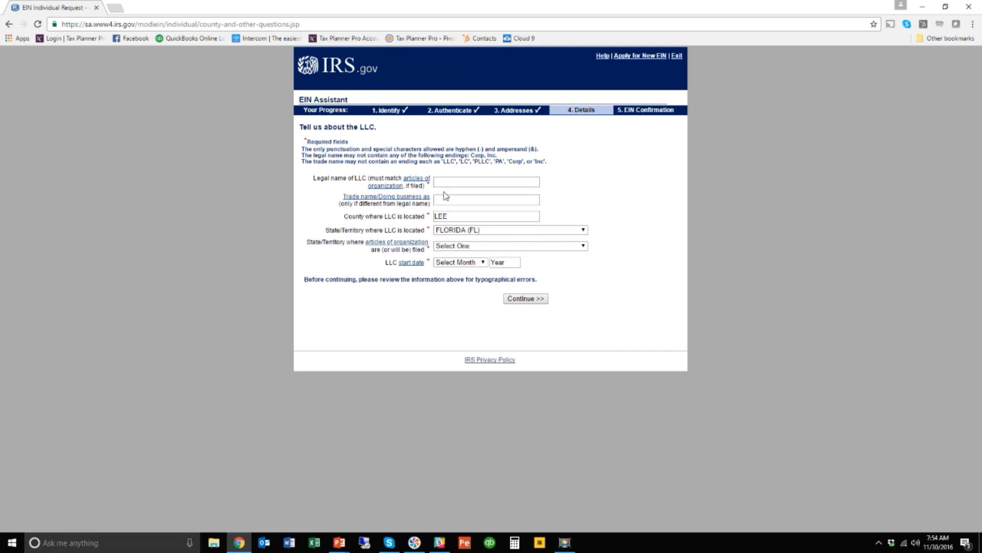
Enter 'Sample Accounting LLC' as the LLC's legal name.
{"action": "left_click", "coordinate": [486, 182]}
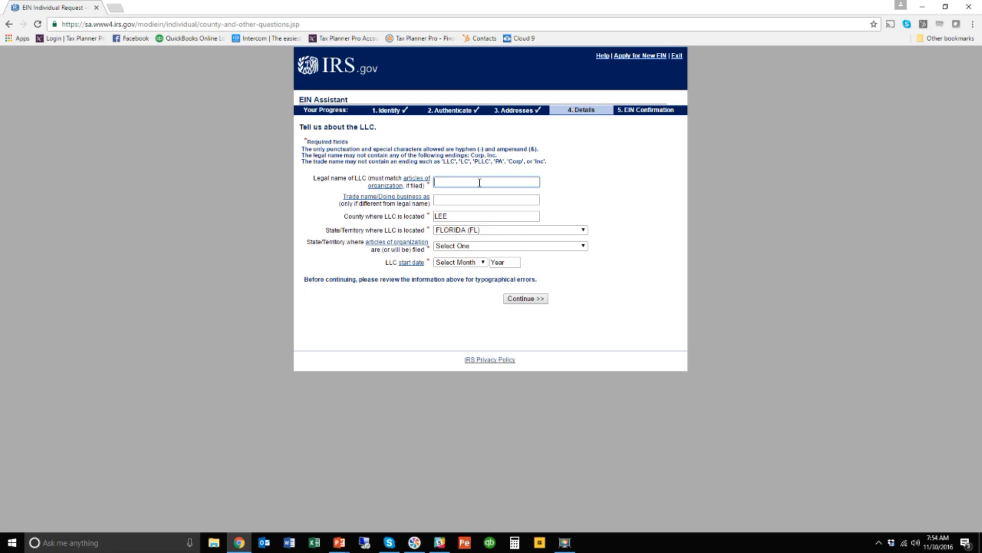
{"action": "type", "text": "Samp"}
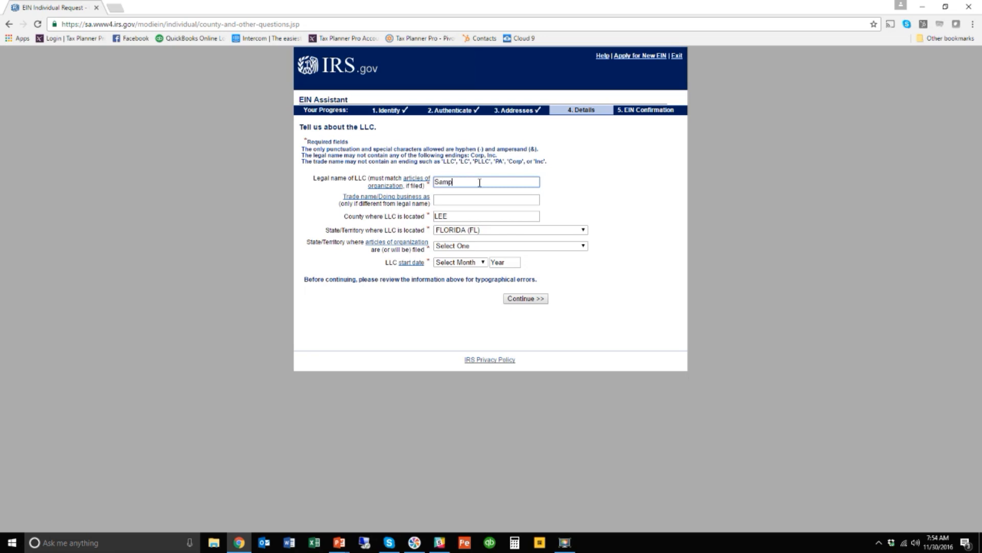
{"action": "type", "text": "le Acc"}
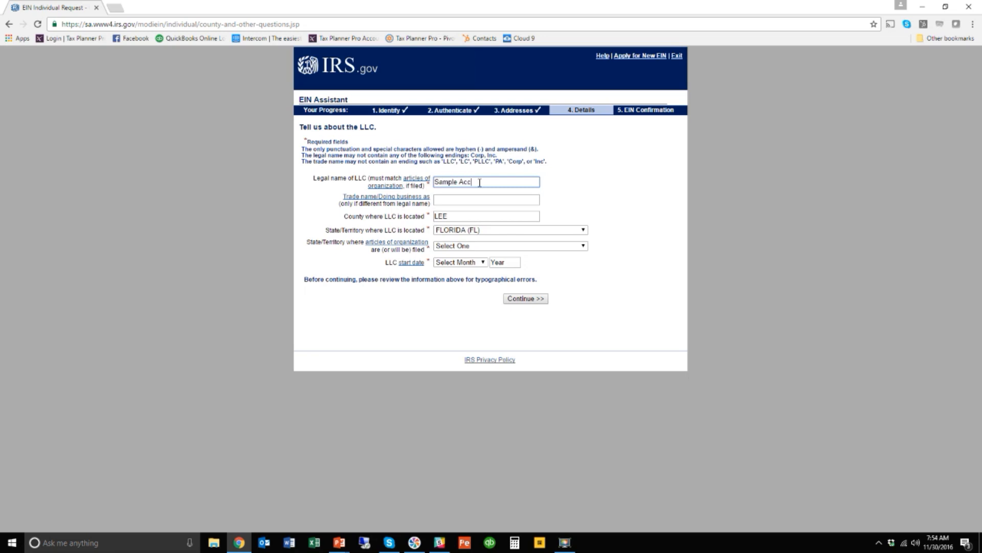
{"action": "type", "text": "ounting Inc"}
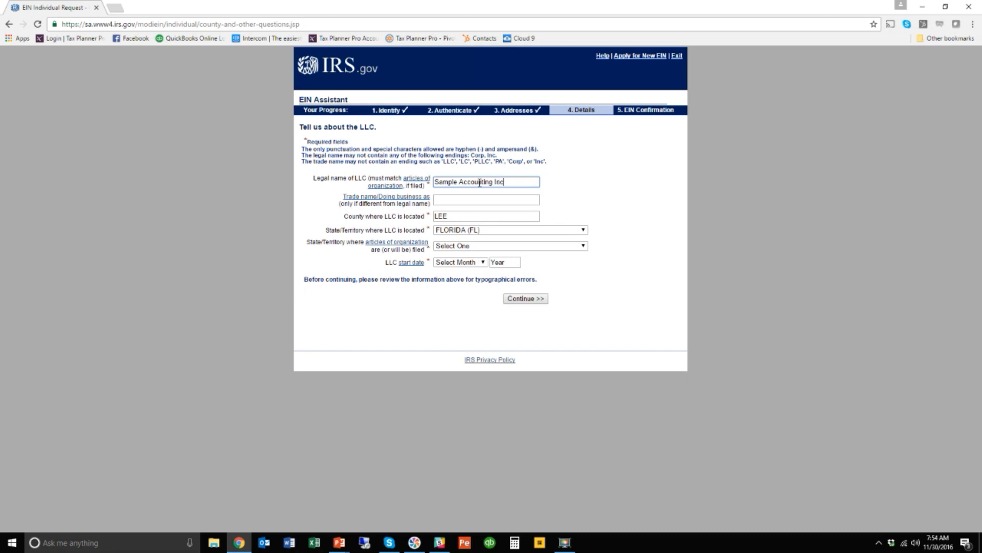
{"action": "type", "text": "LLC"}
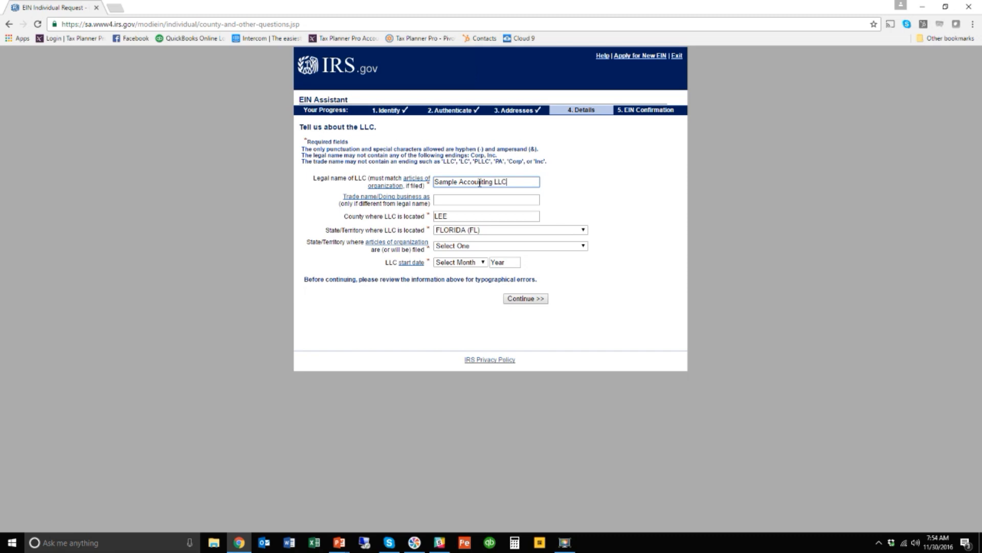
{"action": "left_click", "coordinate": [485, 200]}
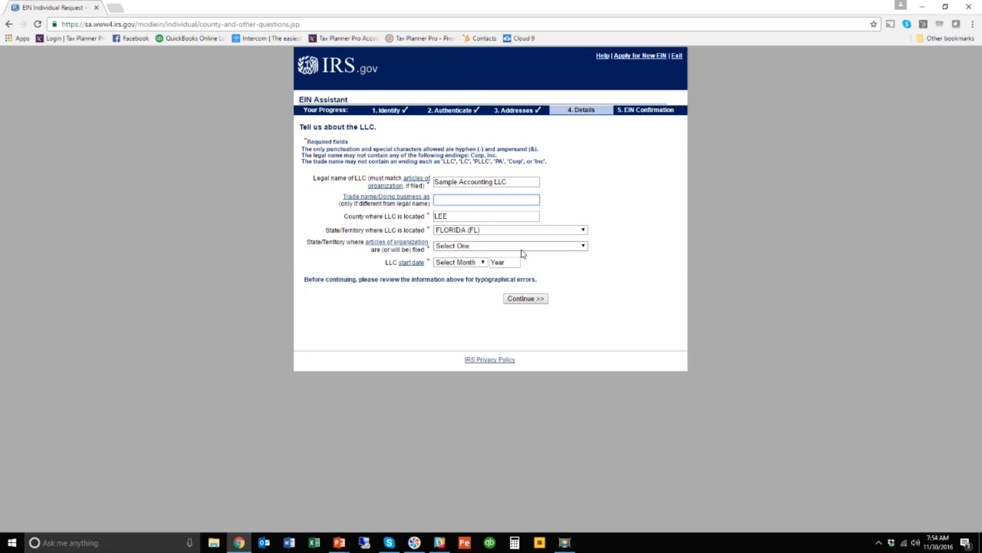
Set Florida as the articles filing state and June 2016 as the start date, then continue.
{"action": "left_click", "coordinate": [508, 244]}
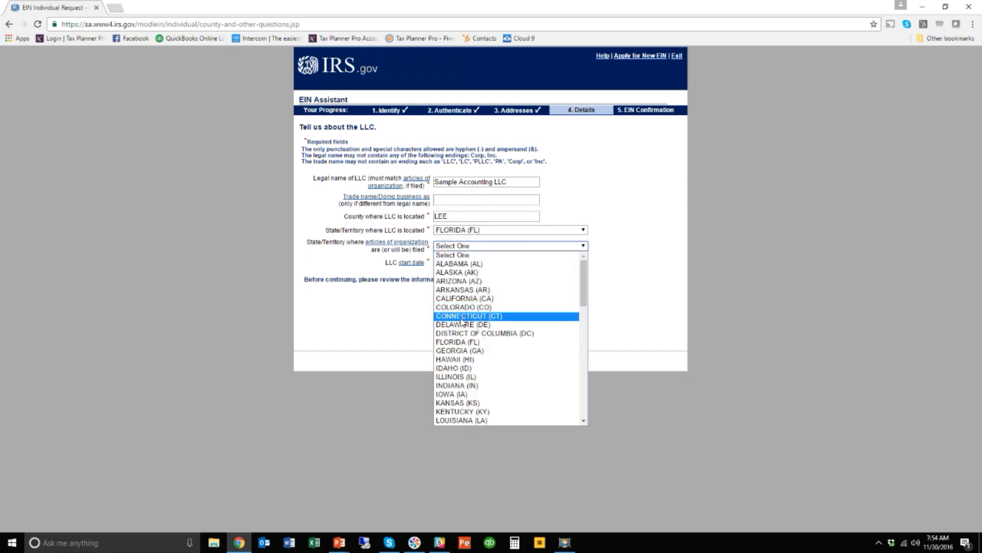
{"action": "left_click", "coordinate": [456, 340]}
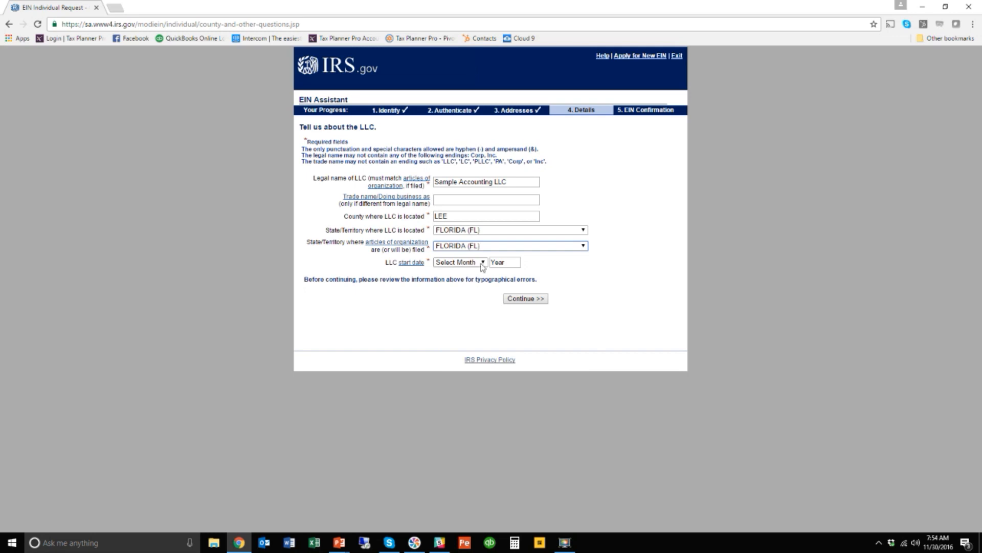
{"action": "left_click", "coordinate": [460, 262]}
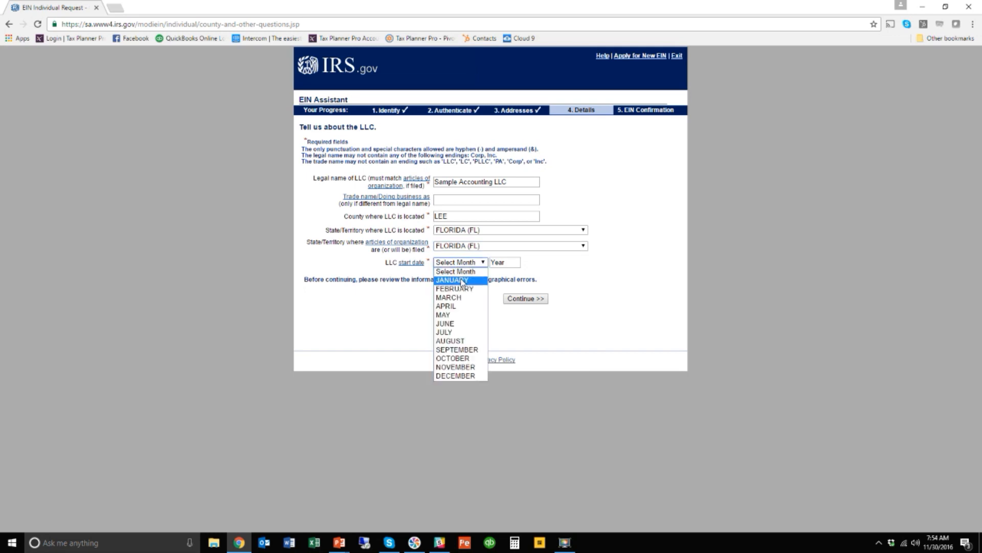
{"action": "mouse_move", "coordinate": [457, 324]}
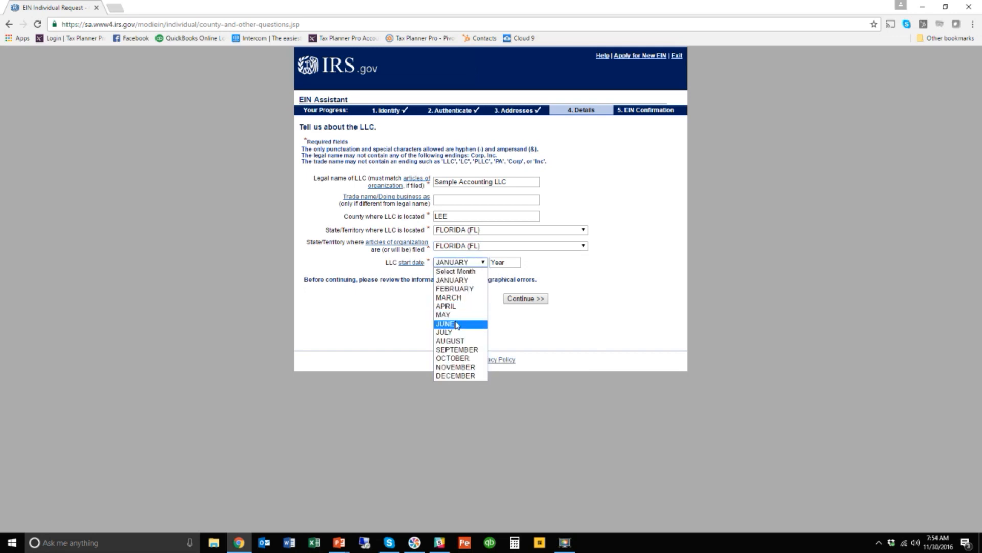
{"action": "left_click", "coordinate": [445, 323]}
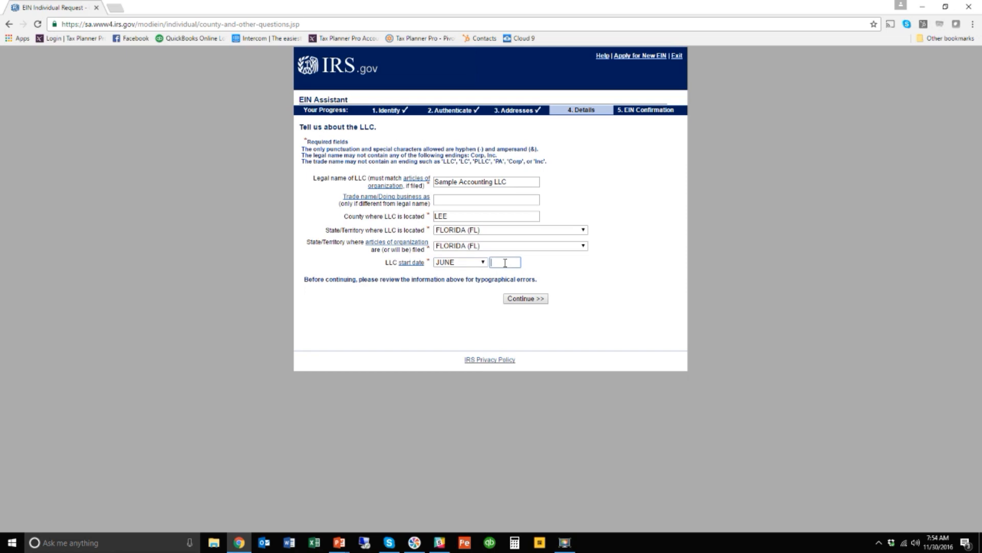
{"action": "type", "text": "2016"}
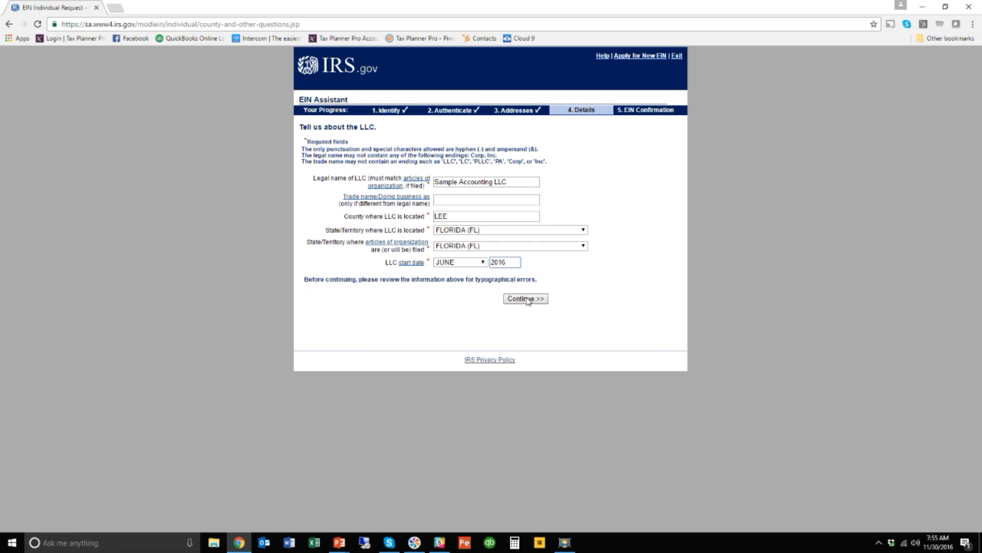
{"action": "left_click", "coordinate": [525, 298]}
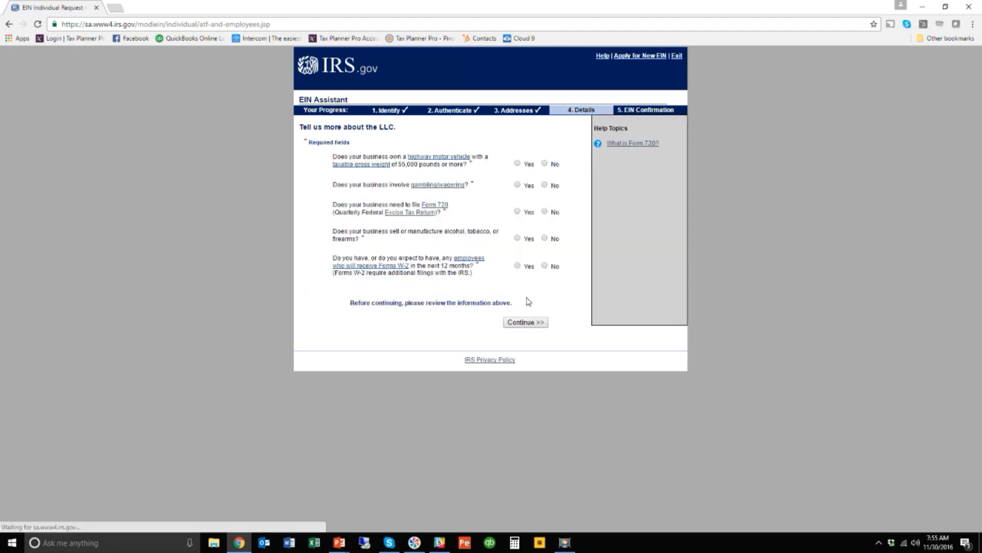
{"action": "mouse_move", "coordinate": [412, 176]}
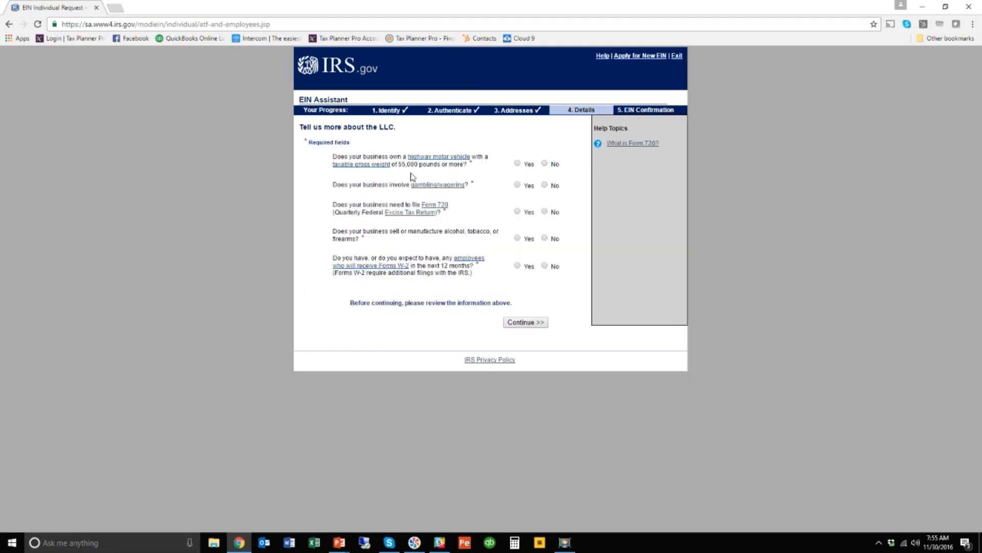
{"action": "mouse_move", "coordinate": [406, 172]}
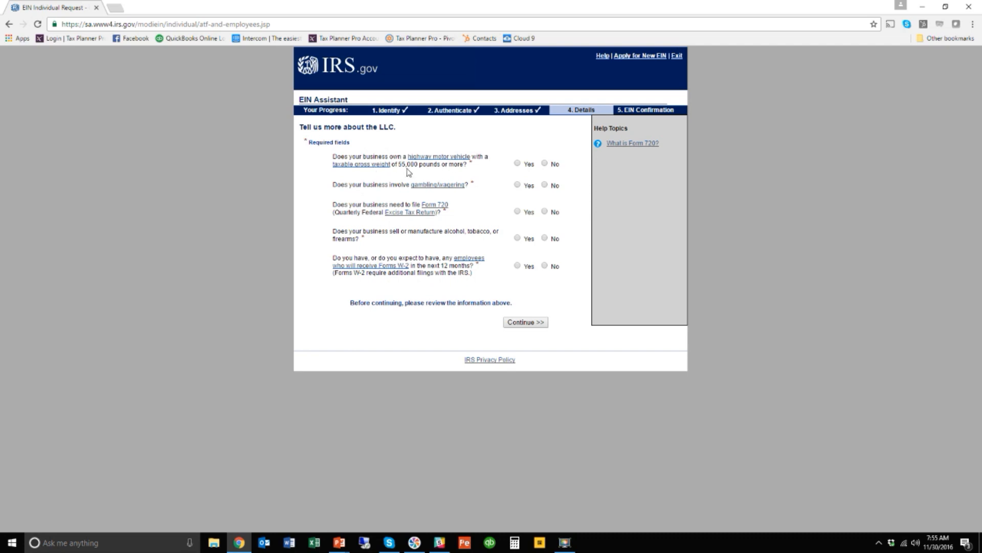
{"action": "mouse_move", "coordinate": [401, 177]}
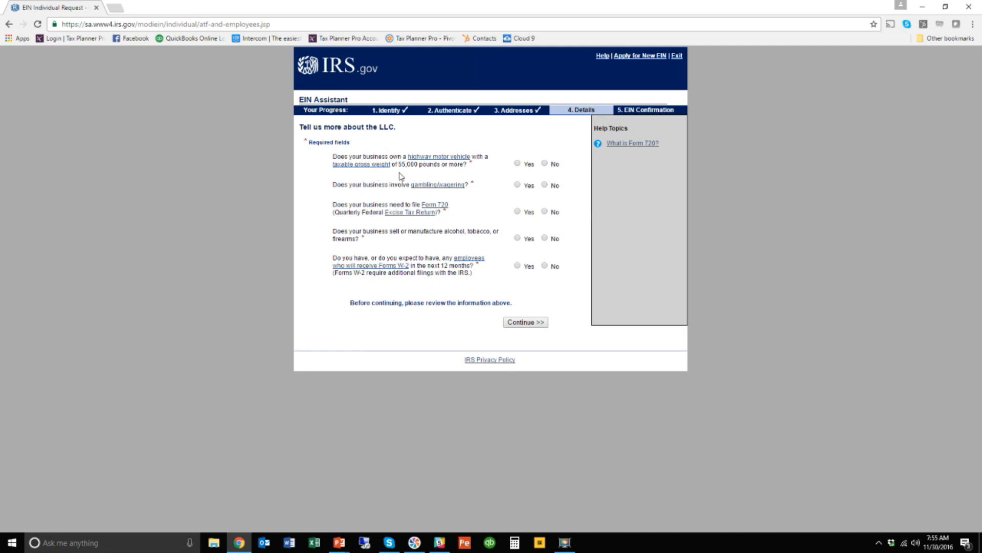
{"action": "mouse_move", "coordinate": [422, 183]}
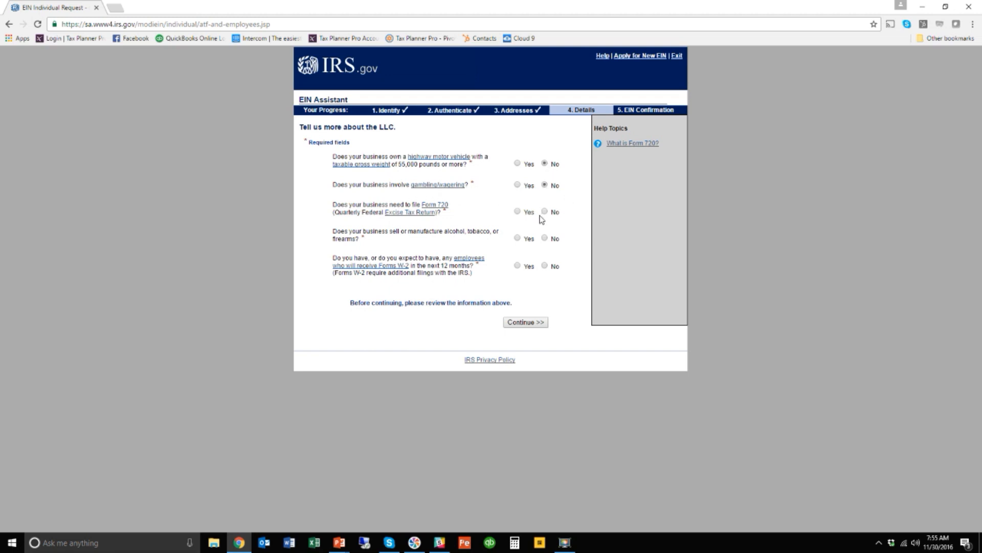
Answer No to the Form 720 excise tax question and continue past the LLC questions.
{"action": "left_click", "coordinate": [545, 211]}
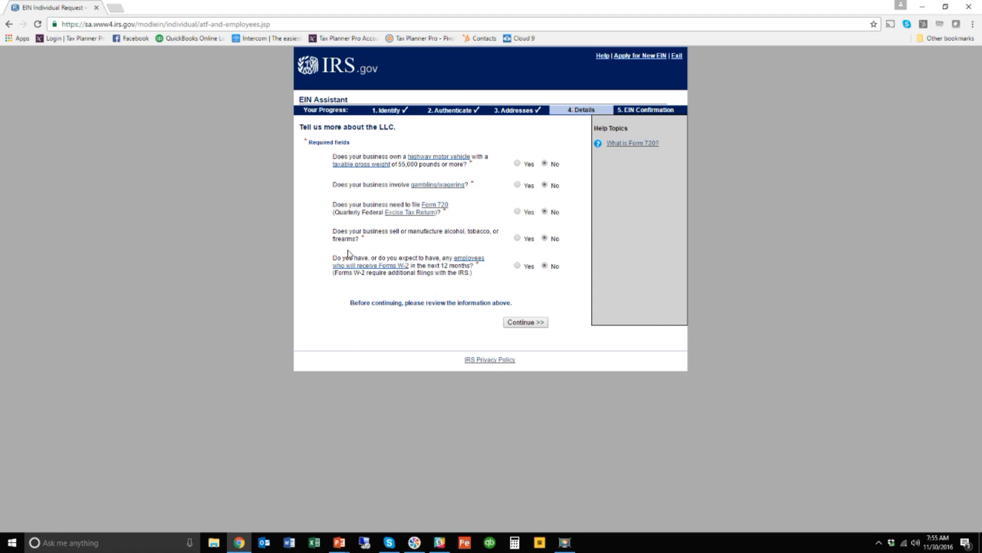
{"action": "mouse_move", "coordinate": [395, 286]}
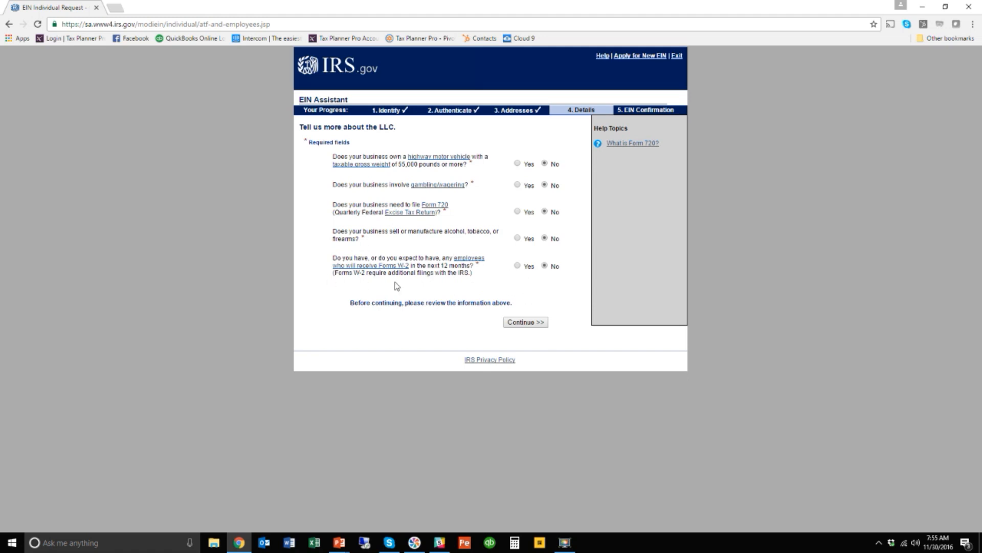
{"action": "mouse_move", "coordinate": [463, 275]}
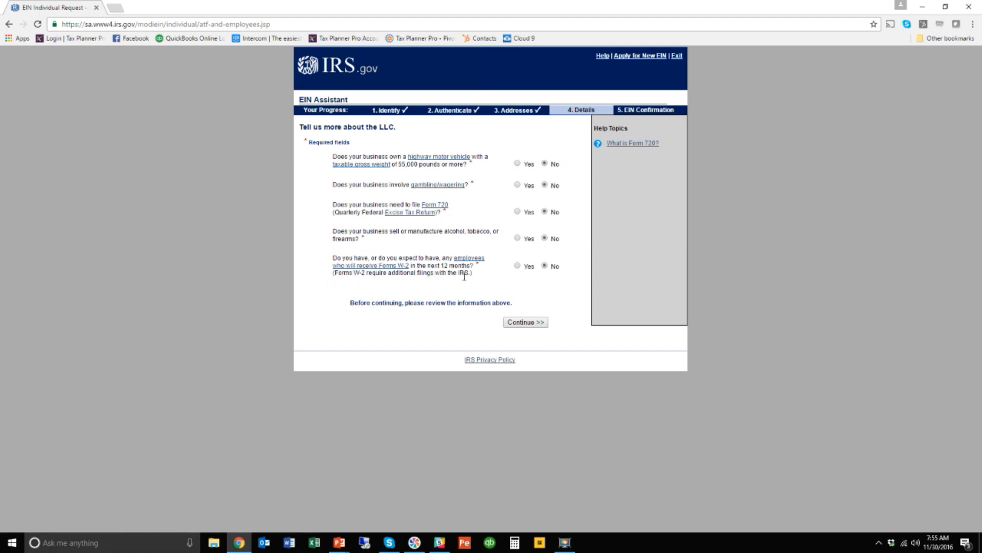
{"action": "mouse_move", "coordinate": [532, 292]}
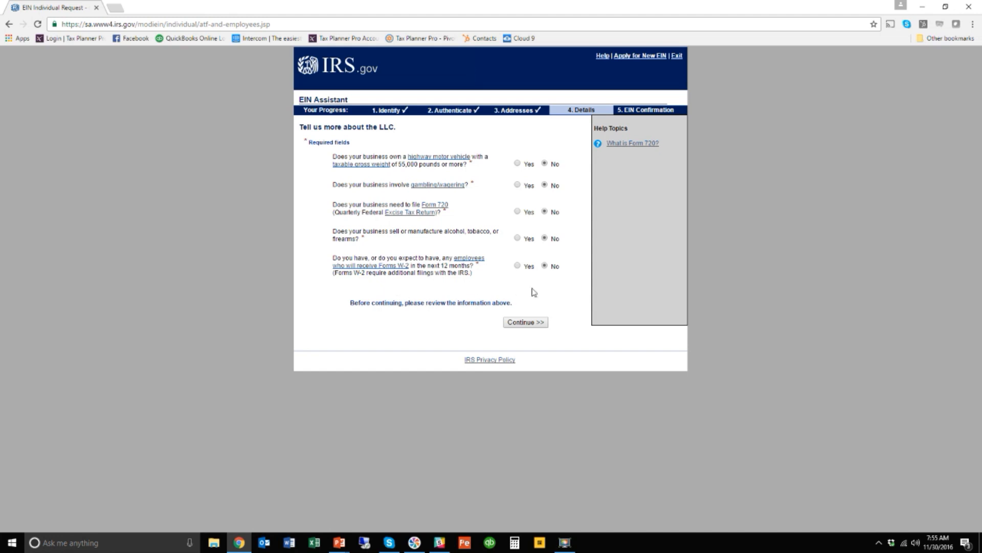
{"action": "mouse_move", "coordinate": [515, 272]}
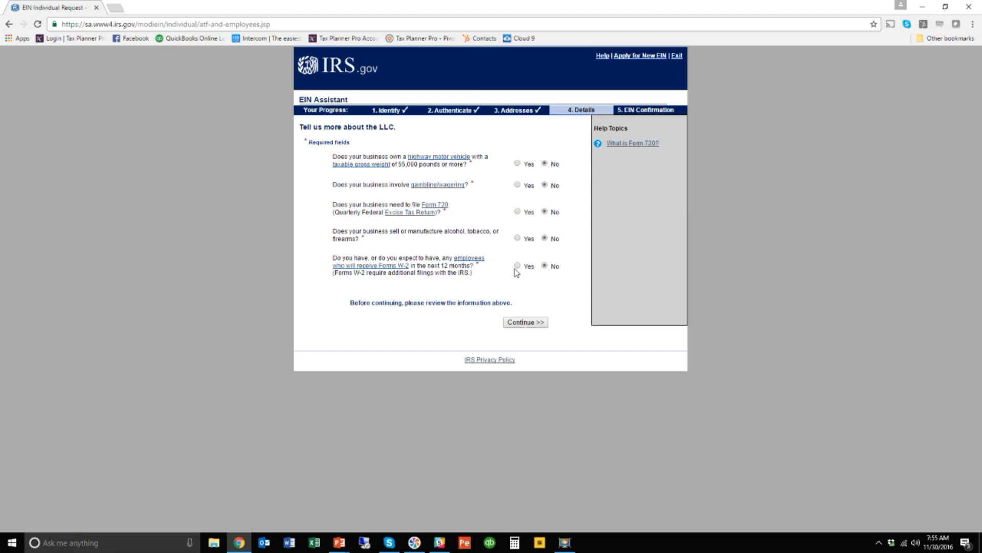
{"action": "mouse_move", "coordinate": [554, 295]}
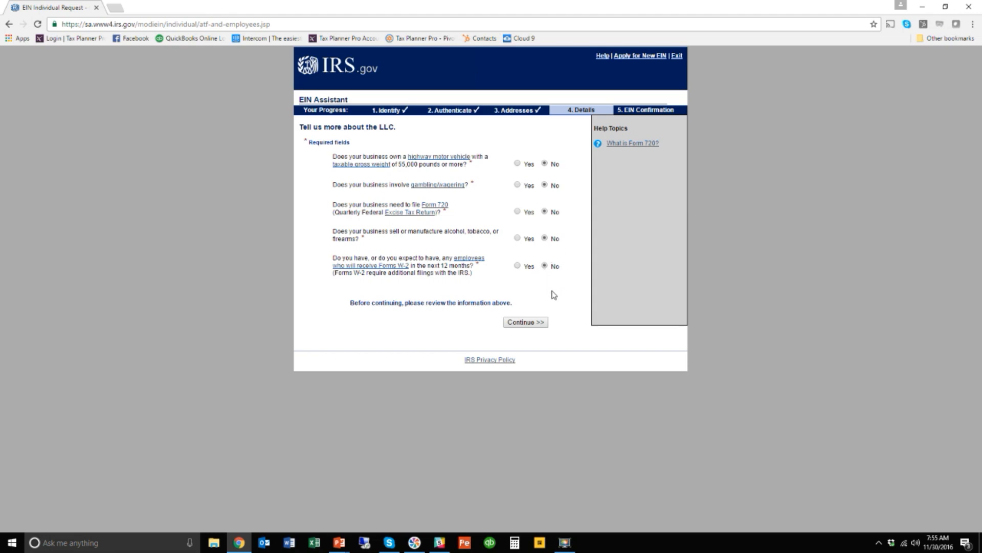
{"action": "mouse_move", "coordinate": [546, 295]}
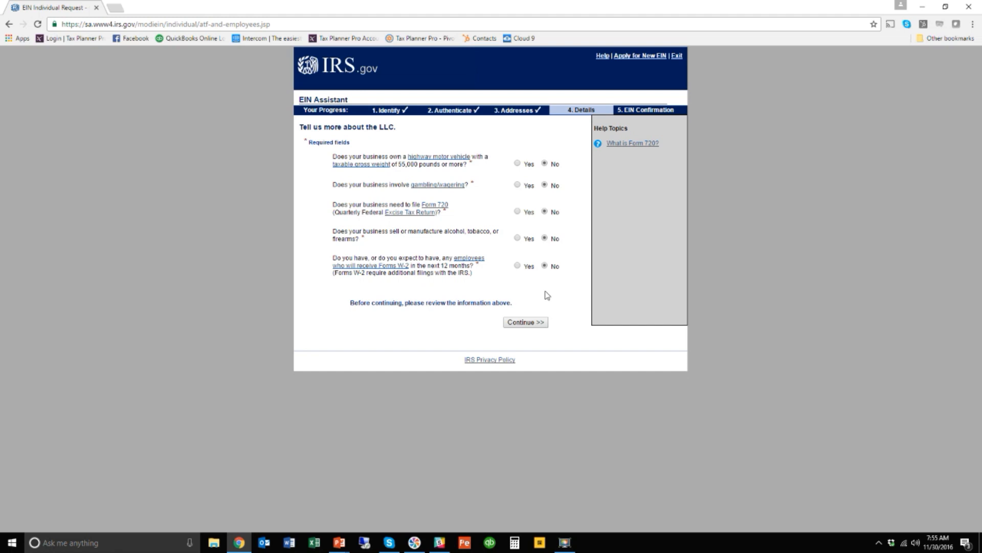
{"action": "mouse_move", "coordinate": [540, 289]}
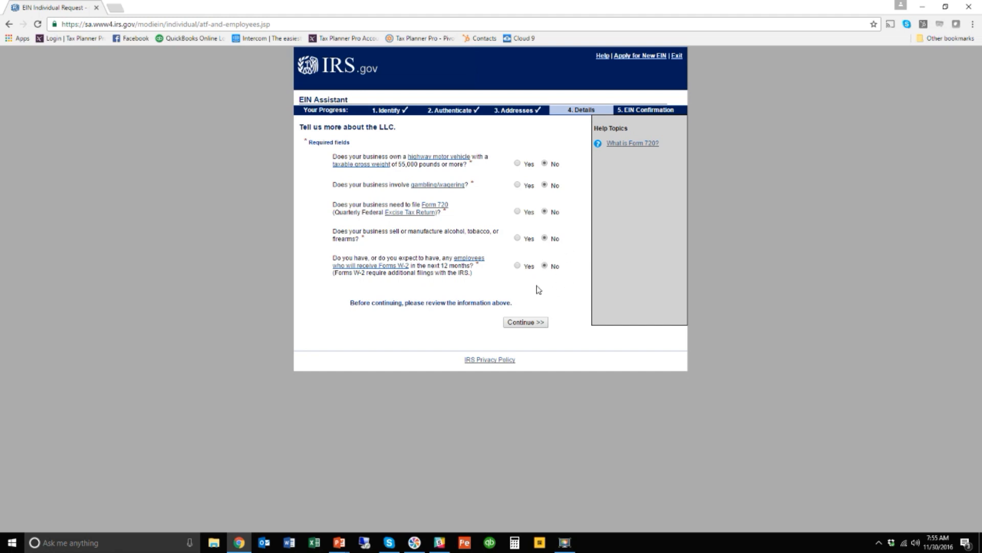
{"action": "mouse_move", "coordinate": [454, 288]}
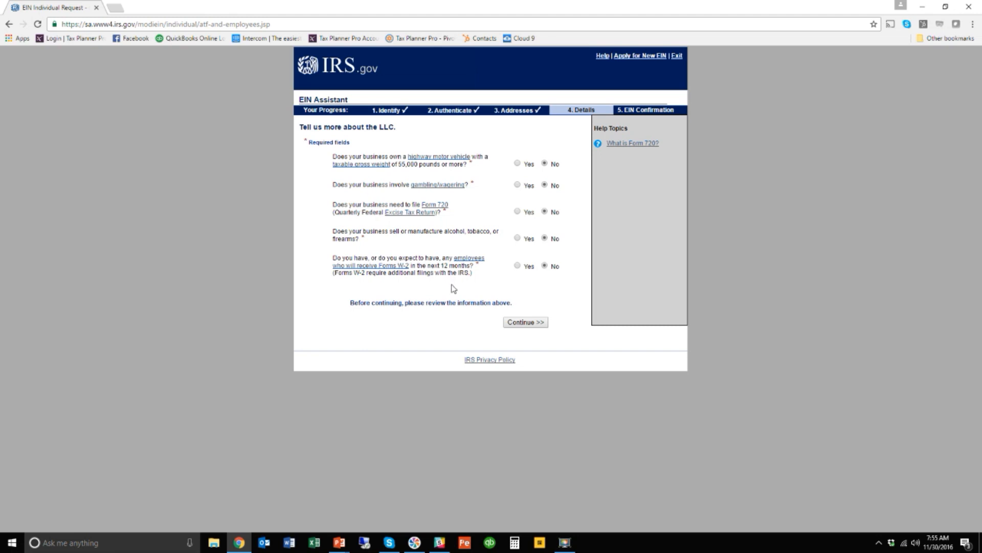
{"action": "mouse_move", "coordinate": [525, 244]}
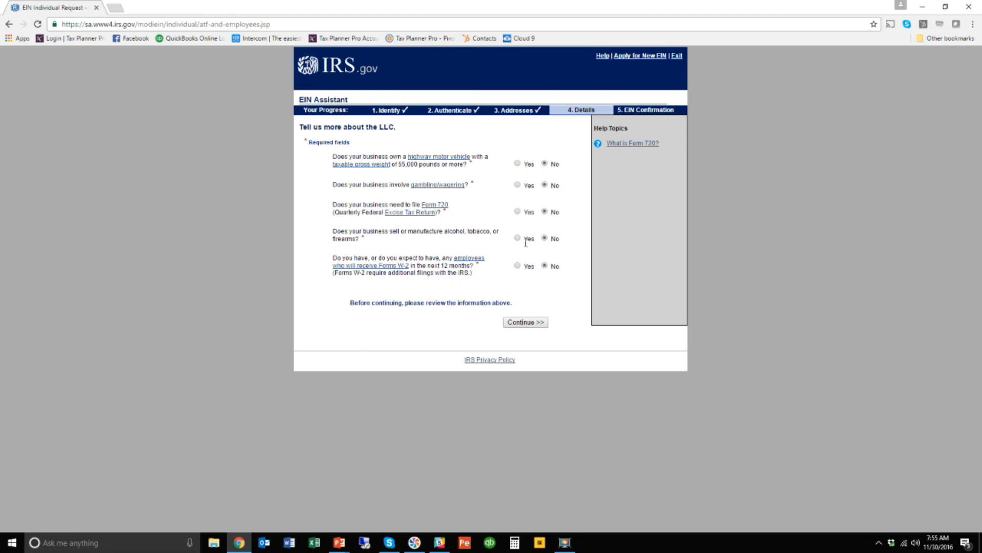
{"action": "mouse_move", "coordinate": [525, 321]}
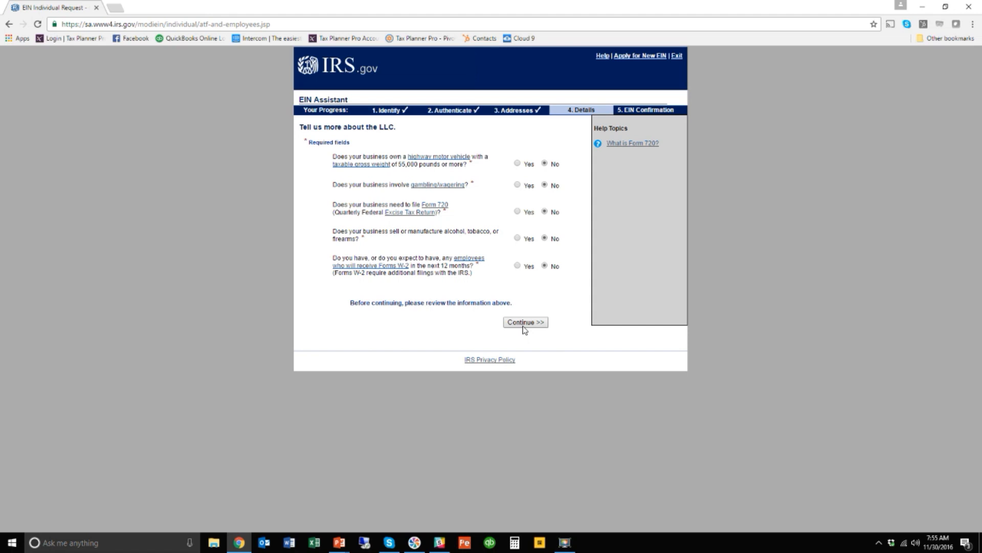
{"action": "mouse_move", "coordinate": [525, 328]}
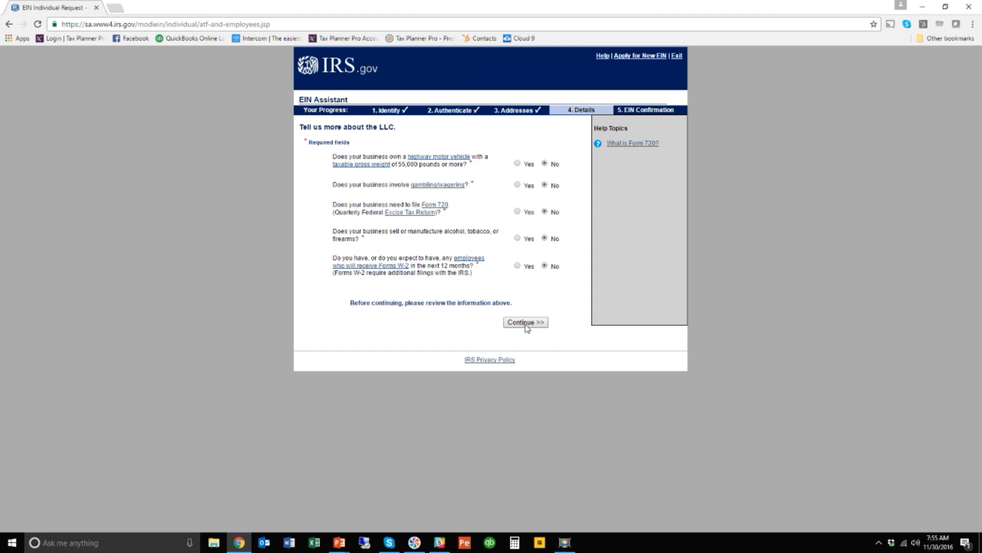
{"action": "left_click", "coordinate": [525, 322]}
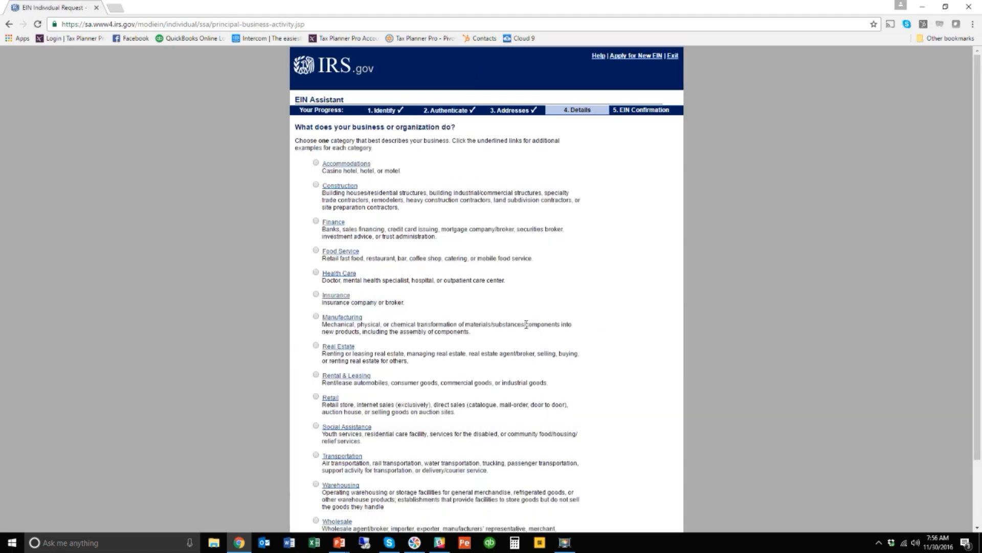
{"action": "mouse_move", "coordinate": [467, 207]}
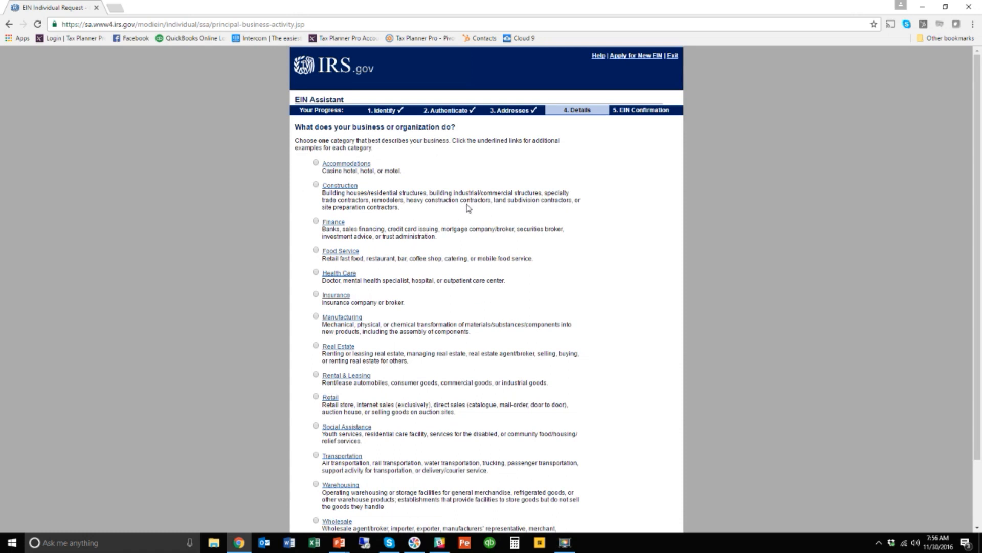
Choose Other as the business category and continue.
{"action": "scroll", "scroll_direction": "down", "scroll_amount": 3}
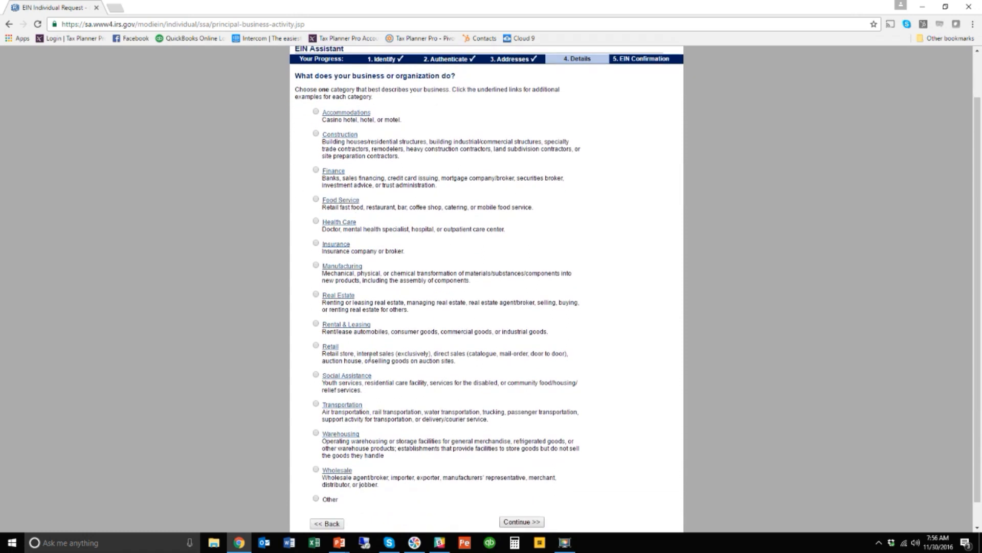
{"action": "scroll", "scroll_direction": "down", "scroll_amount": 3}
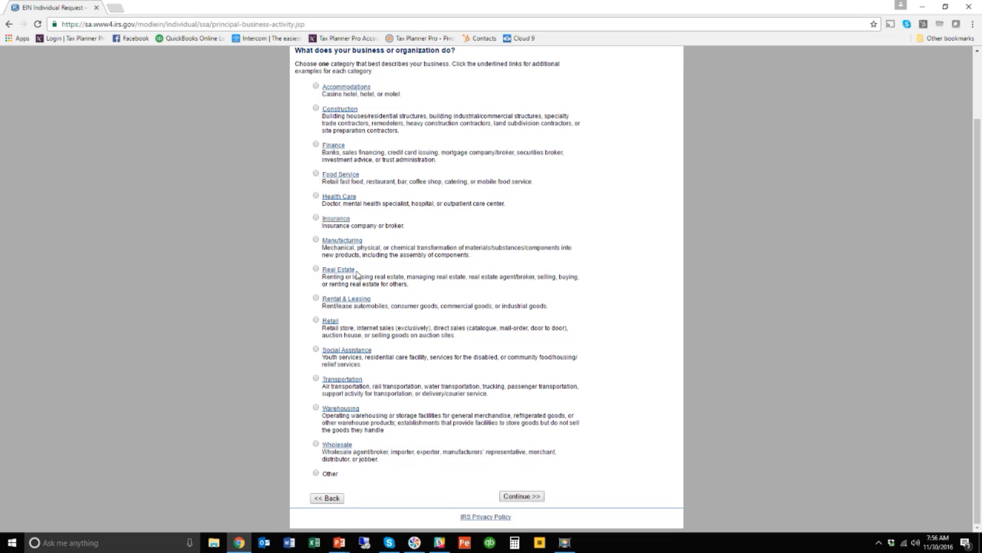
{"action": "mouse_move", "coordinate": [318, 100]}
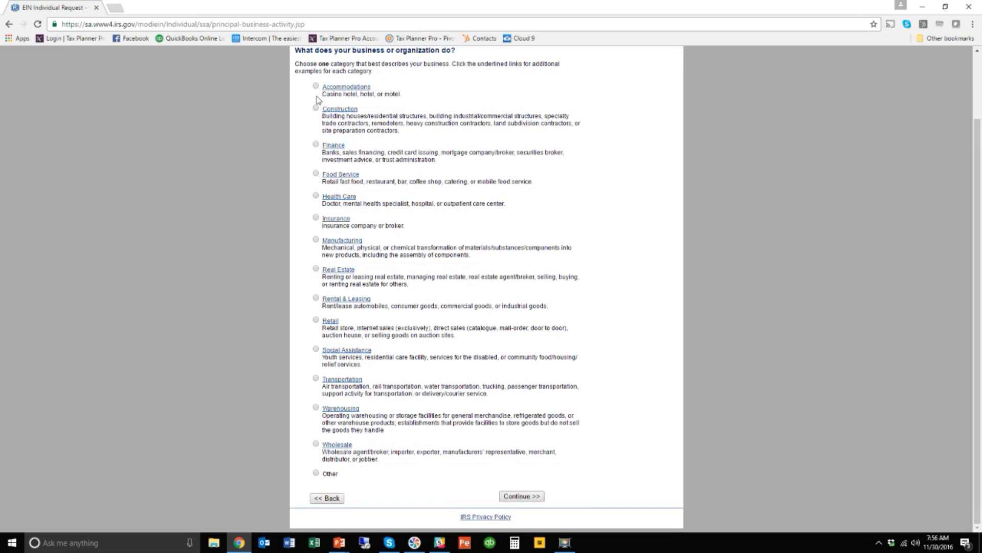
{"action": "left_click", "coordinate": [316, 473]}
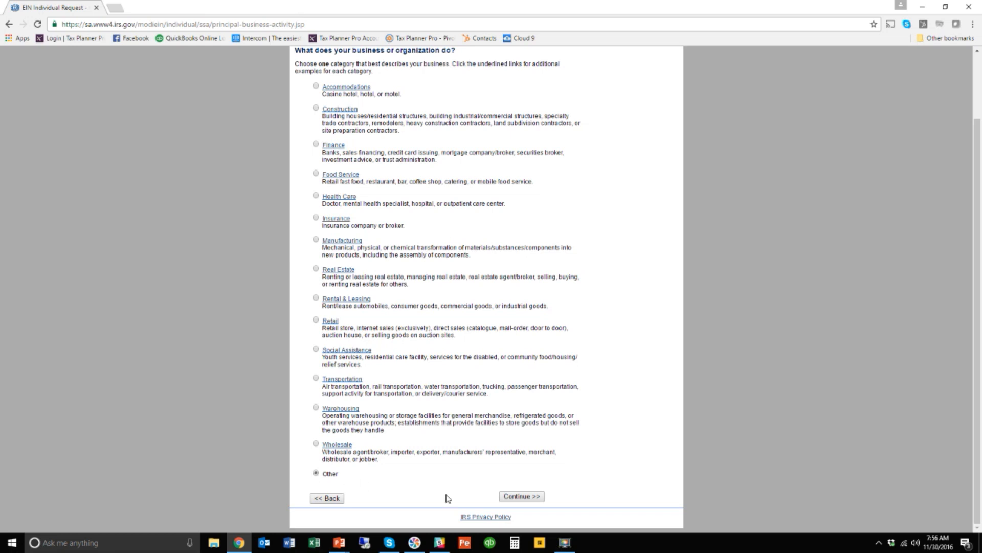
{"action": "left_click", "coordinate": [521, 495]}
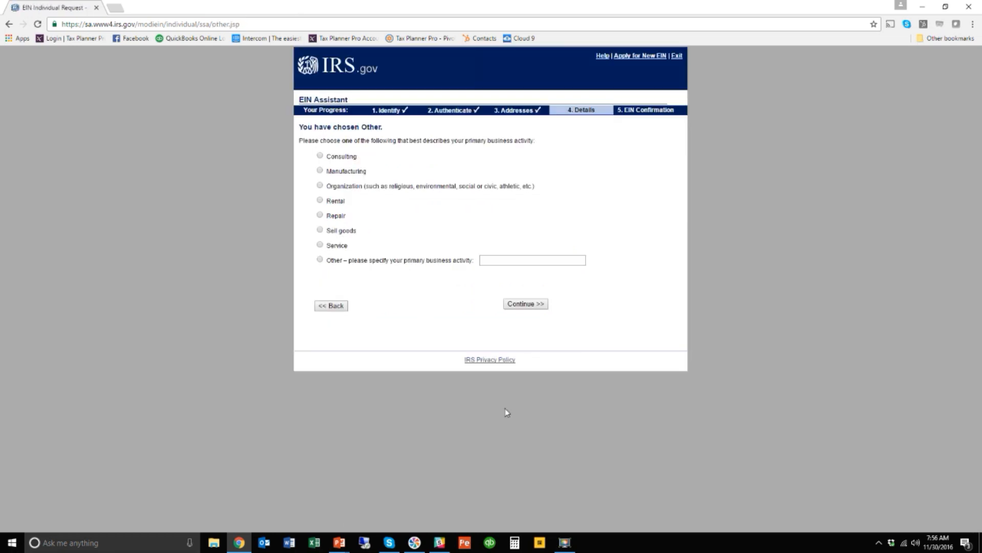
Specify 'Tax Return Prep' as the custom business activity and continue.
{"action": "left_click", "coordinate": [320, 258]}
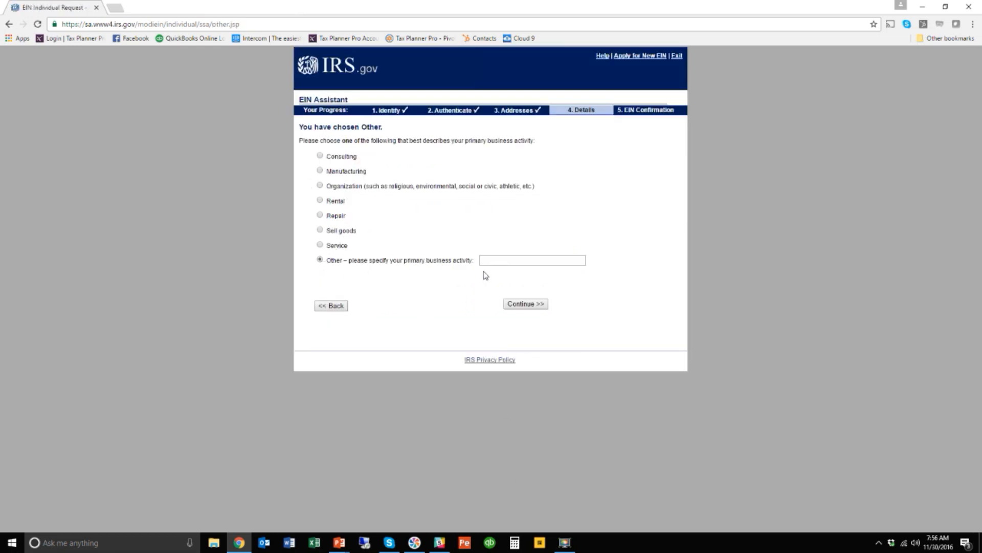
{"action": "left_click", "coordinate": [532, 260]}
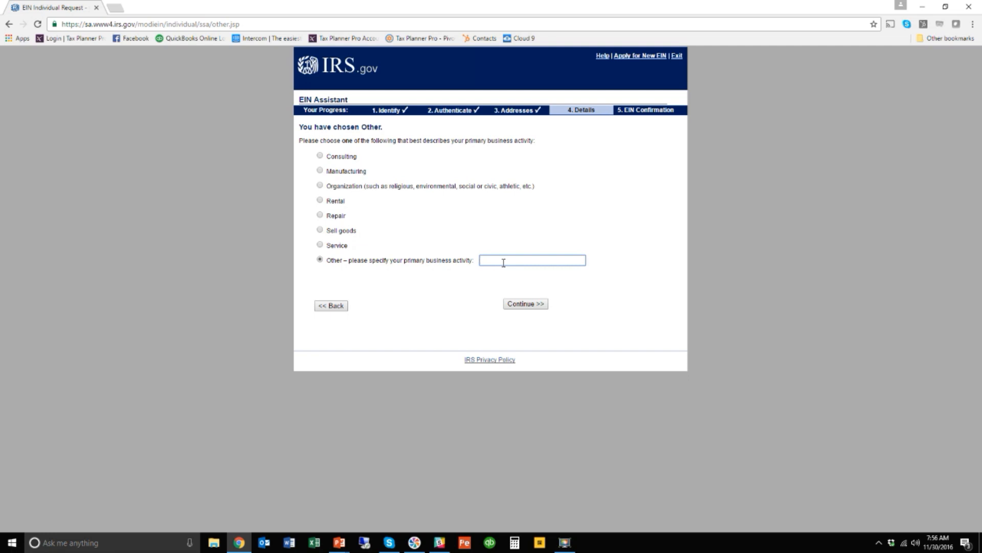
{"action": "type", "text": "Tax Return PRep"}
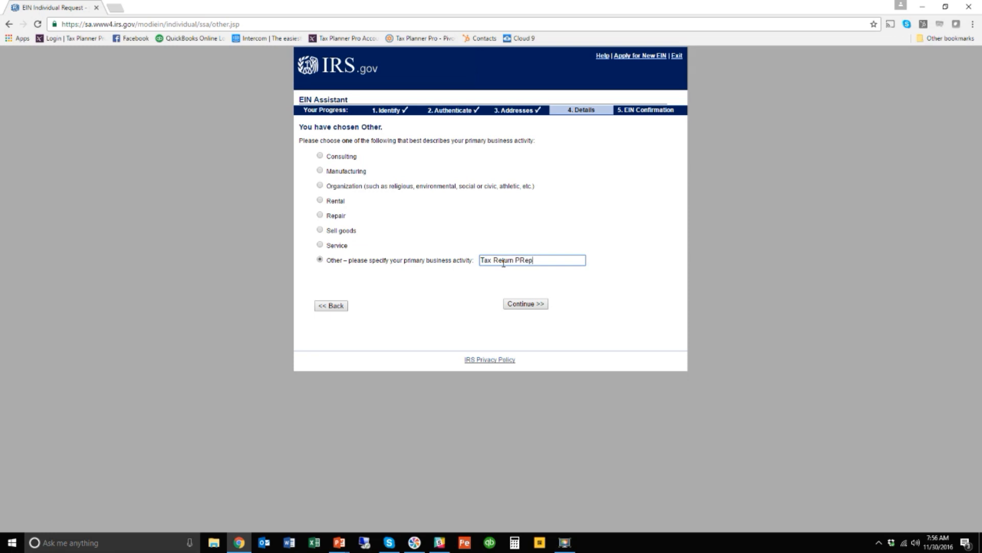
{"action": "type", "text": "Prep"}
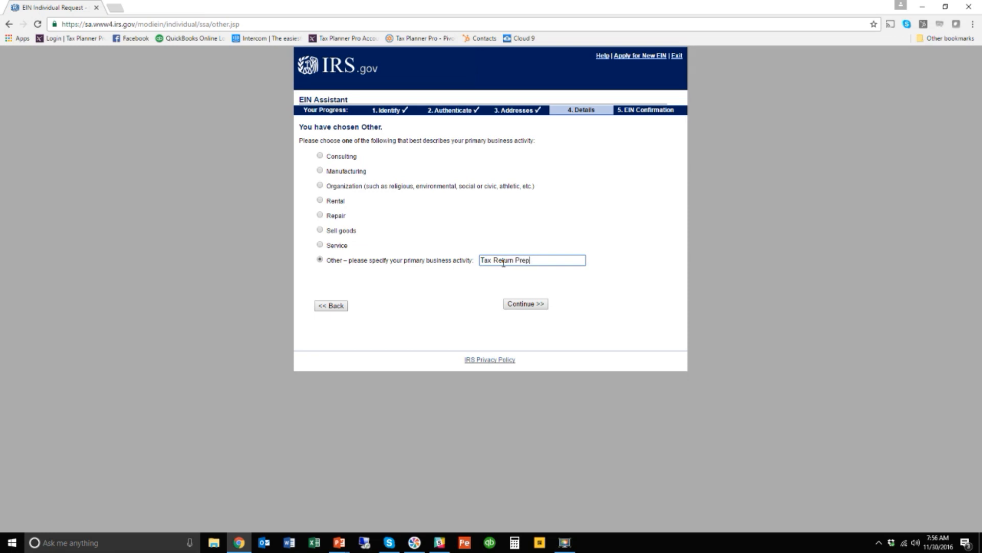
{"action": "left_click", "coordinate": [525, 303]}
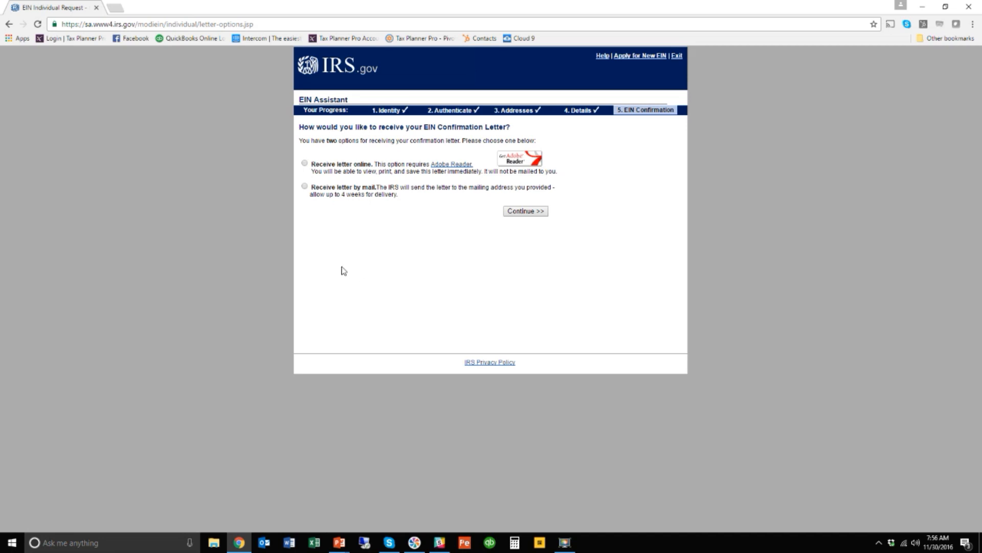
{"action": "mouse_move", "coordinate": [421, 179]}
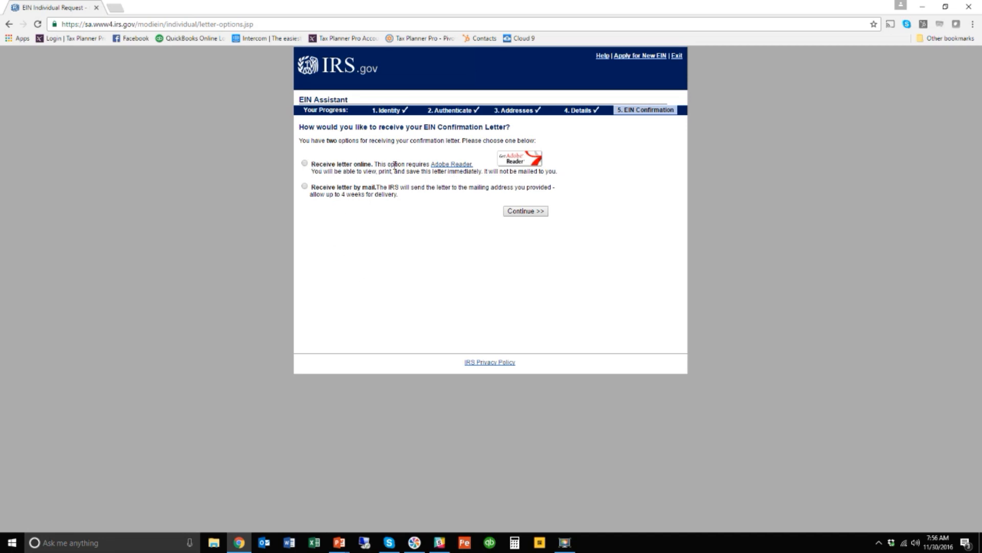
Choose to receive the confirmation letter online and continue to the summary.
{"action": "left_click", "coordinate": [305, 162]}
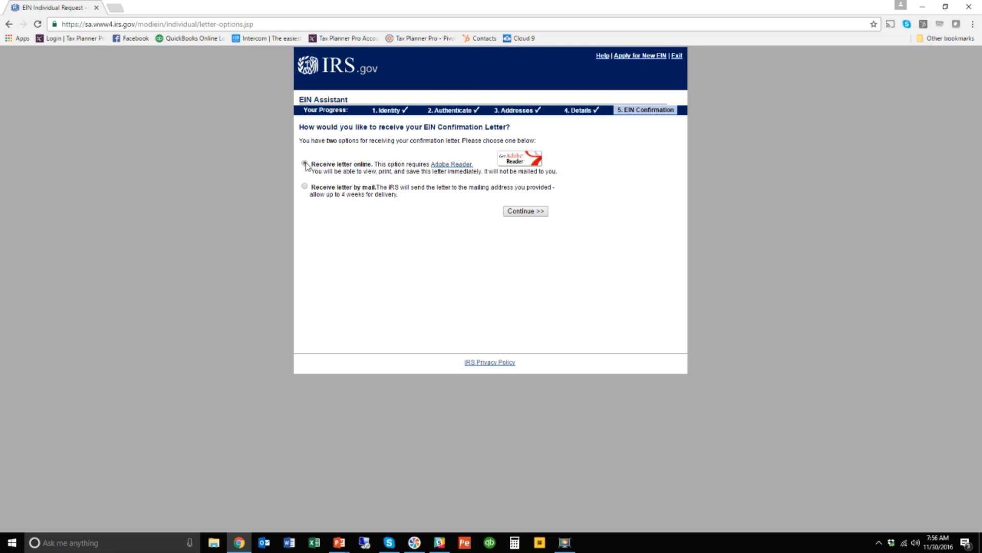
{"action": "left_click", "coordinate": [305, 164]}
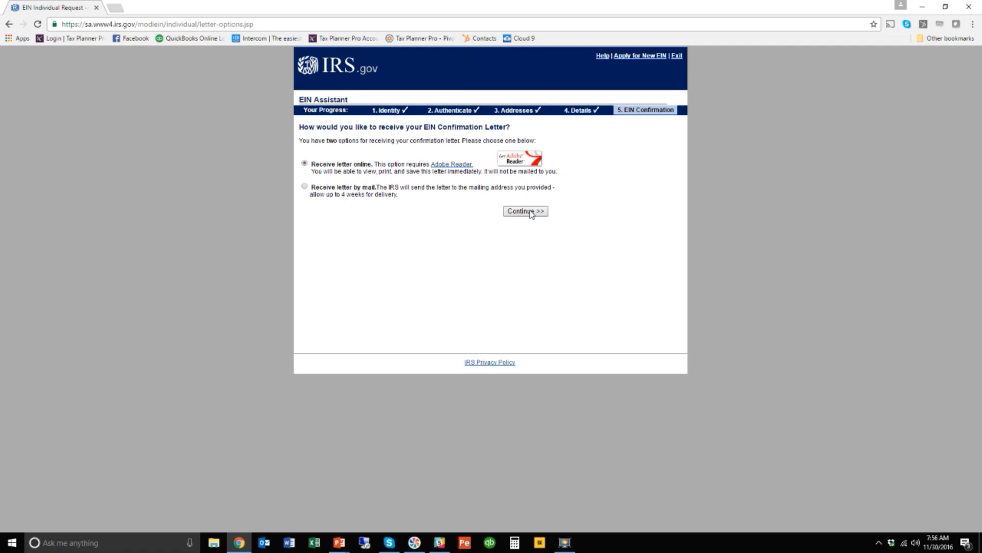
{"action": "mouse_move", "coordinate": [657, 127]}
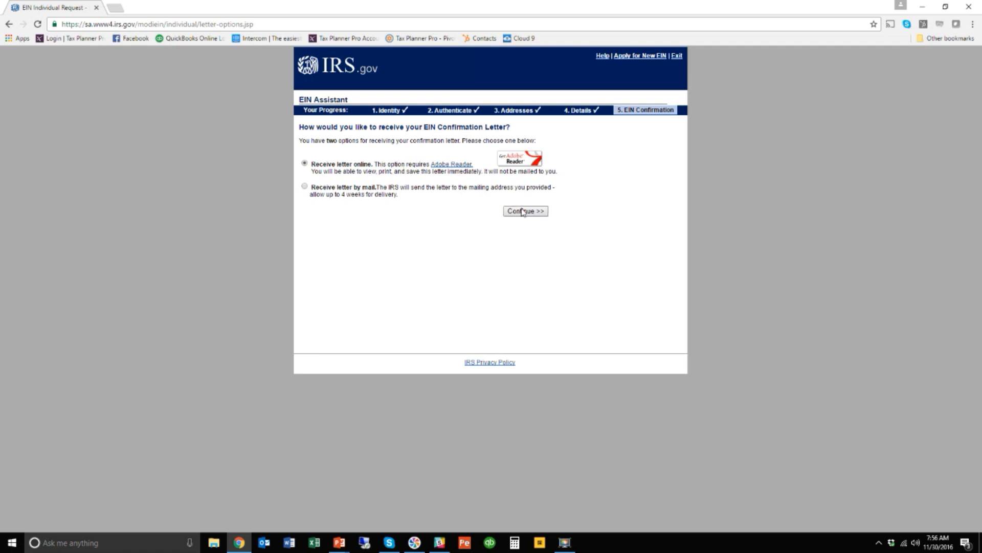
{"action": "left_click", "coordinate": [525, 211]}
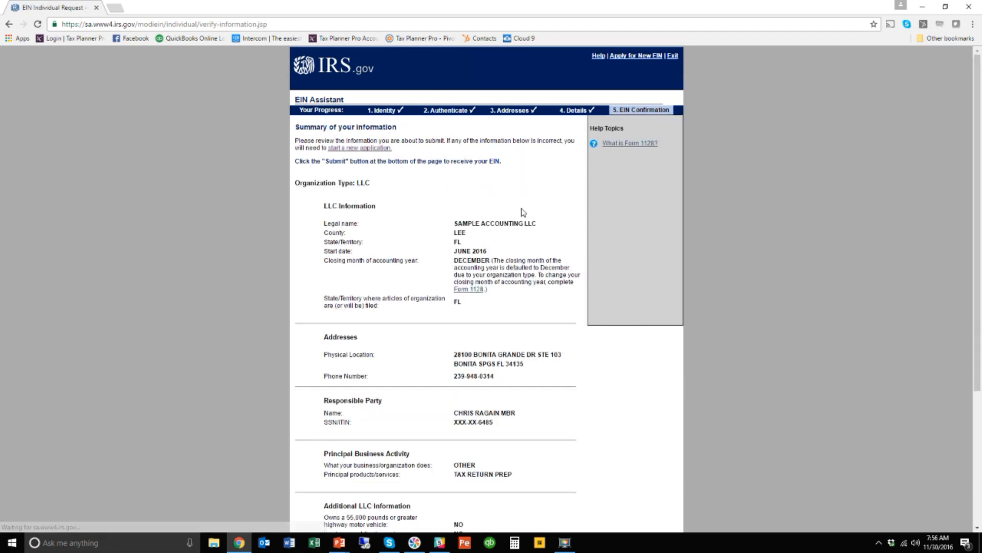
{"action": "mouse_move", "coordinate": [458, 210]}
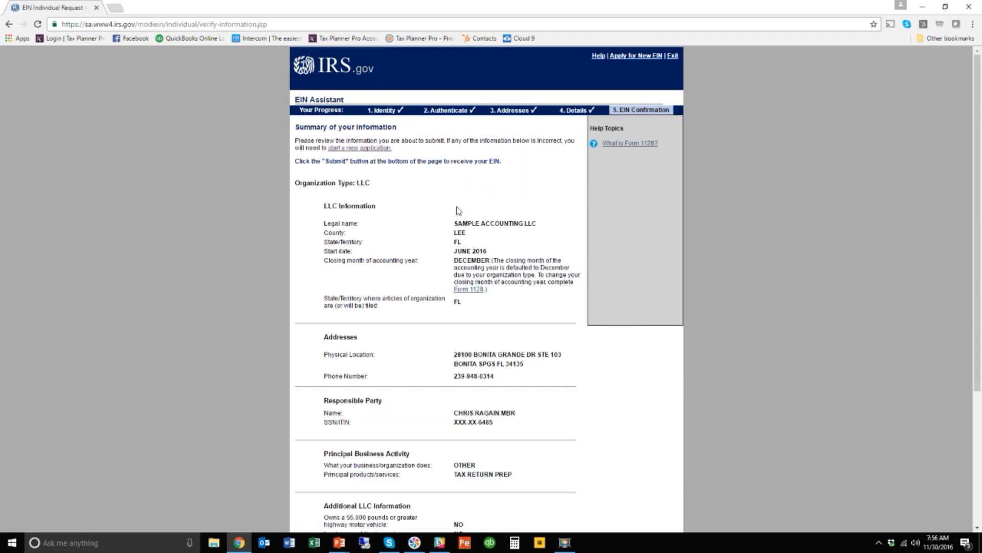
{"action": "mouse_move", "coordinate": [507, 197]}
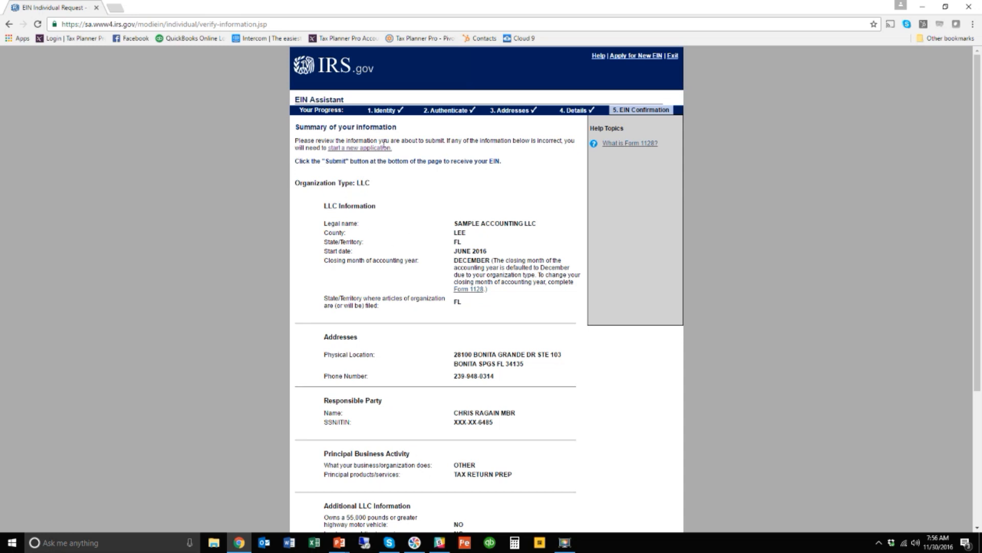
{"action": "scroll", "scroll_direction": "down", "scroll_amount": 3}
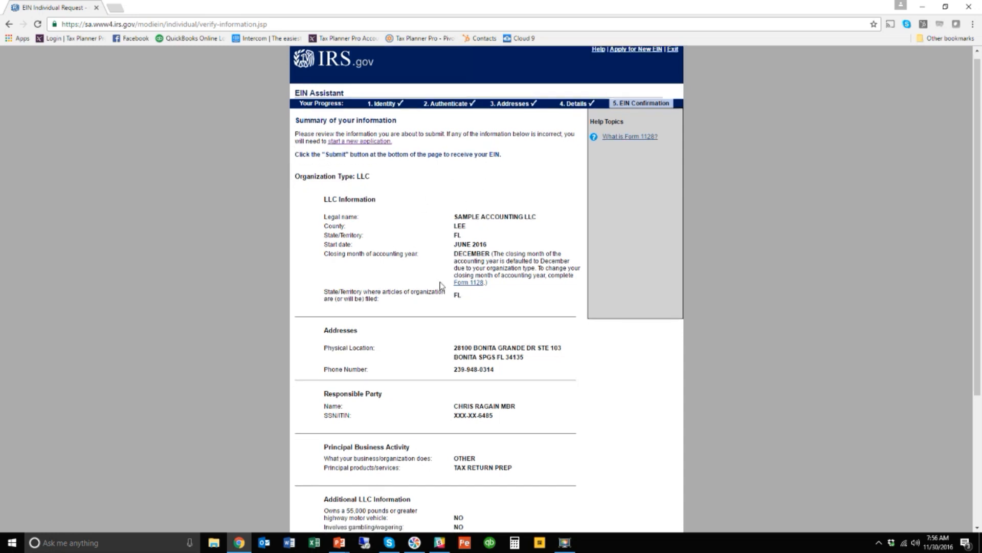
{"action": "scroll", "scroll_direction": "down", "scroll_amount": 3}
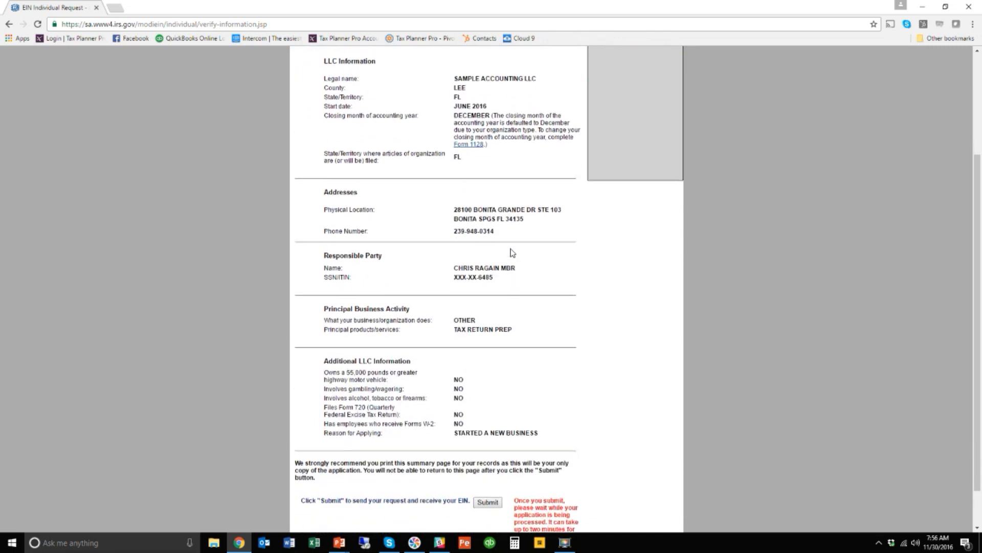
{"action": "scroll", "scroll_direction": "down", "scroll_amount": 3}
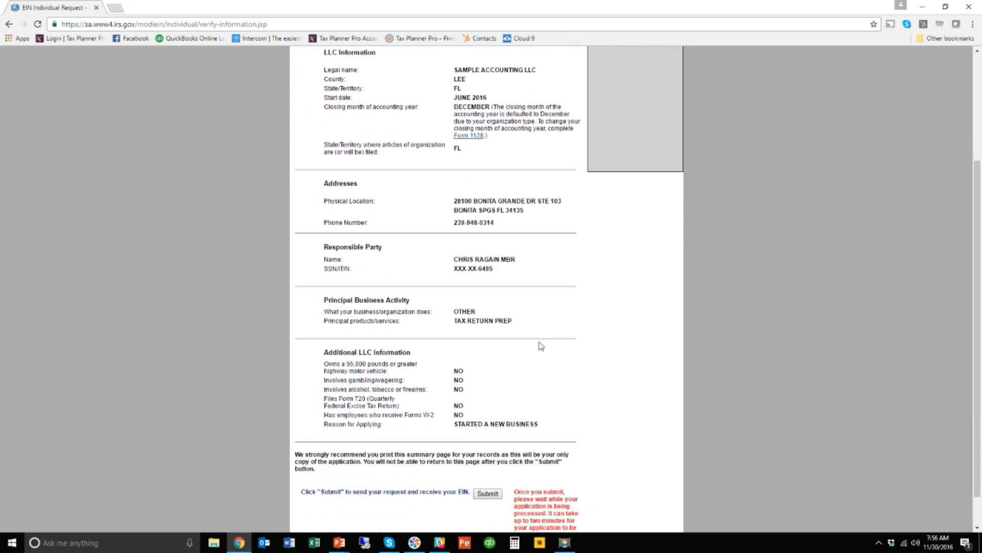
{"action": "scroll", "scroll_direction": "down", "scroll_amount": 3}
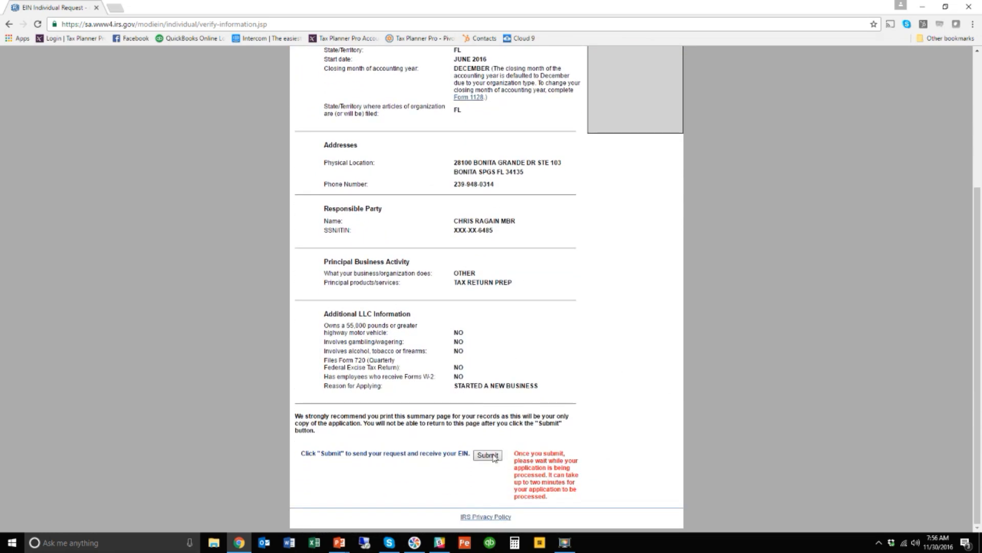
{"action": "mouse_move", "coordinate": [595, 372]}
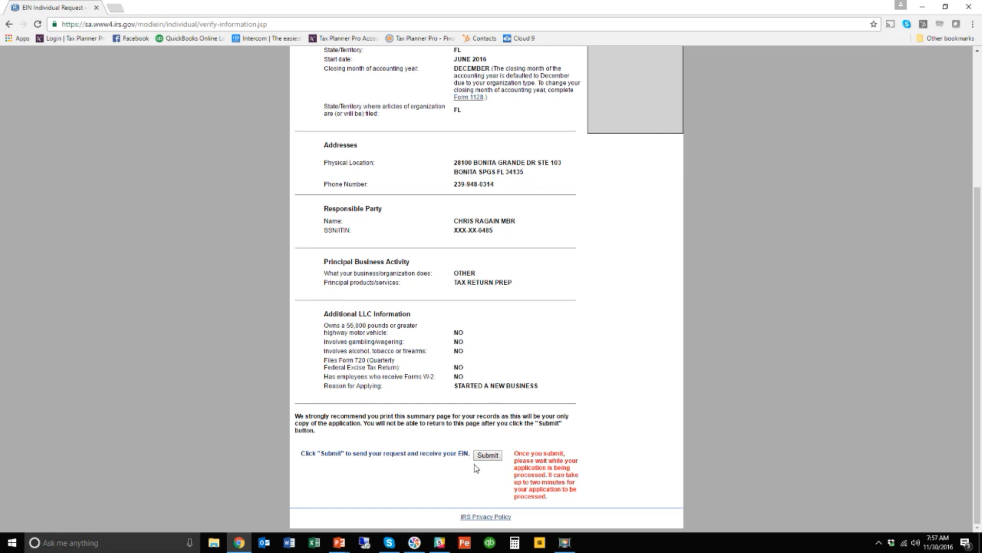
{"action": "mouse_move", "coordinate": [400, 225]}
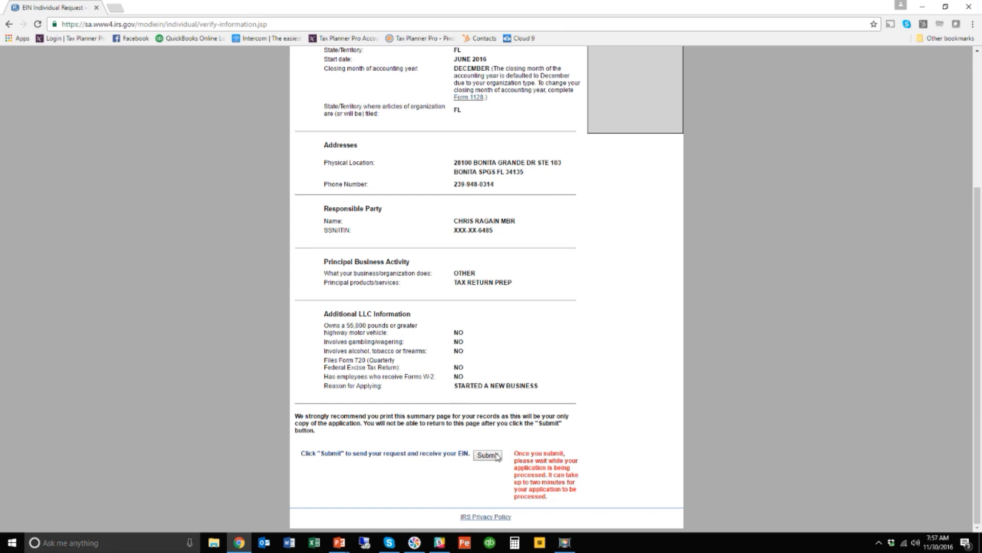
{"action": "mouse_move", "coordinate": [507, 331]}
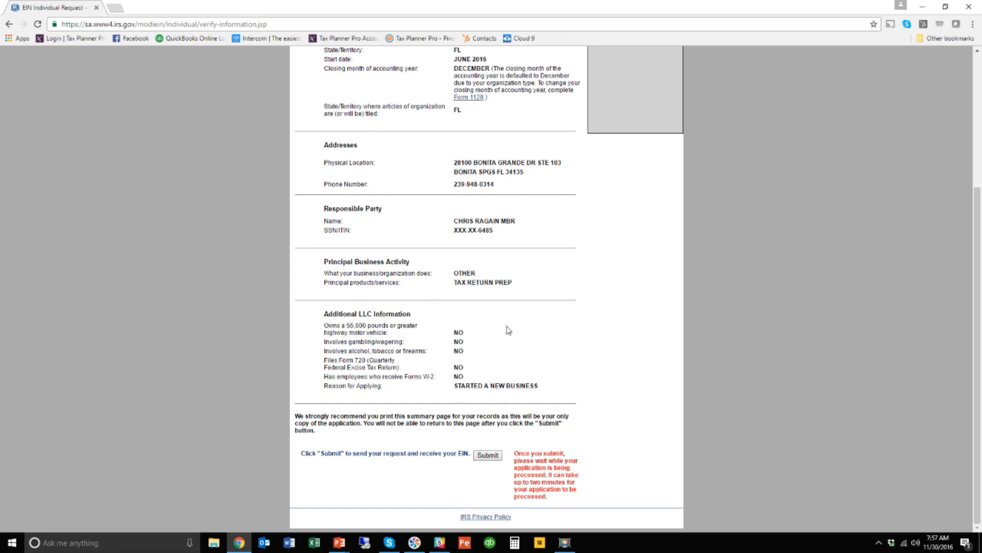